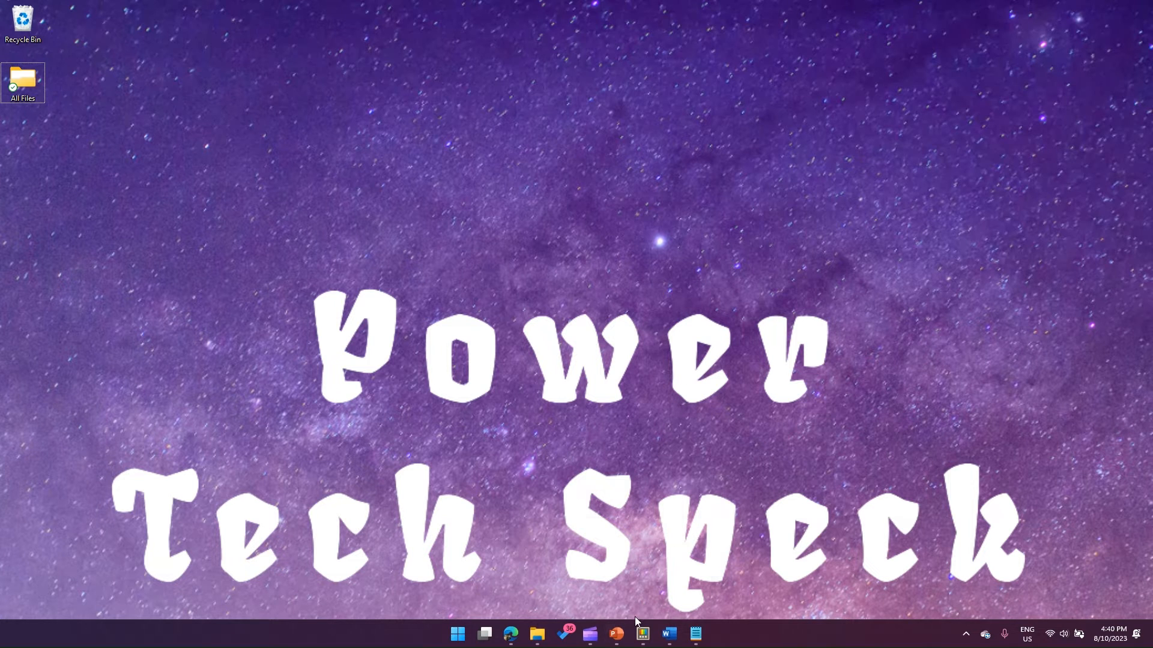
Open PowerToys Settings from the taskbar on the Mouse utilities page.
click(642, 635)
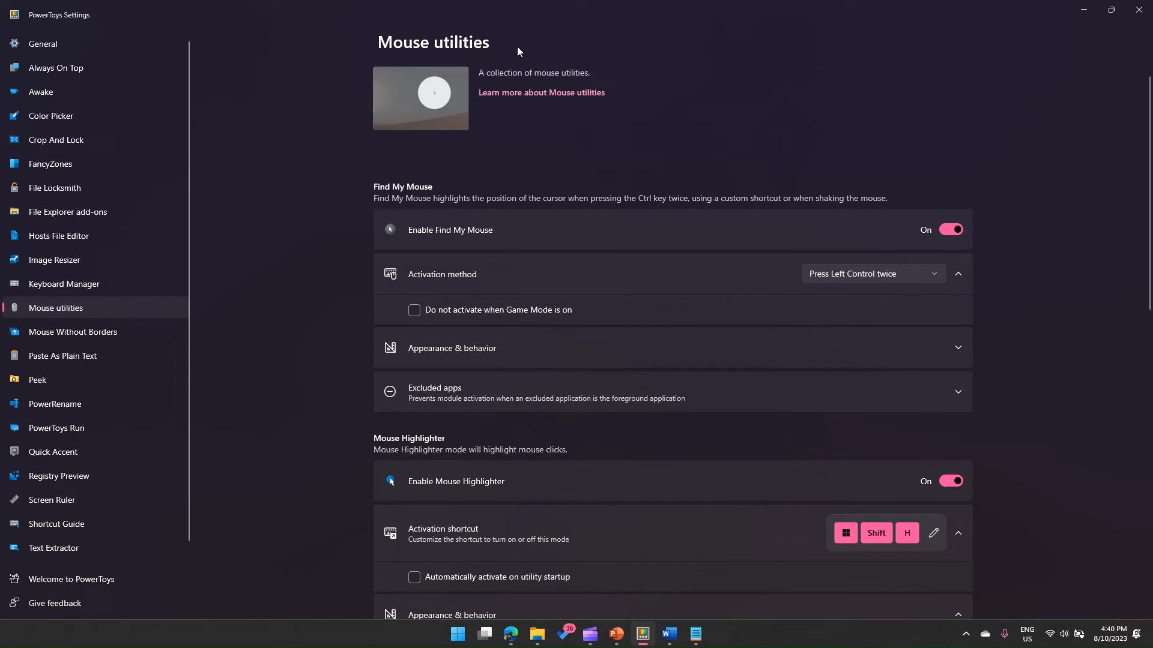
mouse_move(389, 197)
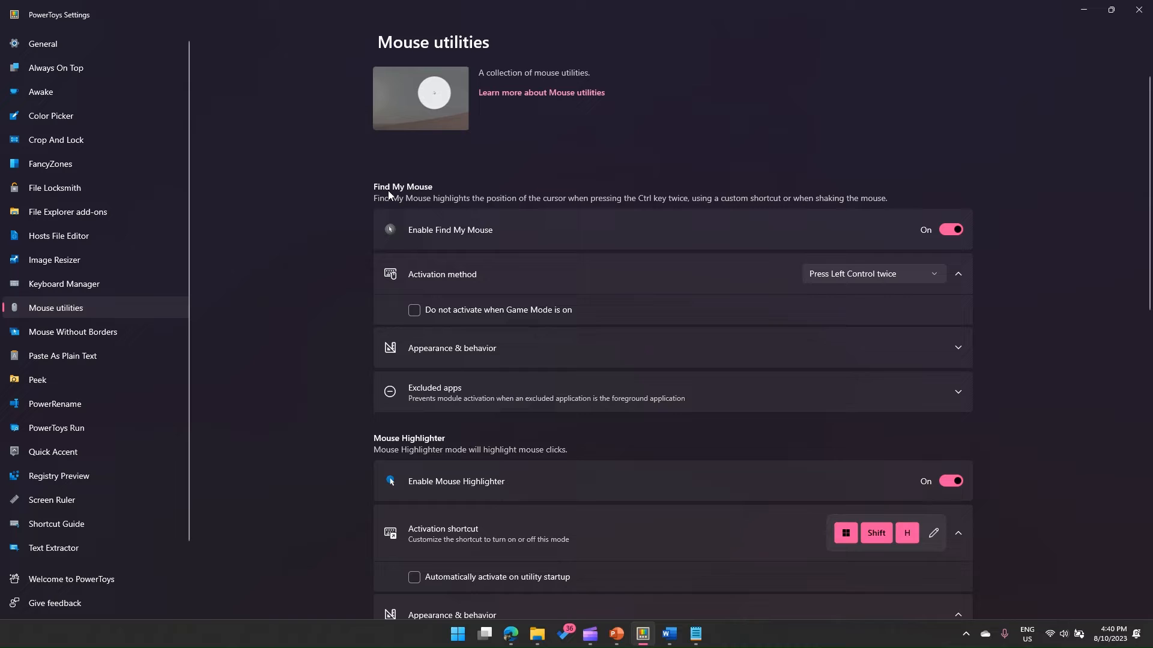
mouse_move(470, 204)
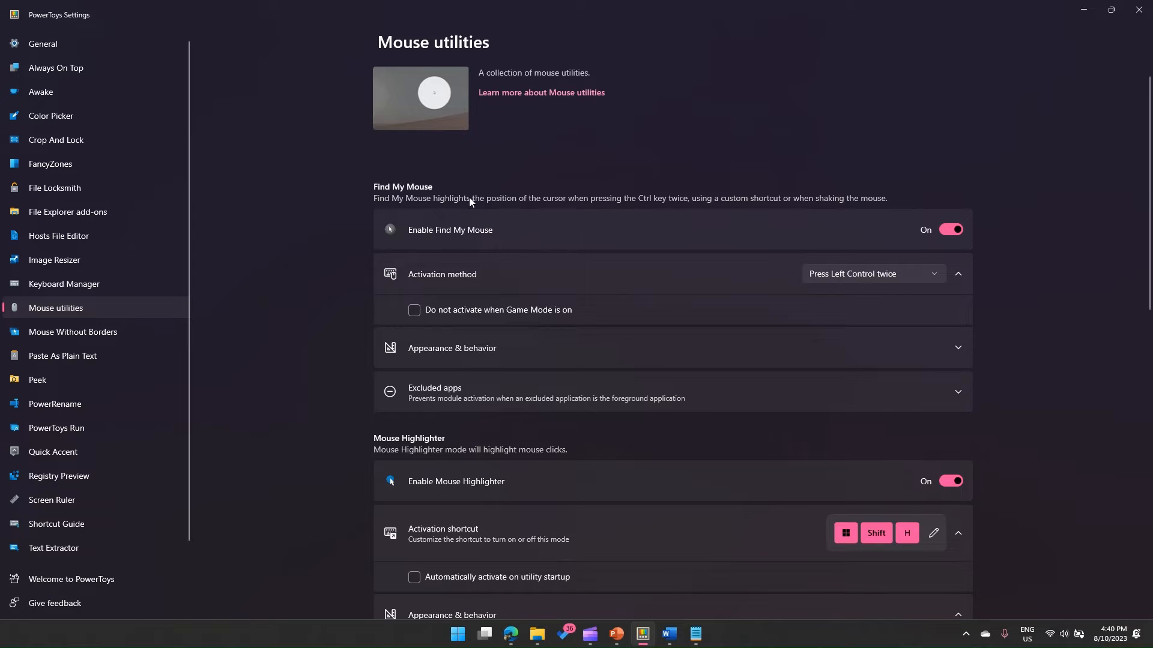
mouse_move(606, 209)
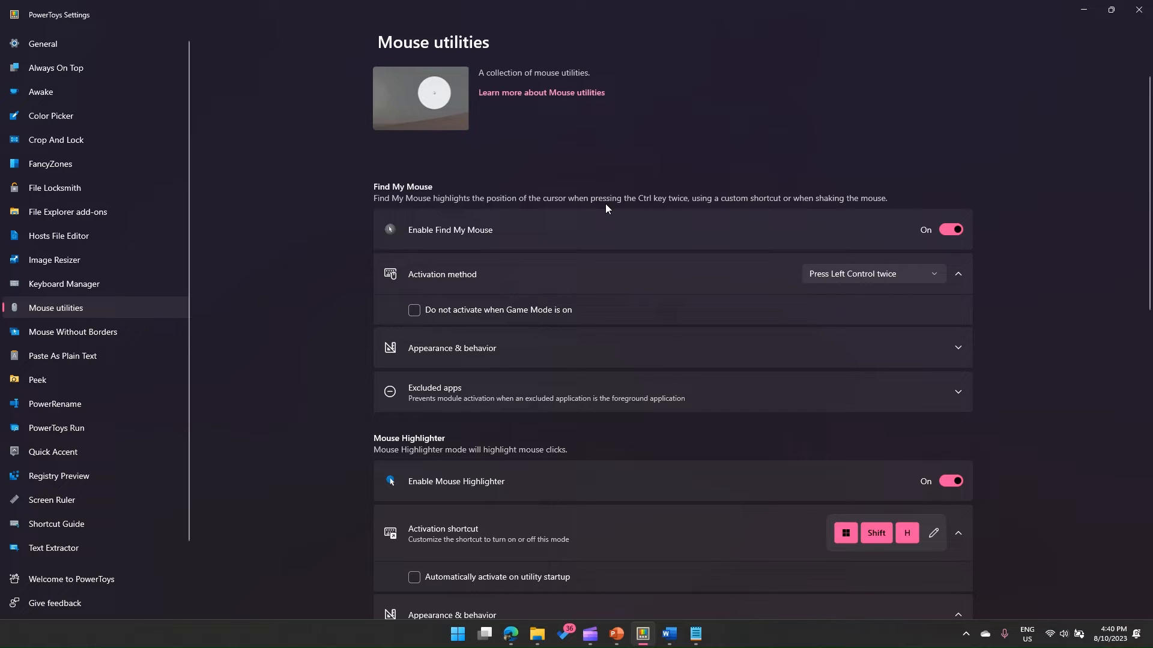
mouse_move(770, 212)
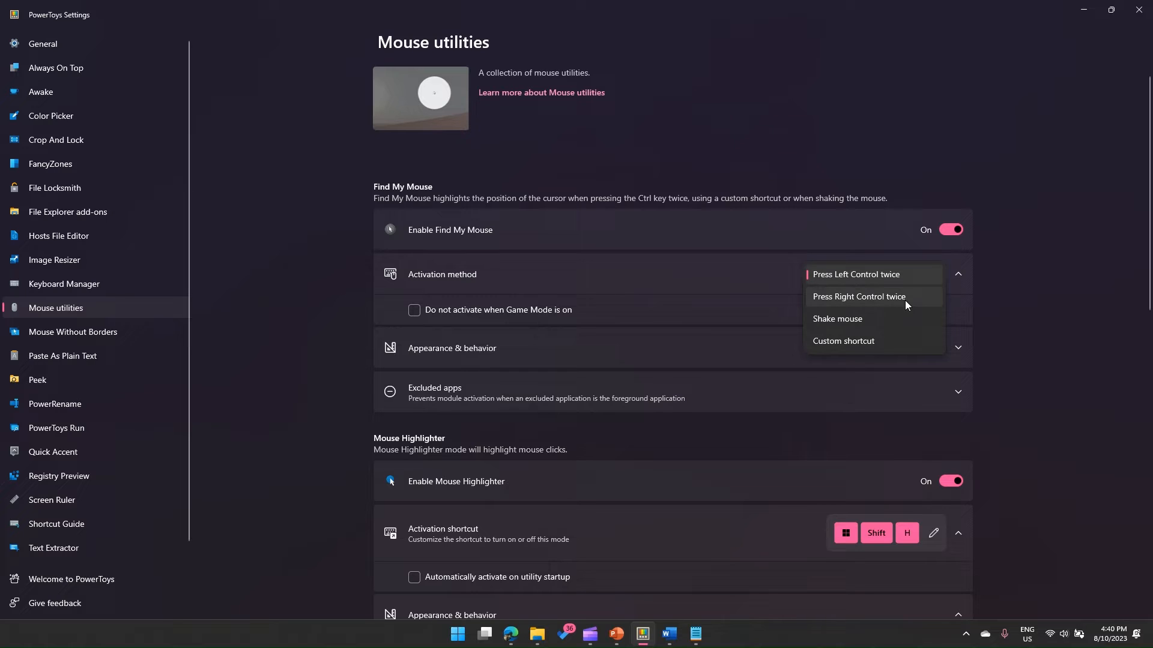
mouse_move(837, 318)
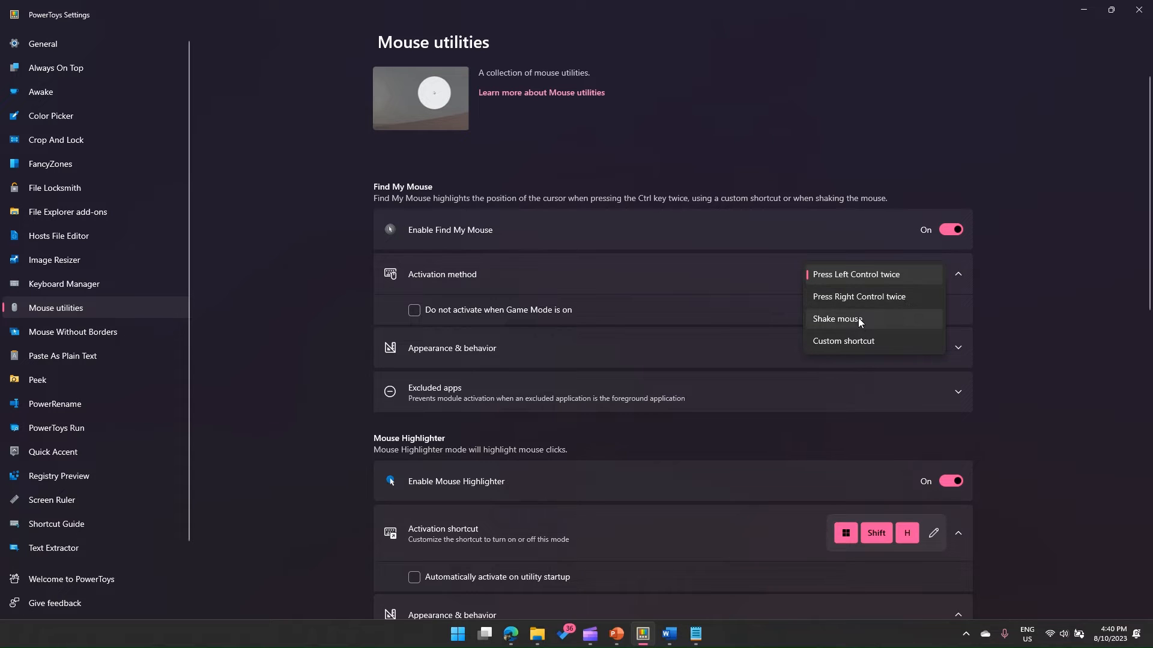
mouse_move(851, 199)
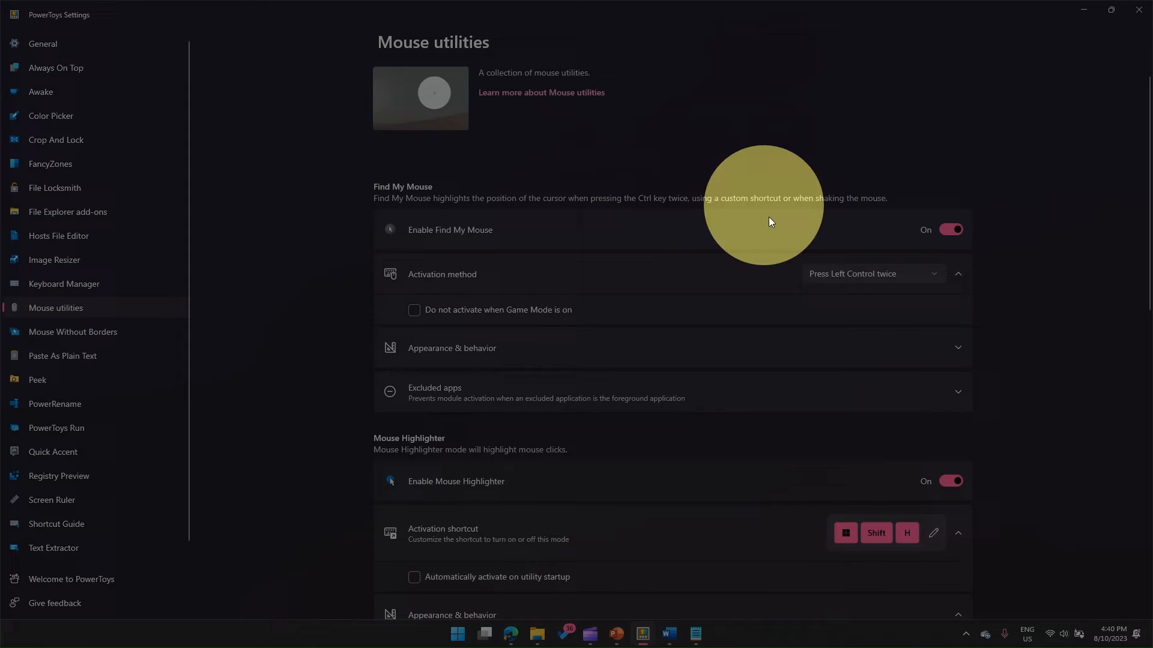
mouse_move(875, 255)
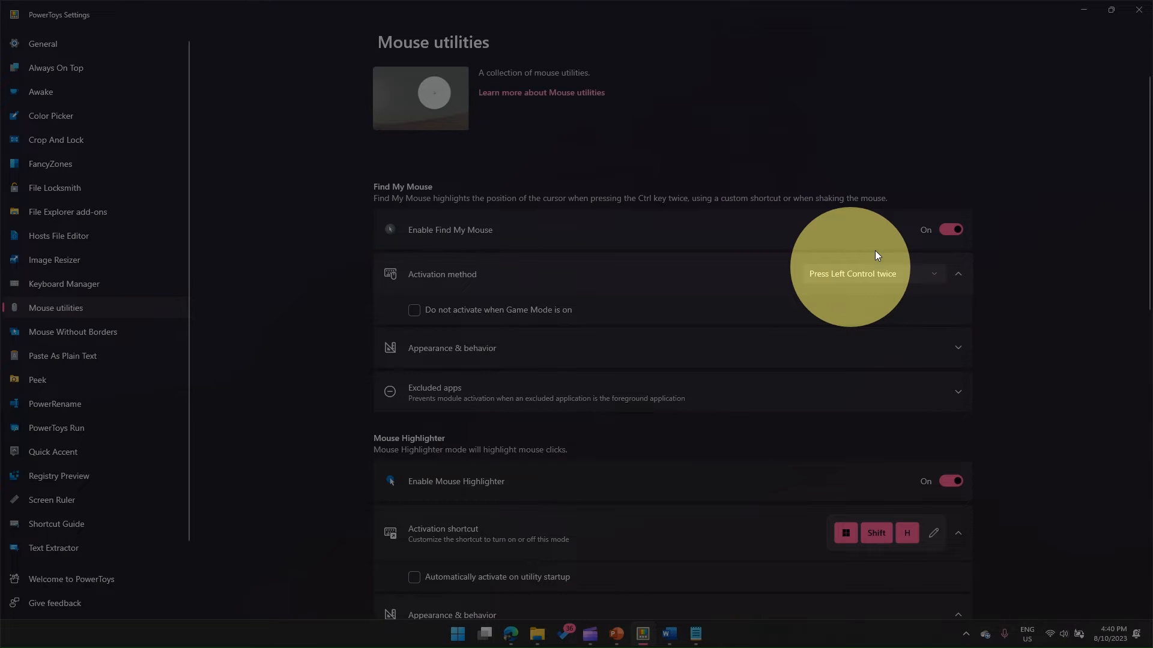
mouse_move(54, 185)
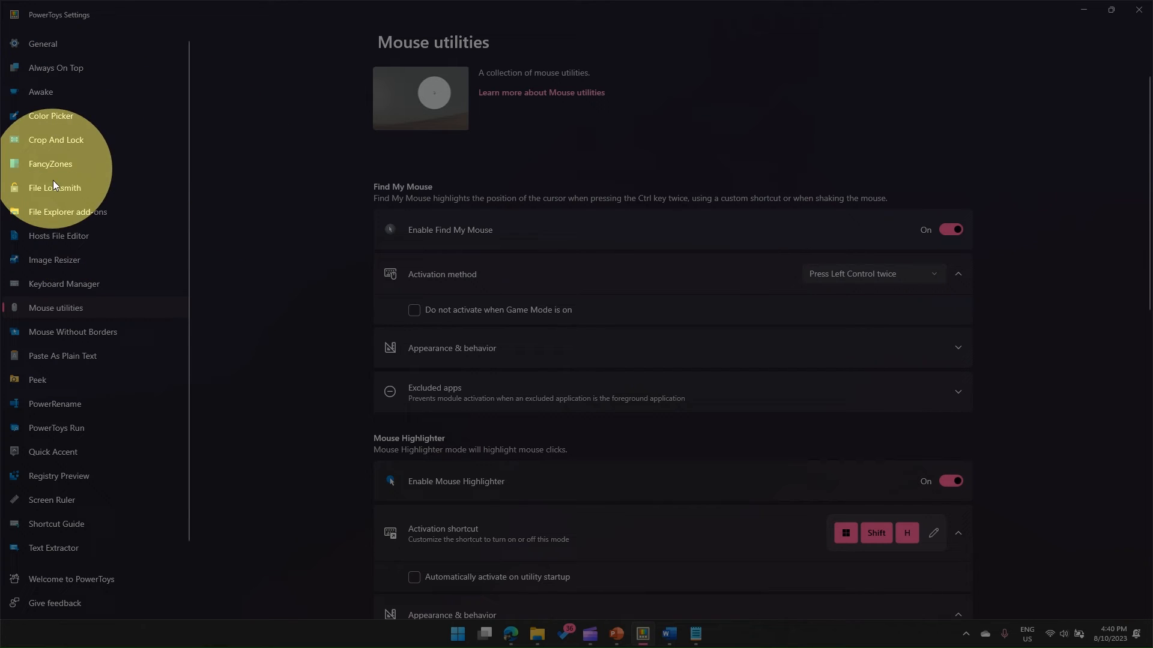
mouse_move(77, 489)
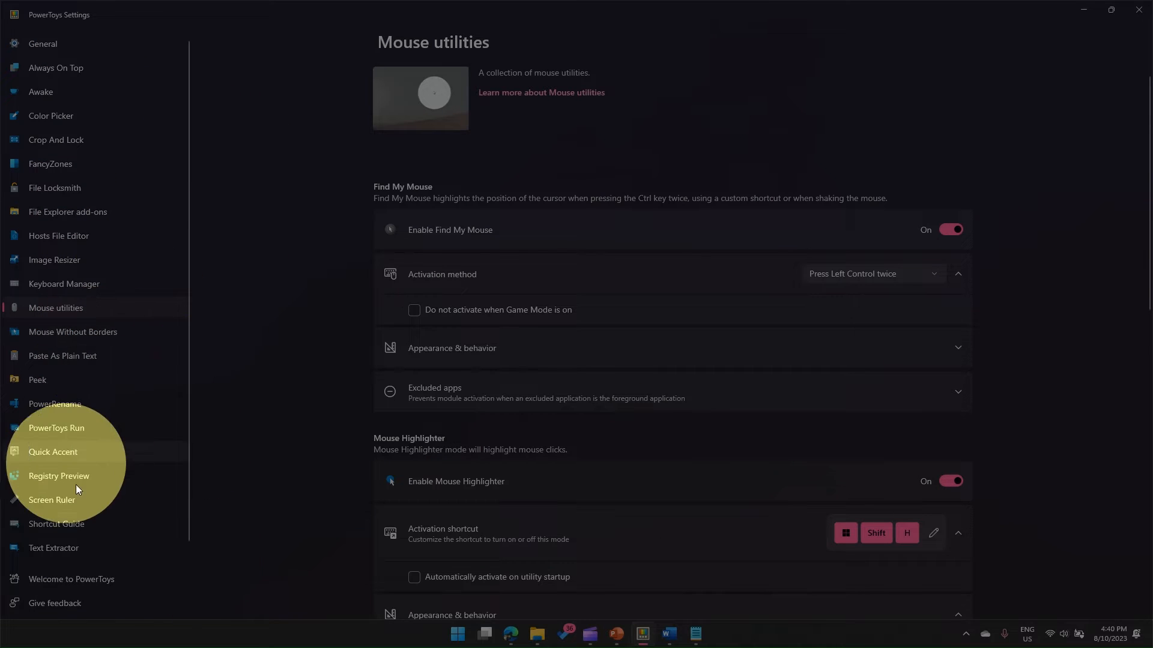
mouse_move(690, 102)
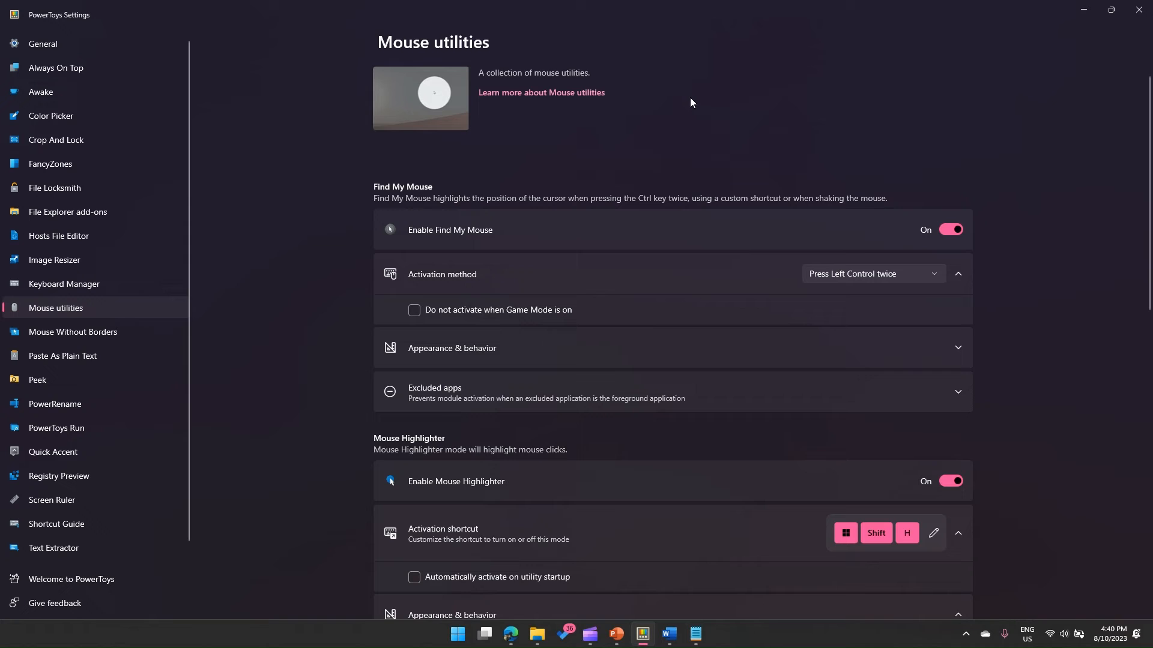
mouse_move(720, 85)
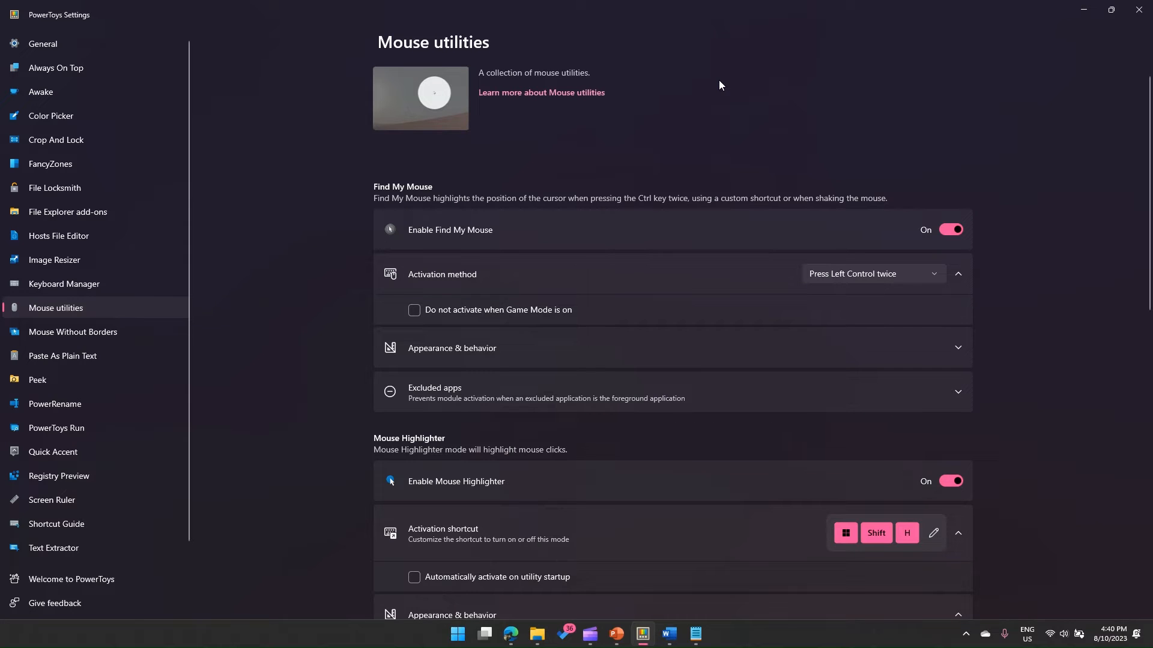
mouse_move(551, 228)
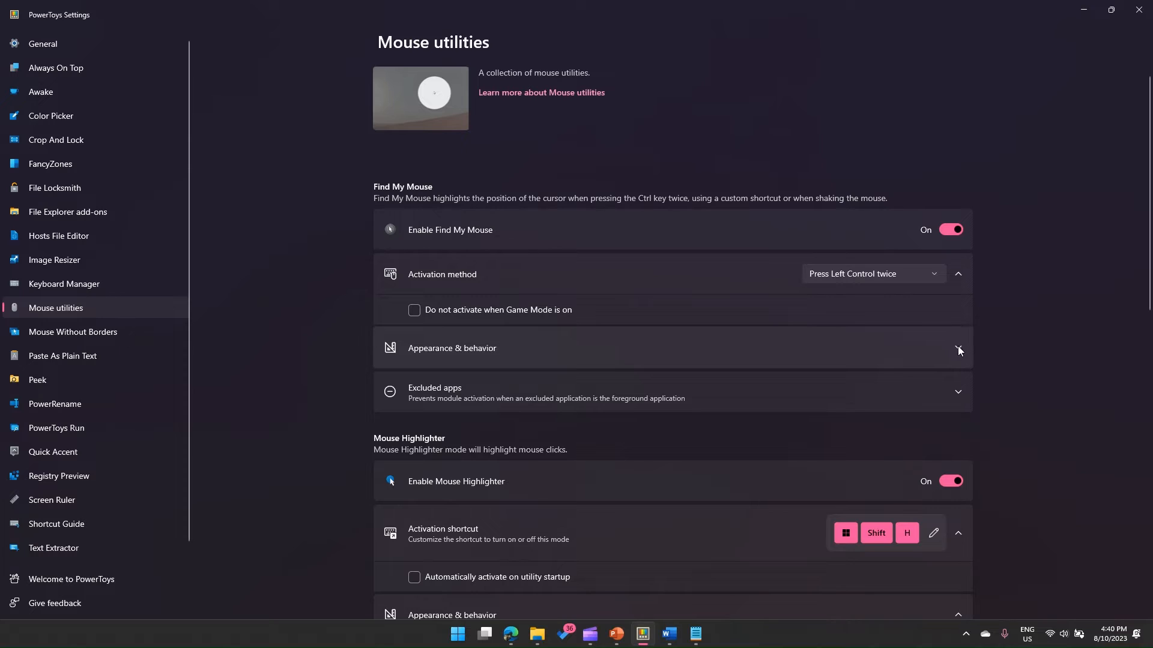
Expand Find My Mouse appearance settings and bring up the spotlight colour choices.
click(958, 348)
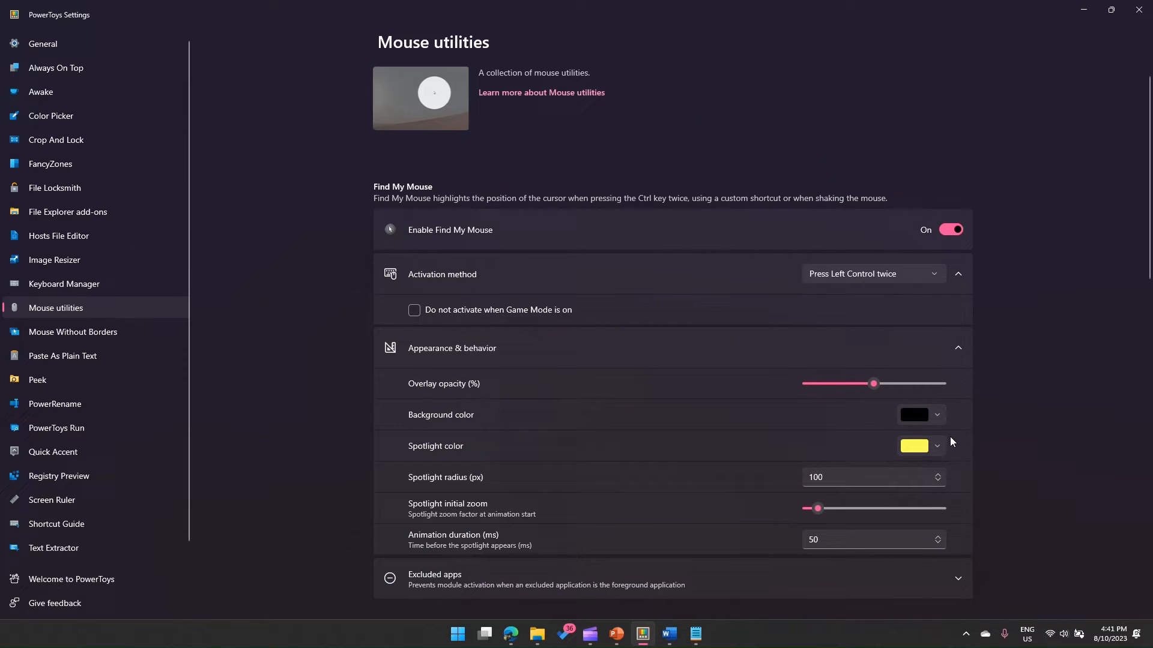
mouse_move(937, 449)
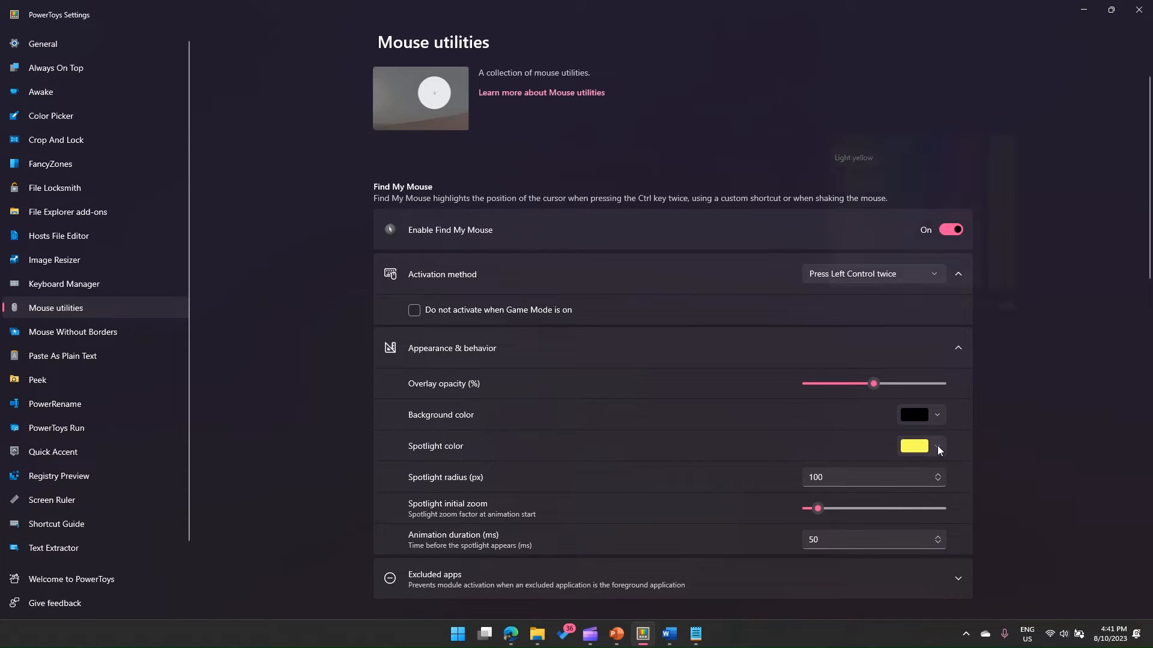
click(913, 446)
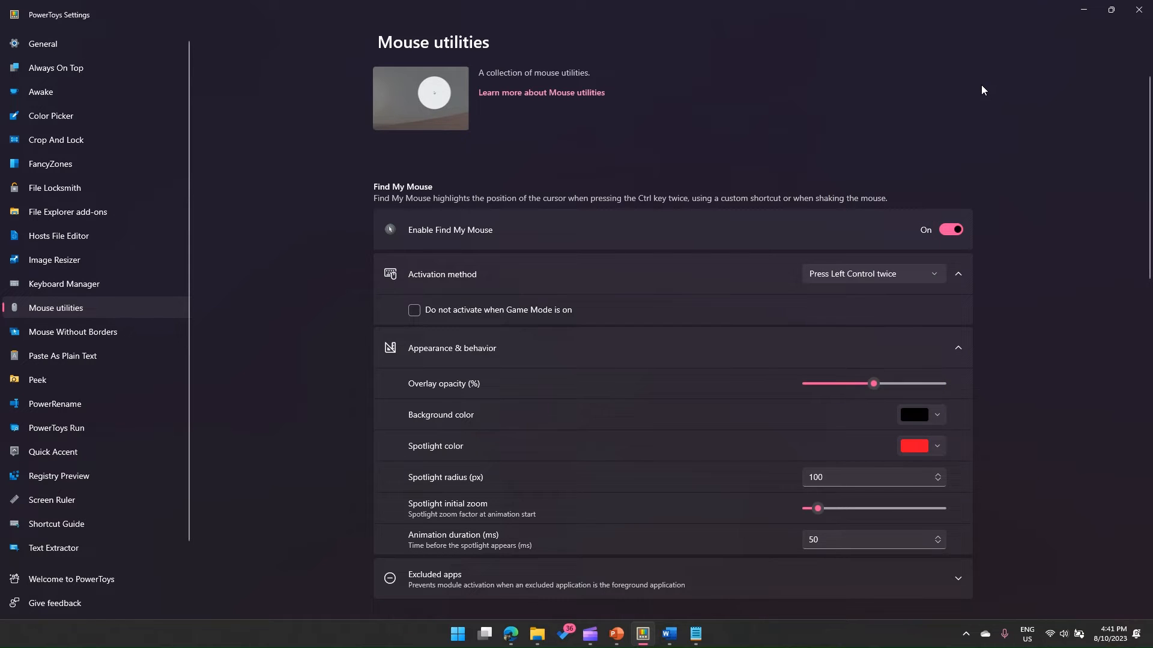
mouse_move(970, 91)
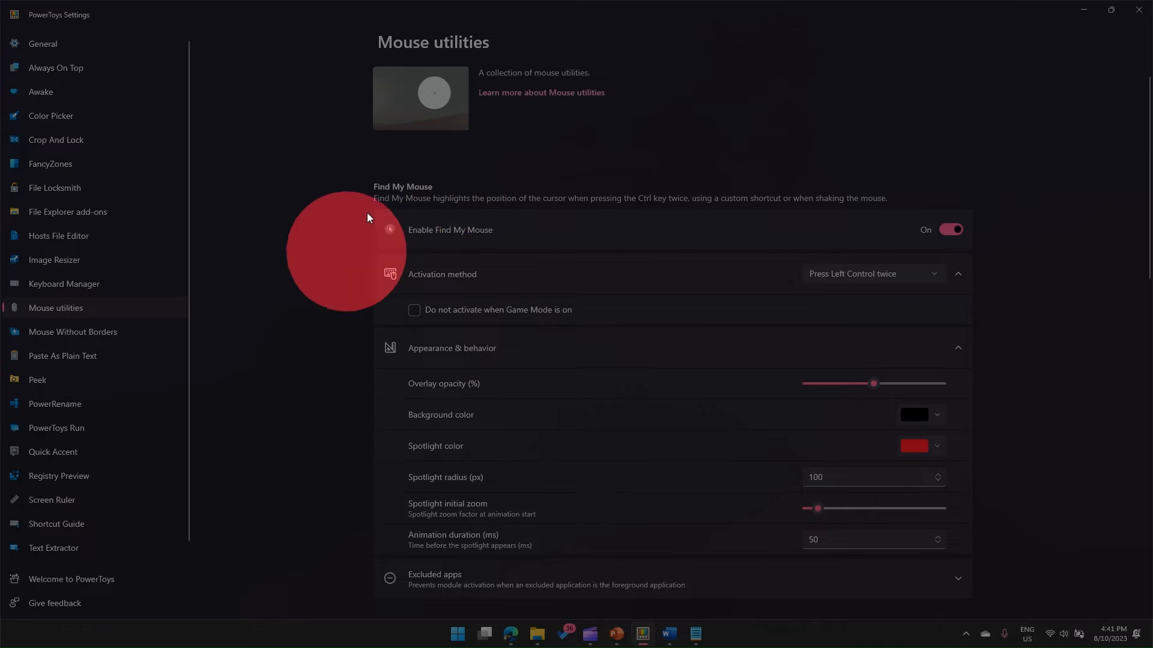
mouse_move(498, 130)
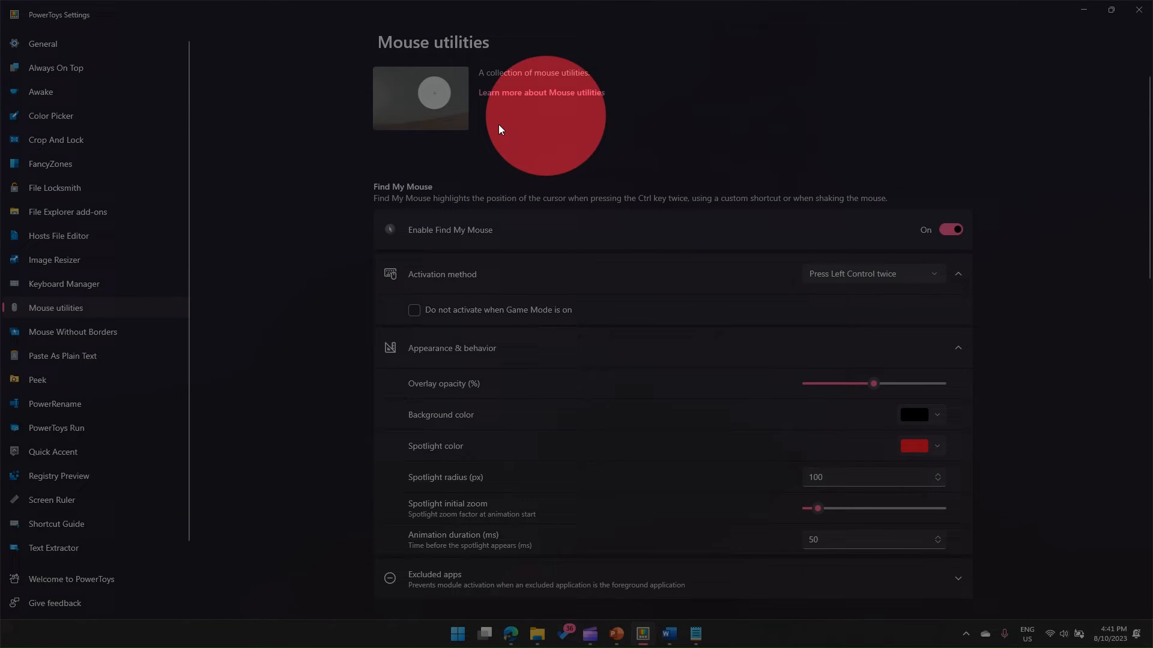
mouse_move(828, 190)
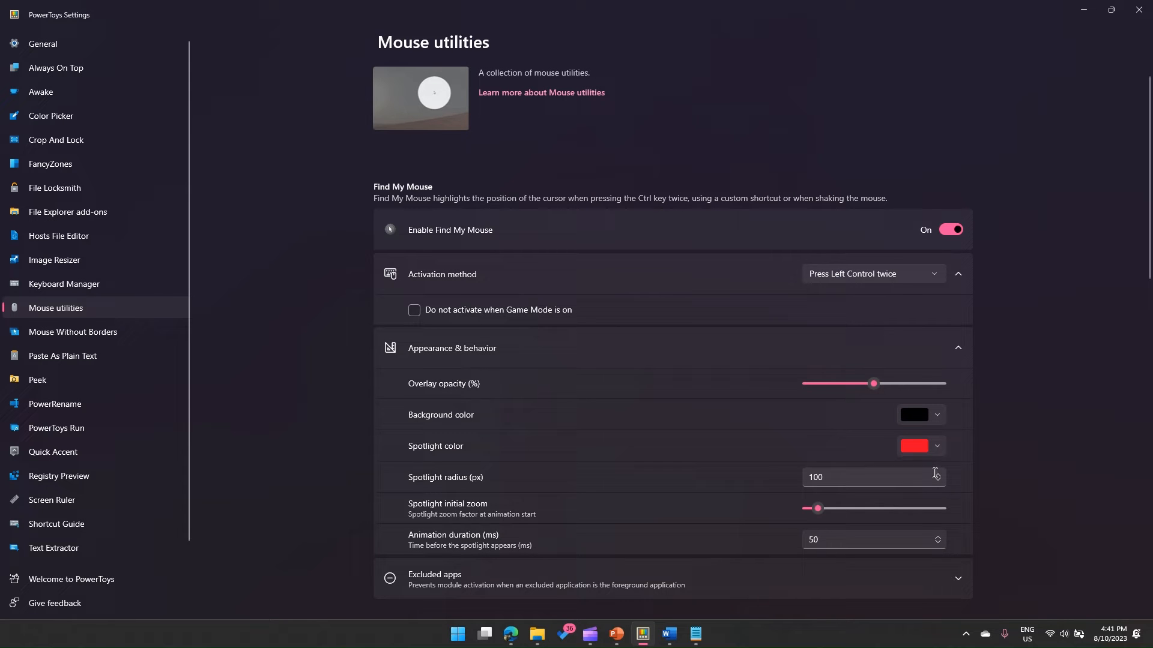
triple_click(845, 477)
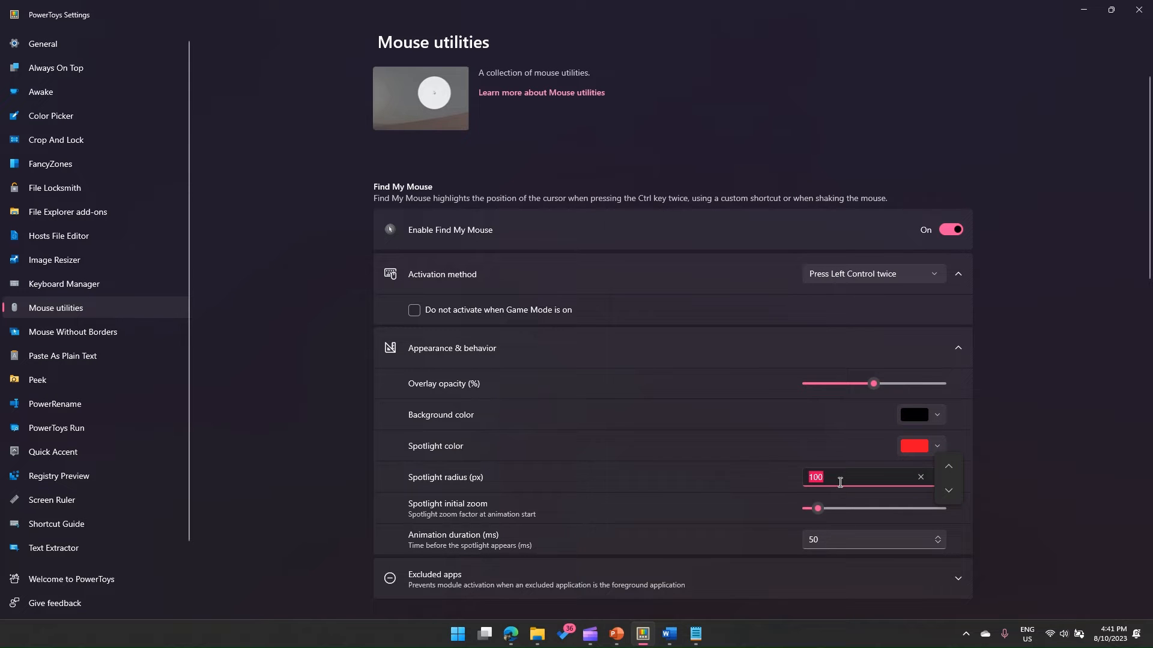
text(500)
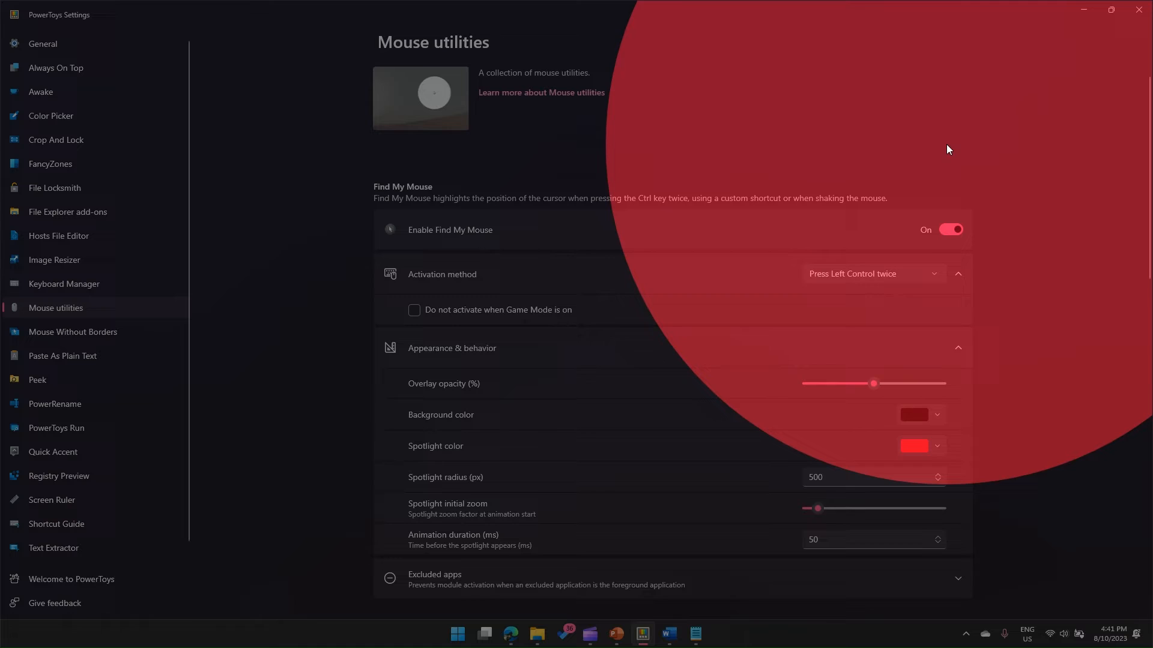
mouse_move(684, 248)
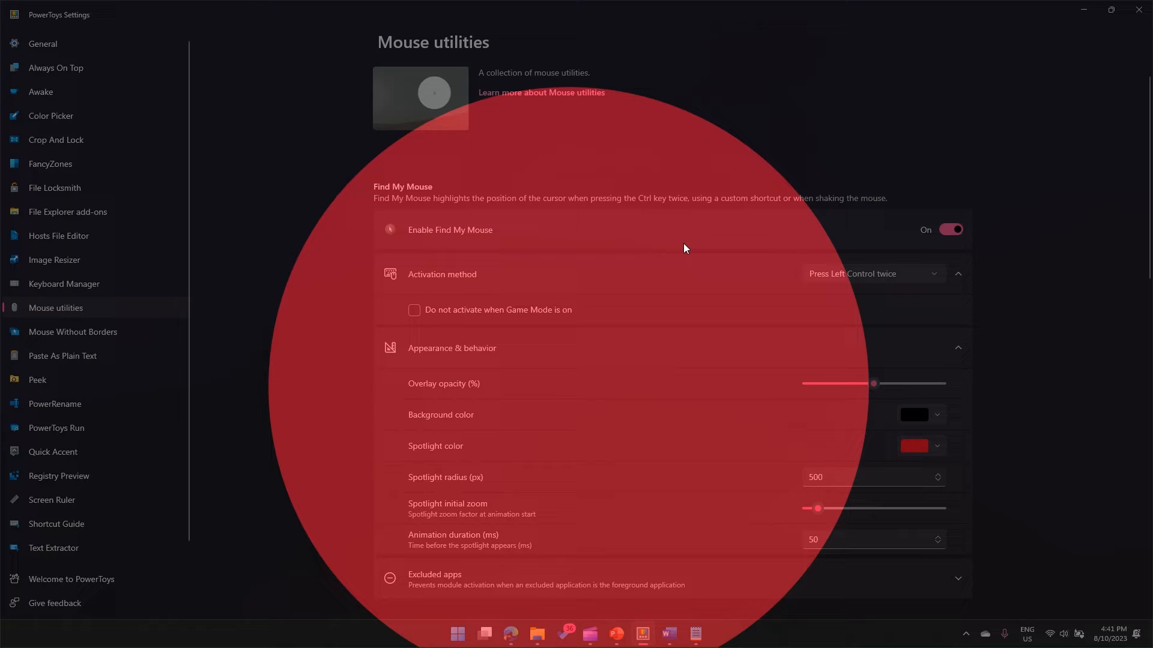
mouse_move(576, 337)
text(100)
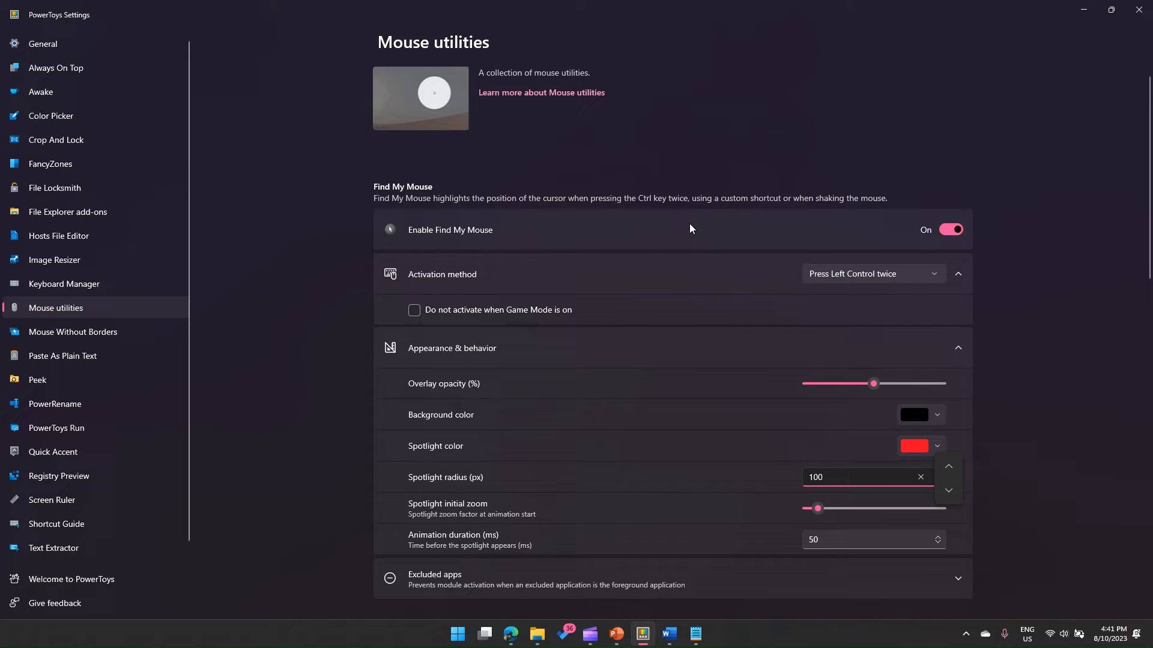
scroll(down, 3)
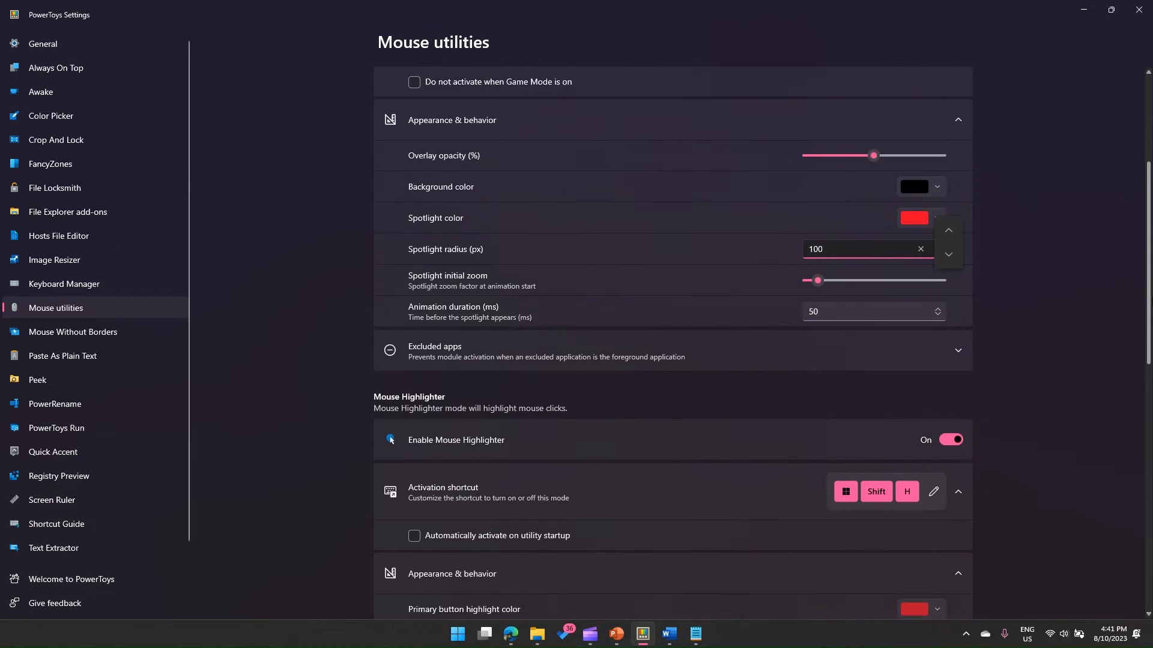
scroll(down, 3)
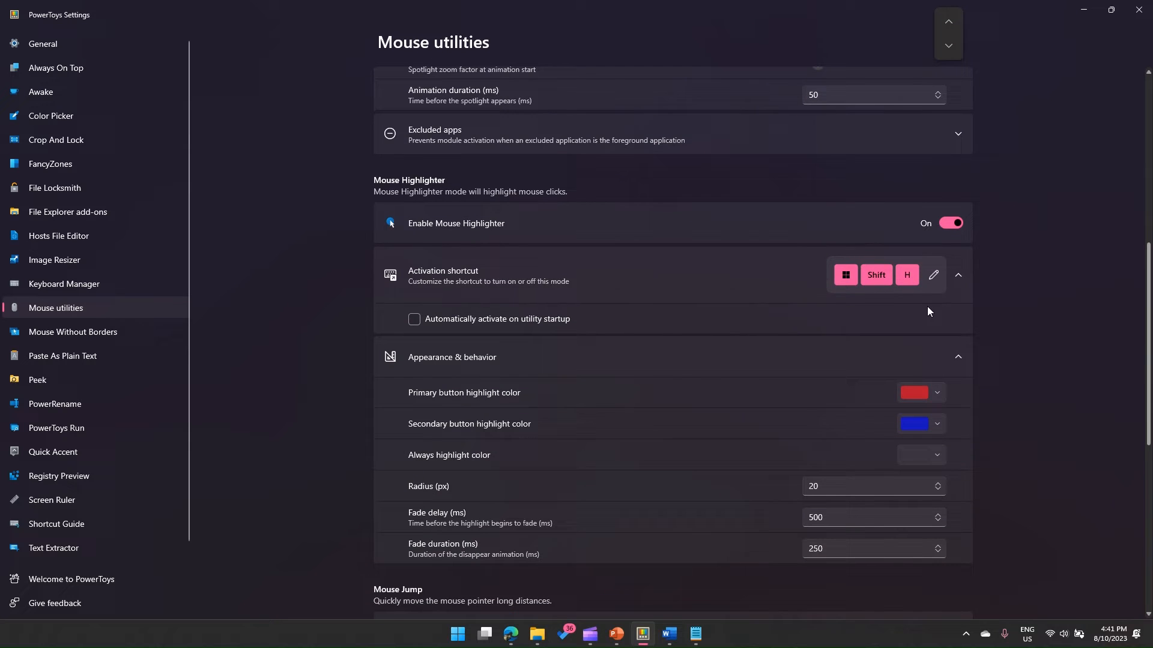
mouse_move(103, 174)
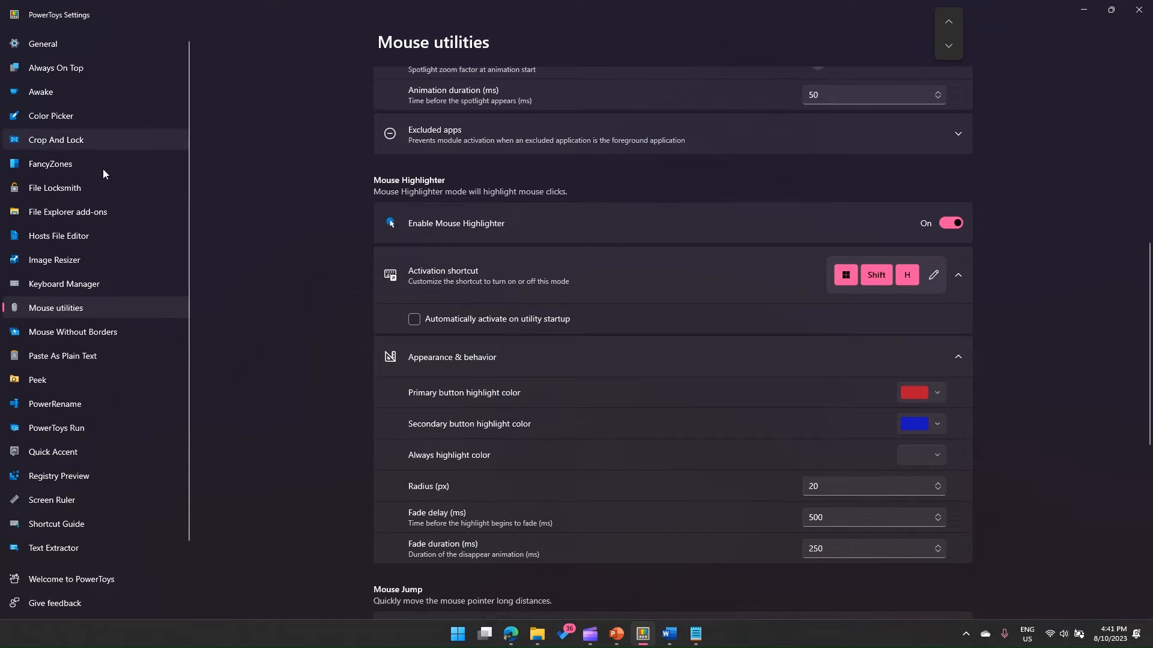
mouse_move(102, 151)
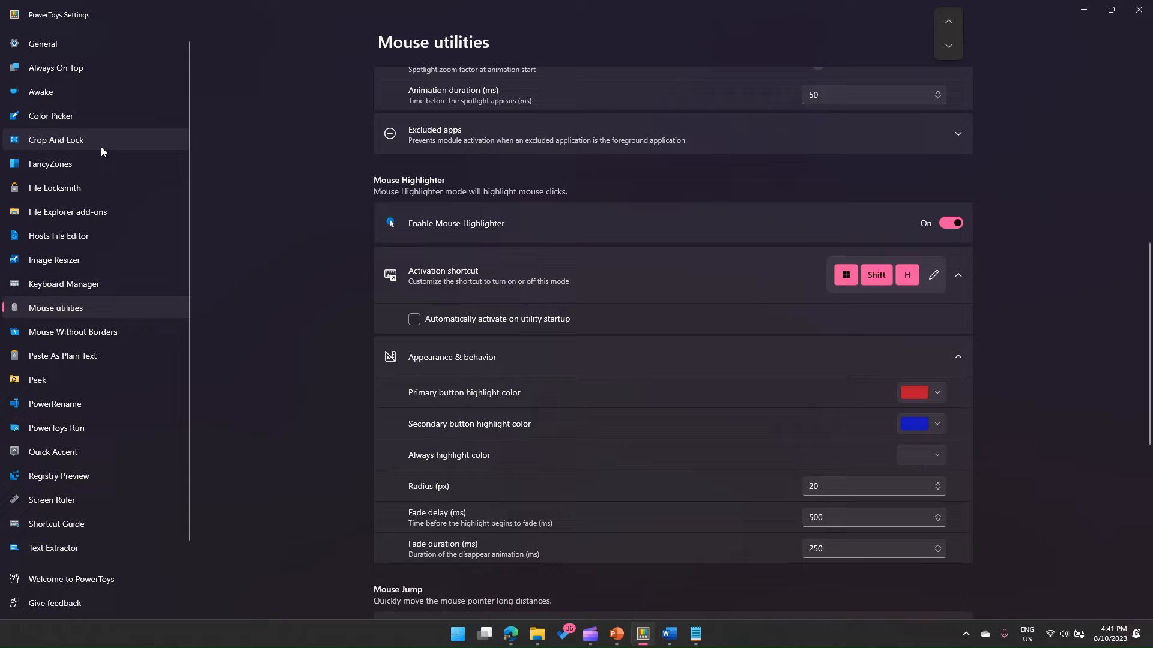
mouse_move(168, 152)
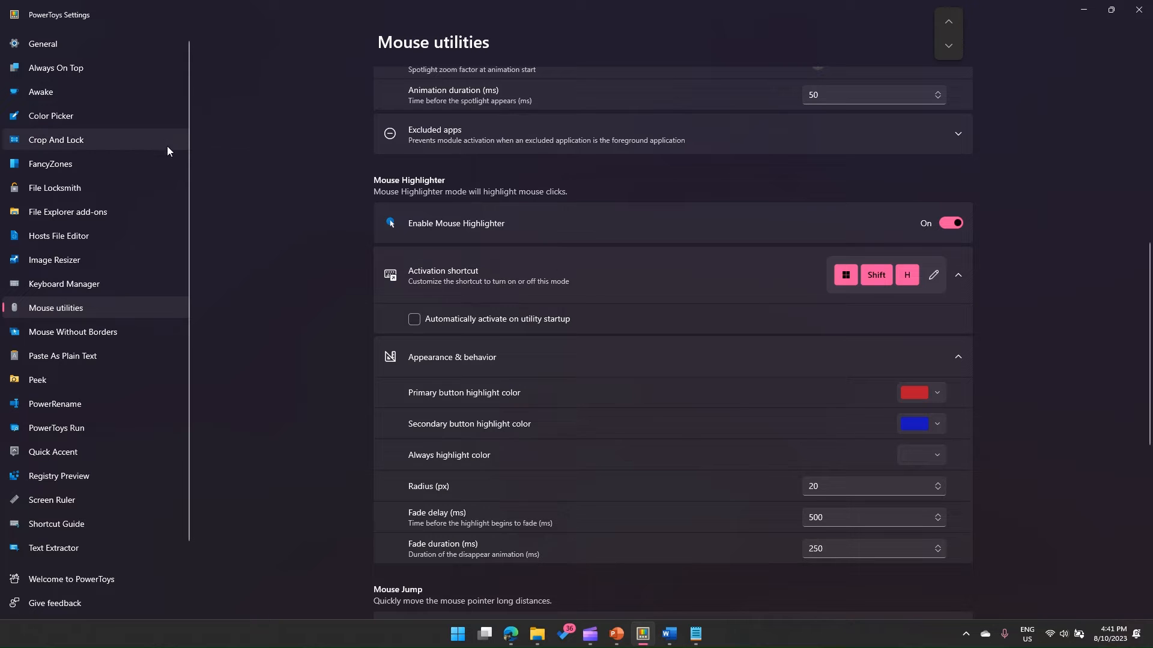
mouse_move(314, 191)
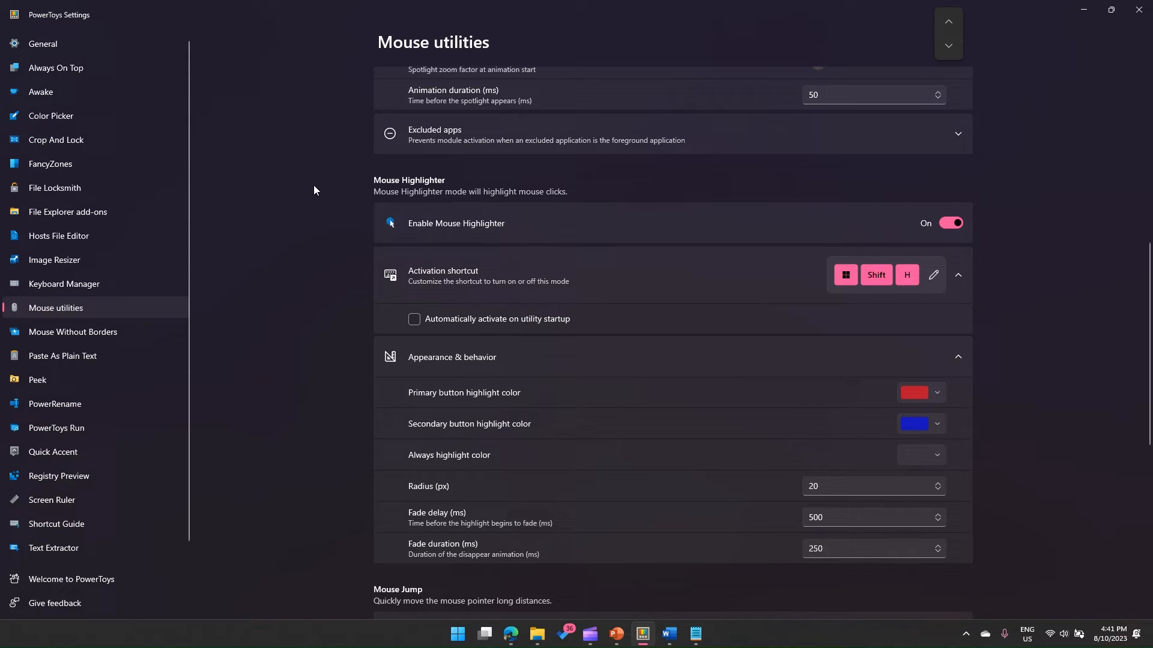
mouse_move(339, 205)
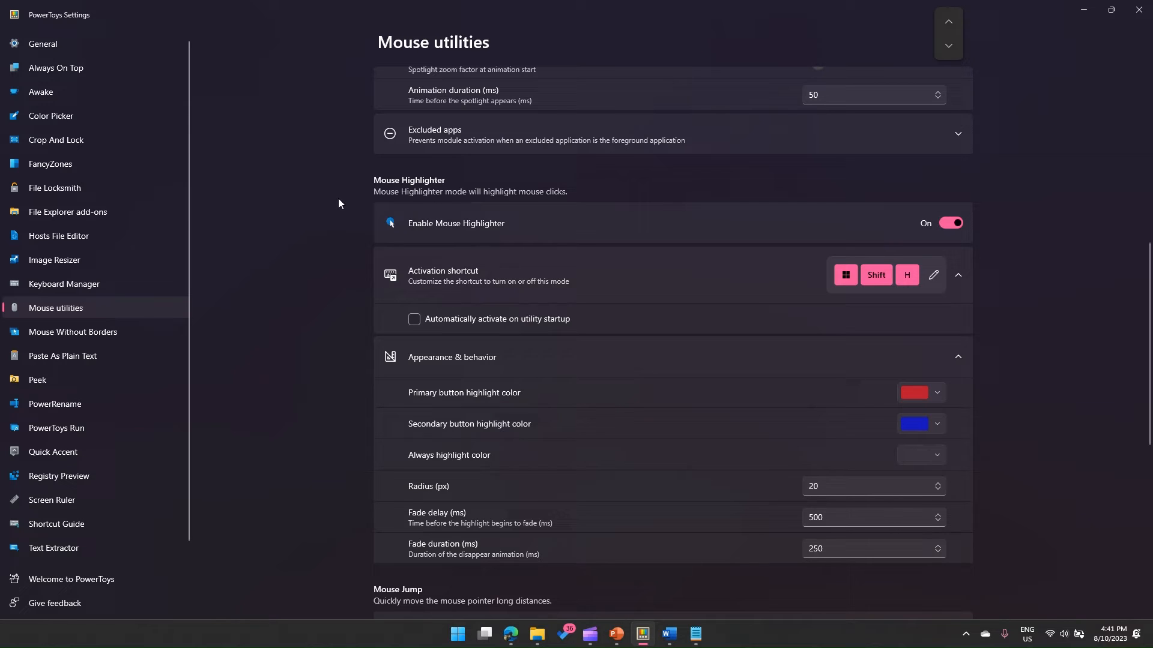
mouse_move(177, 206)
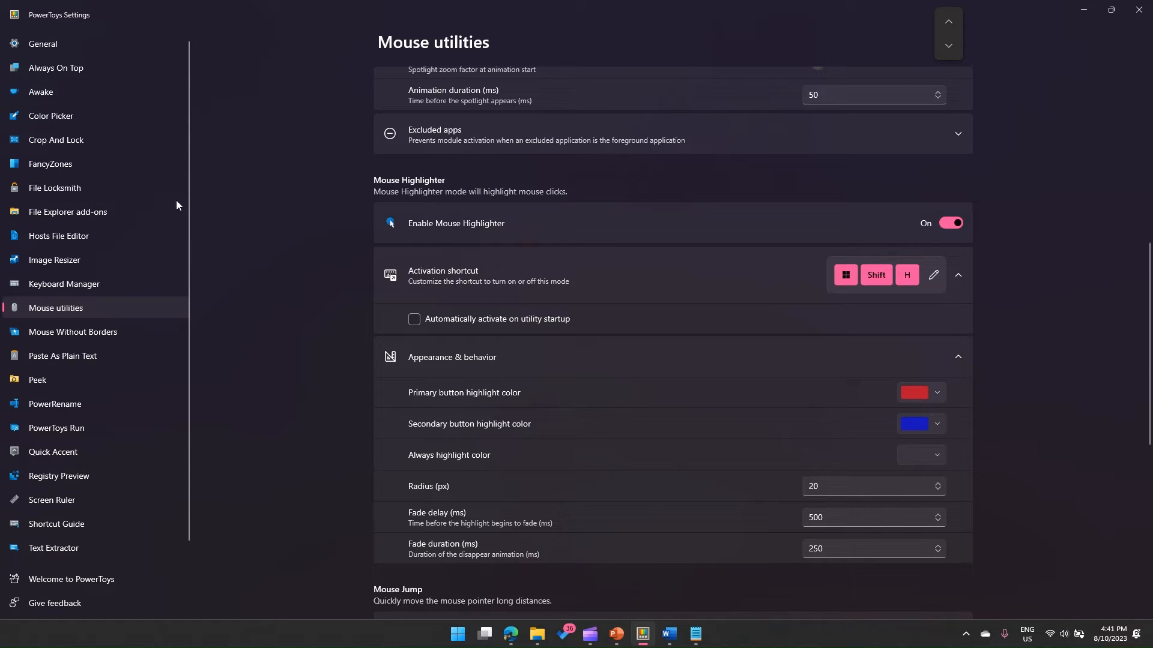
mouse_move(857, 280)
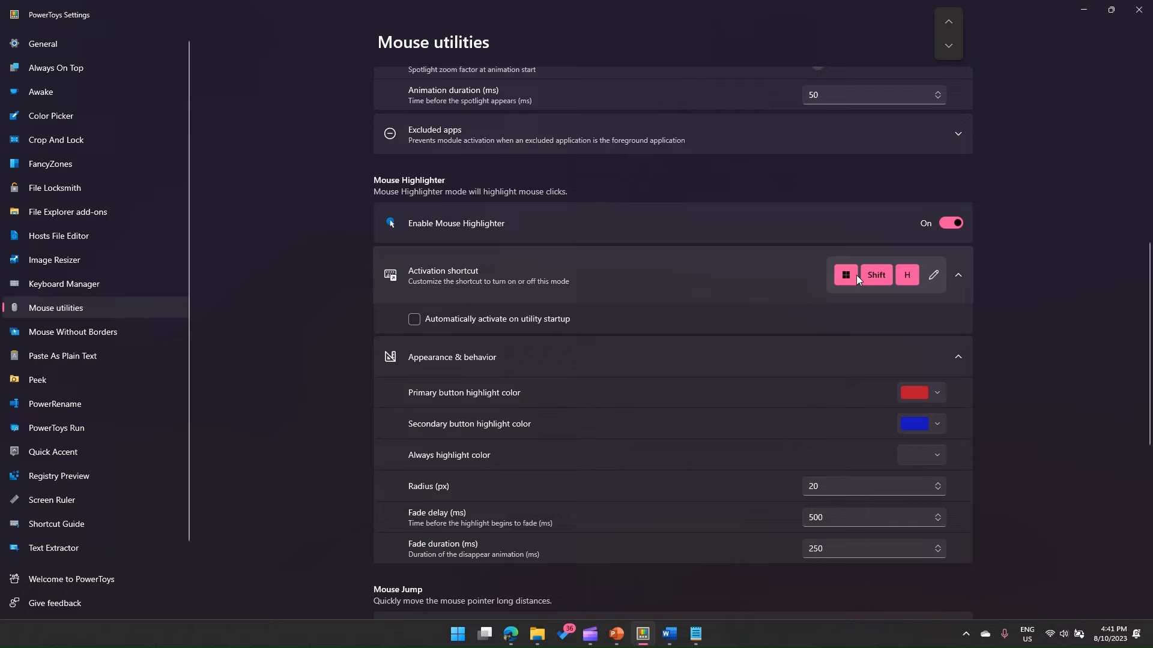
mouse_move(28, 34)
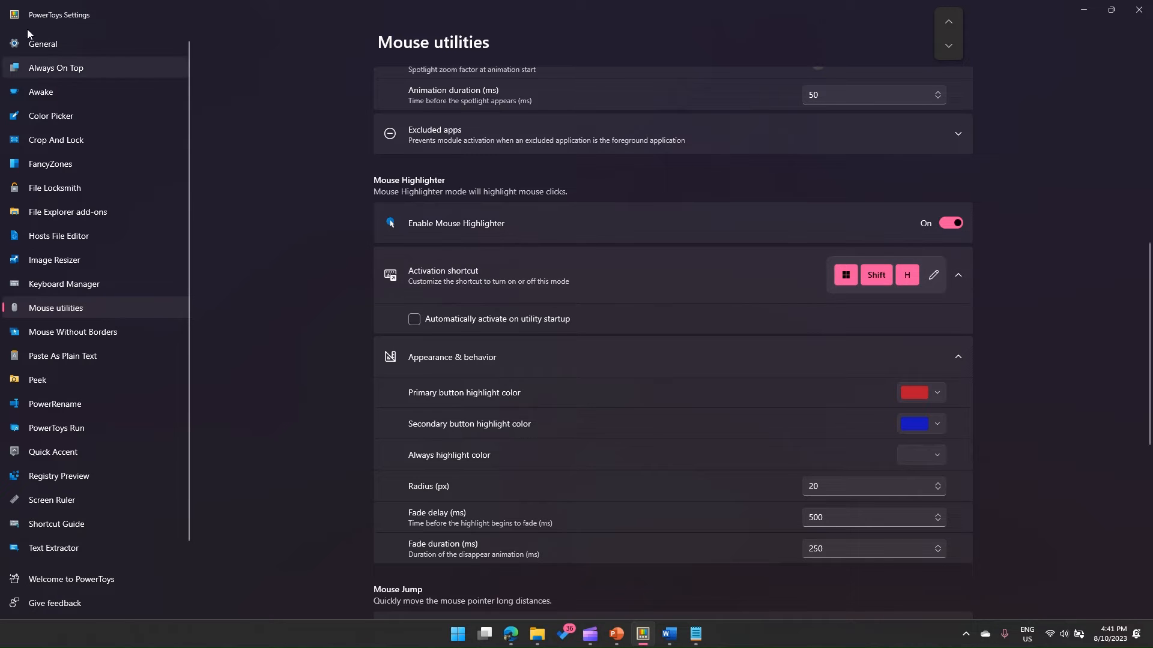
mouse_move(833, 271)
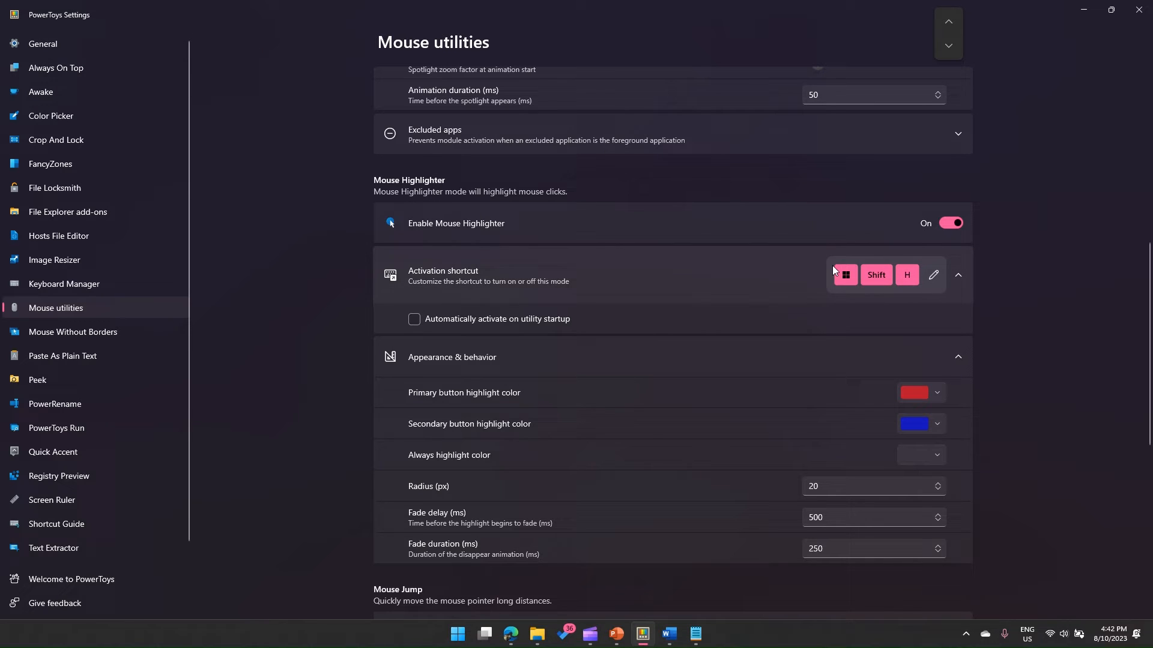
mouse_move(903, 291)
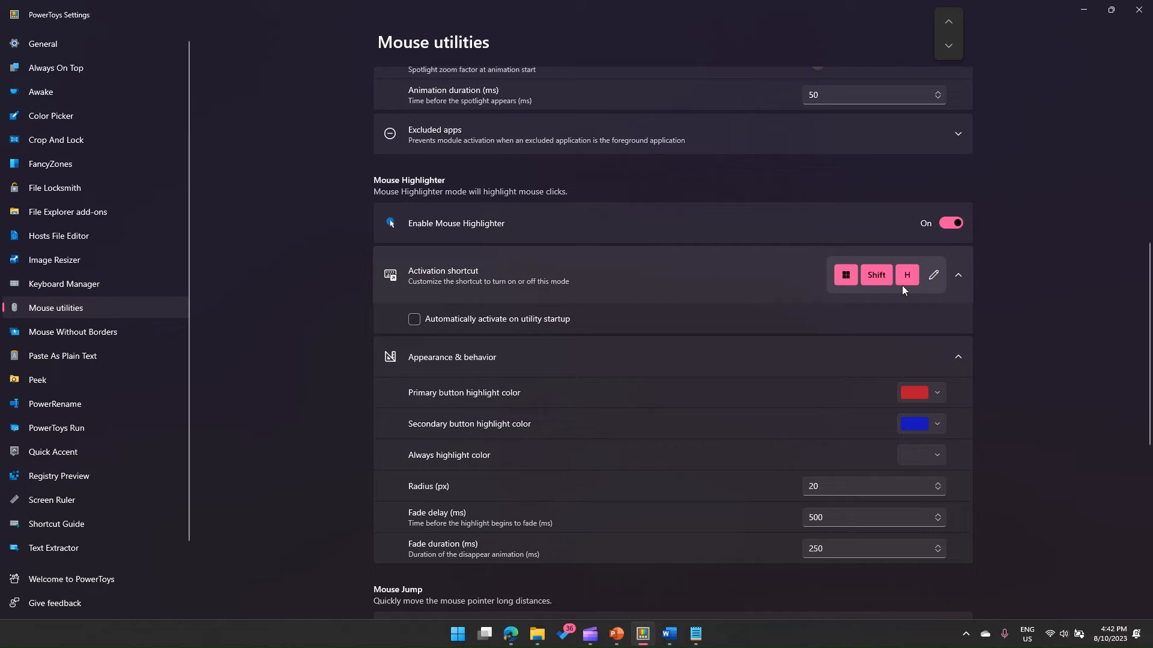
mouse_move(911, 301)
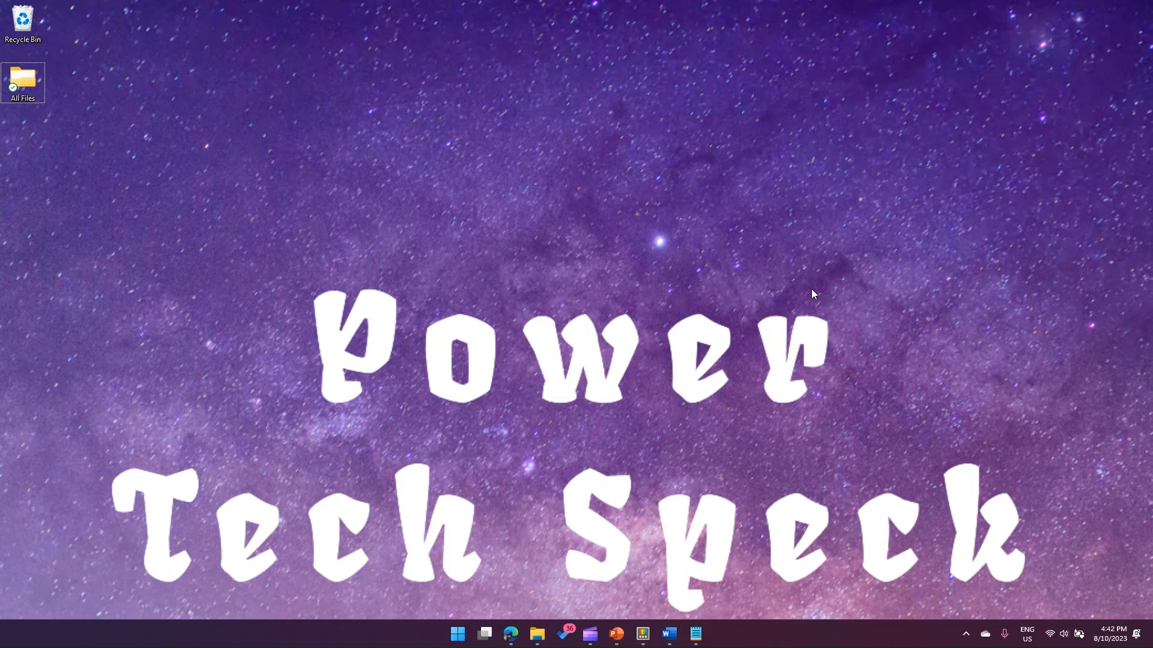
mouse_move(655, 199)
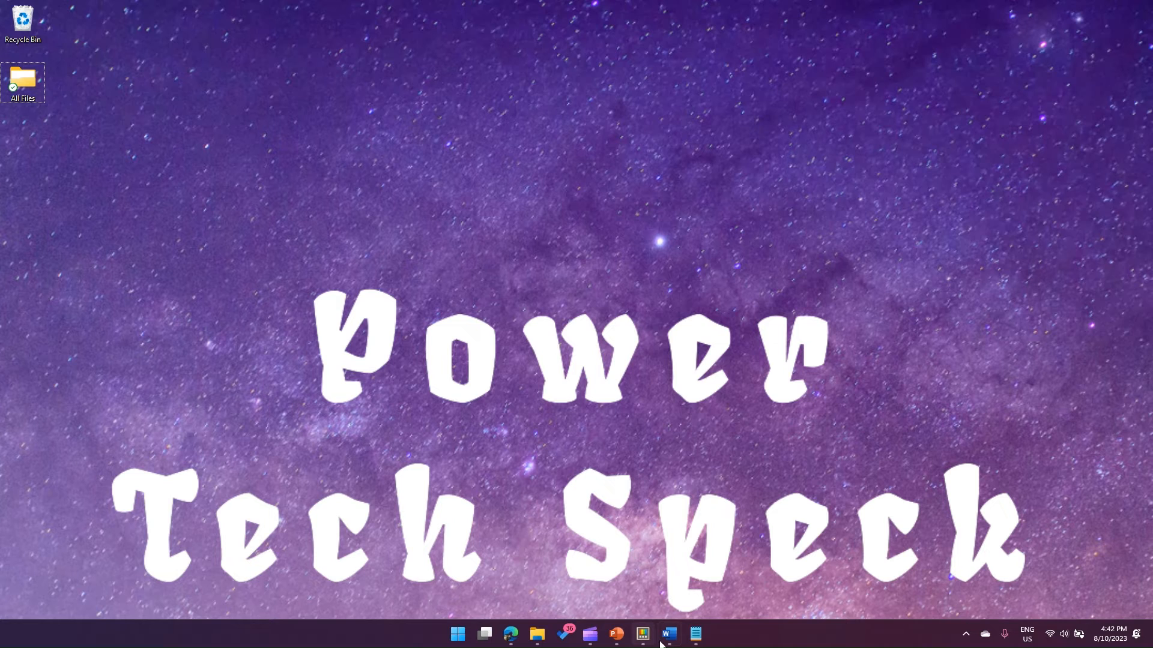
Restore the PowerToys Settings window from the taskbar.
click(641, 634)
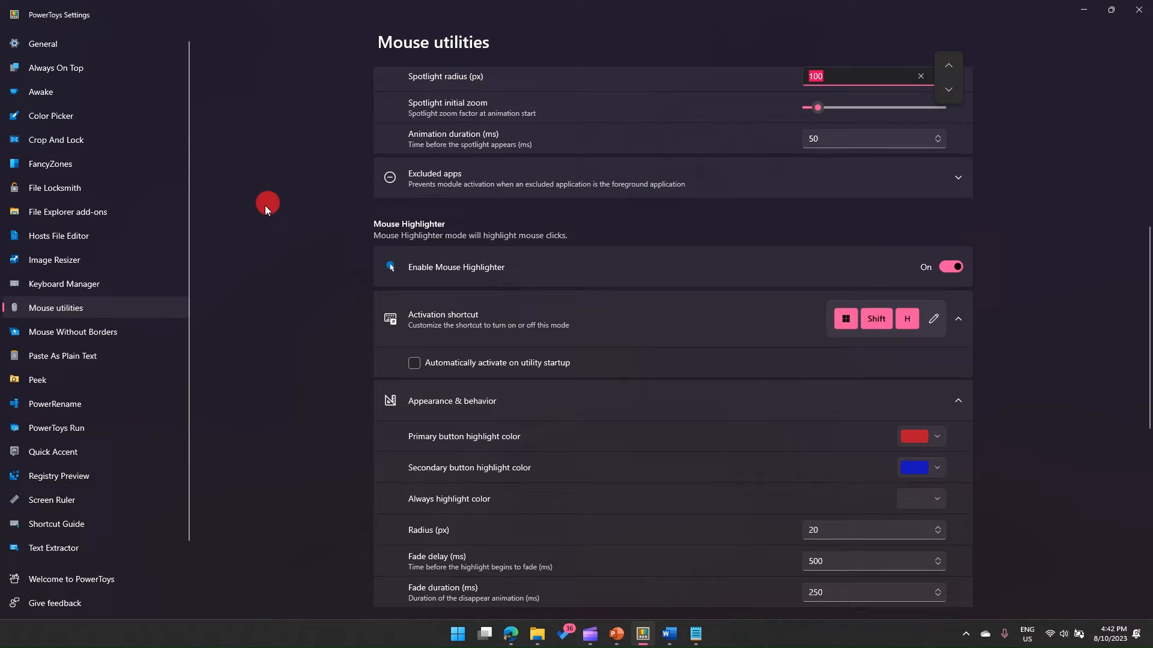
mouse_move(959, 154)
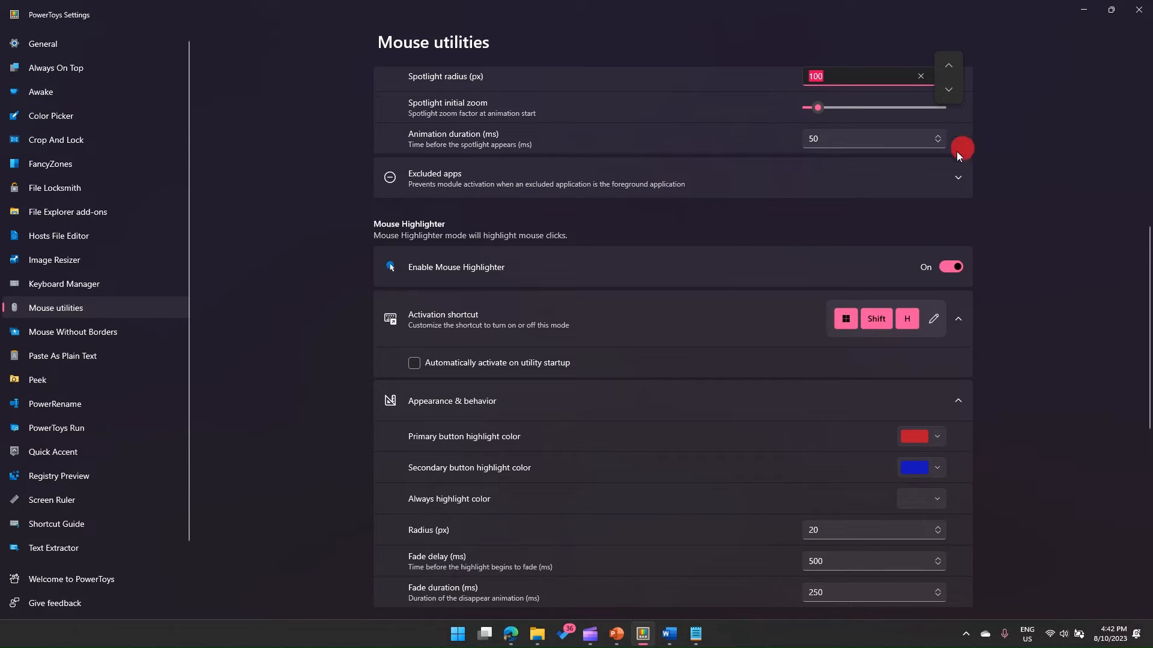
mouse_move(815, 219)
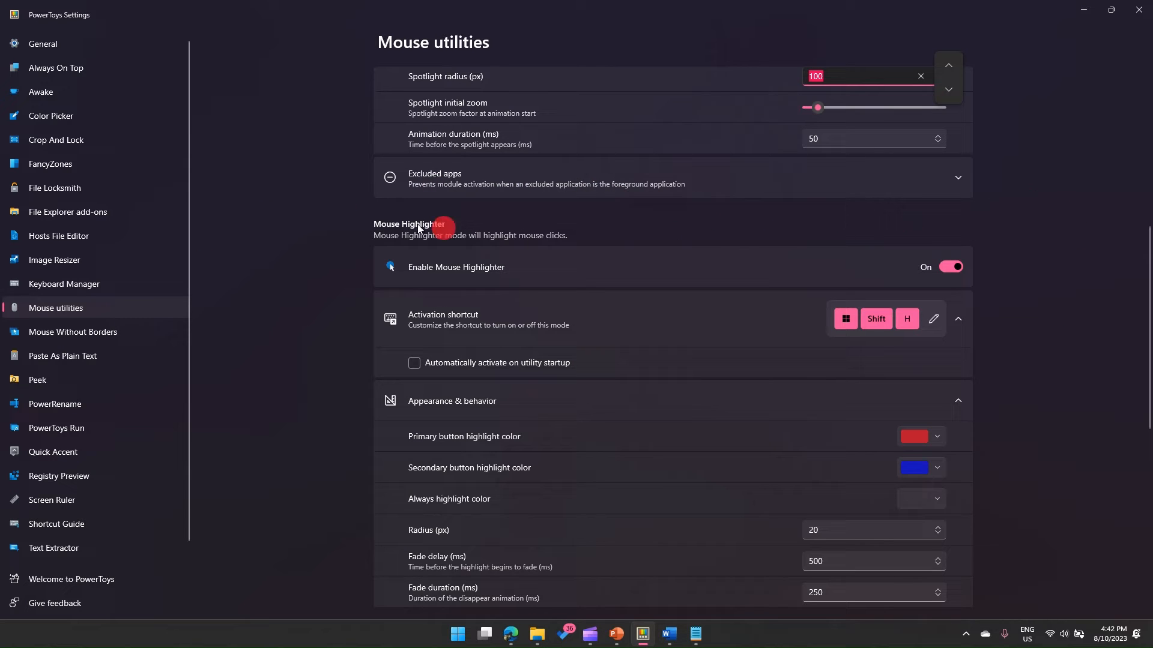
mouse_move(68, 213)
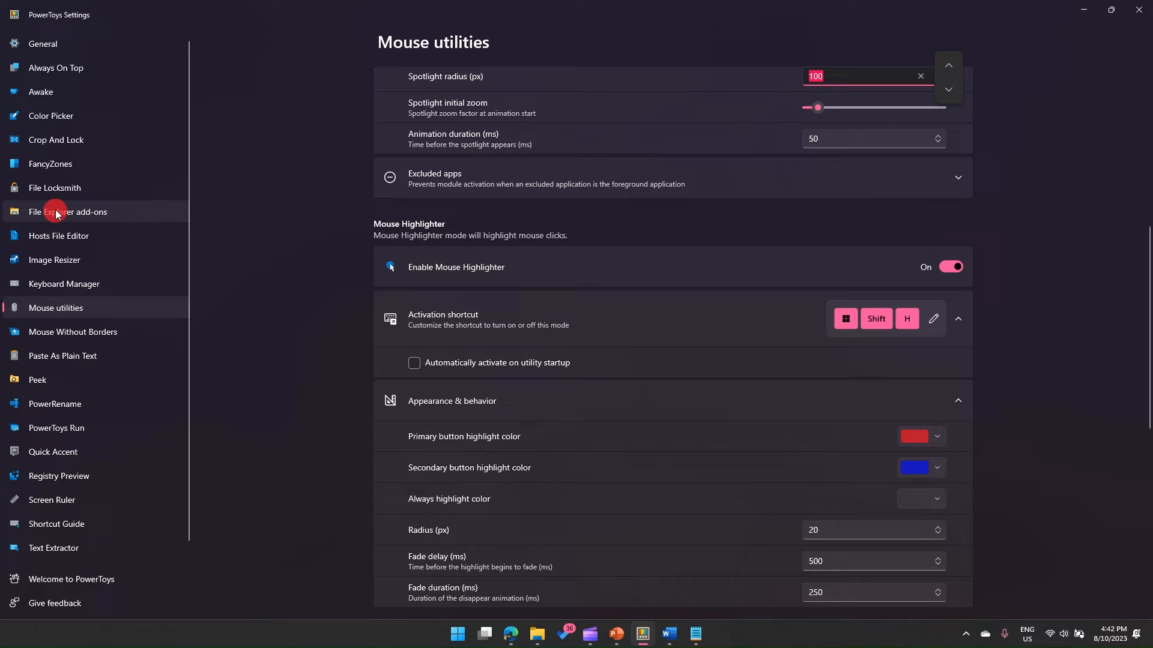
mouse_move(1015, 412)
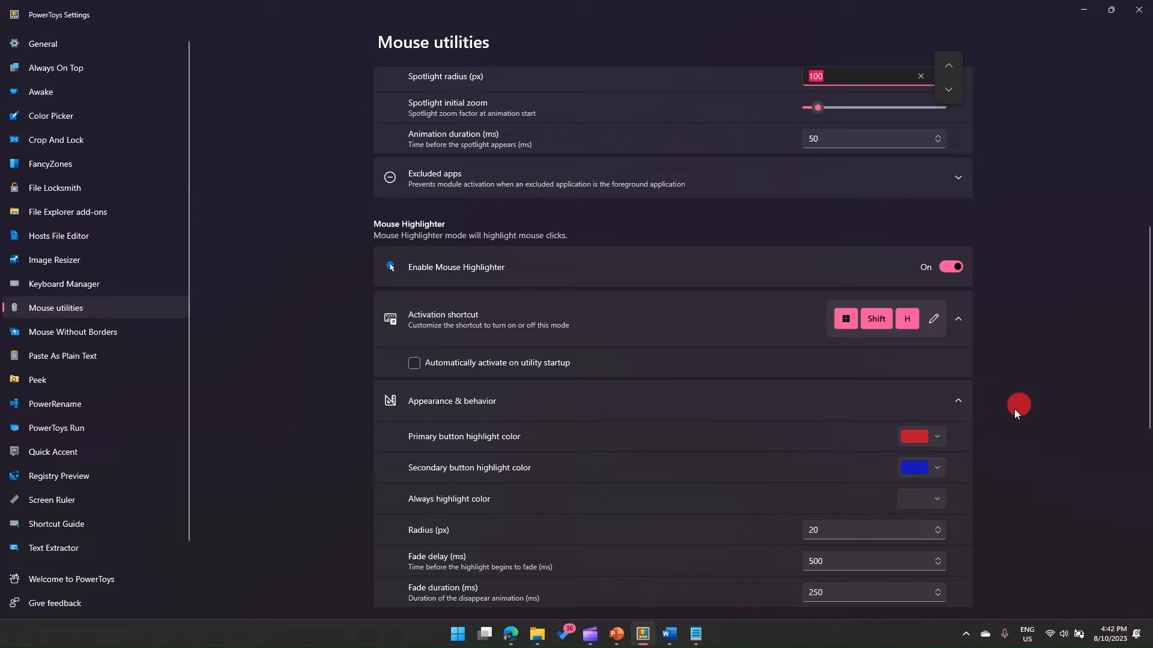
click(1001, 226)
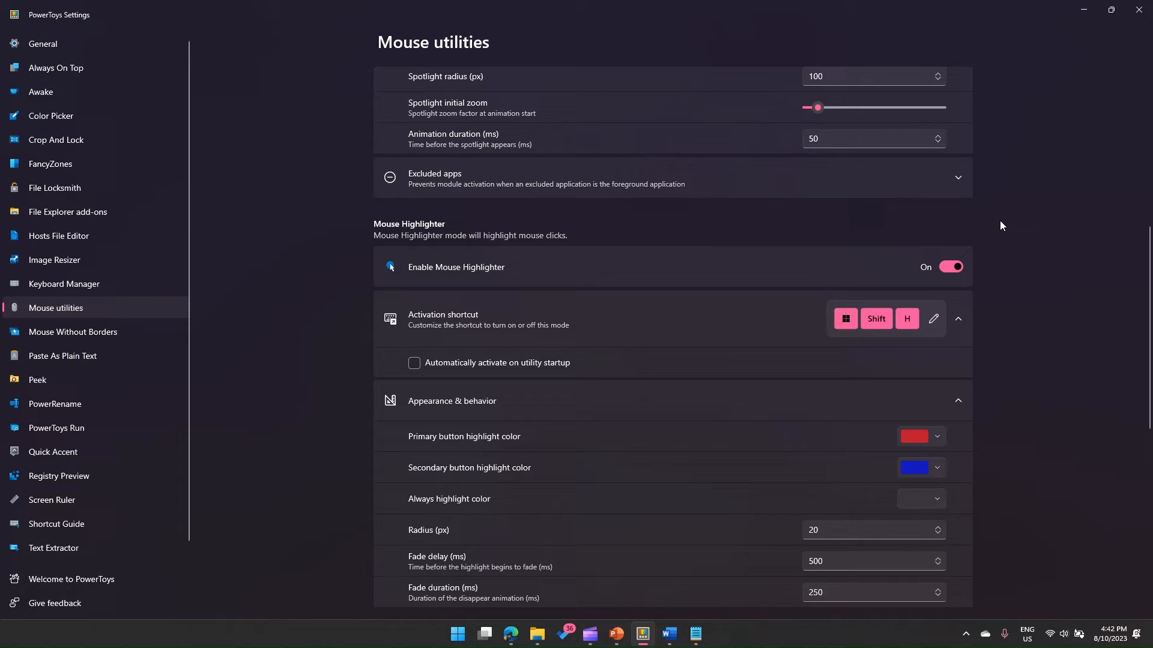
mouse_move(272, 264)
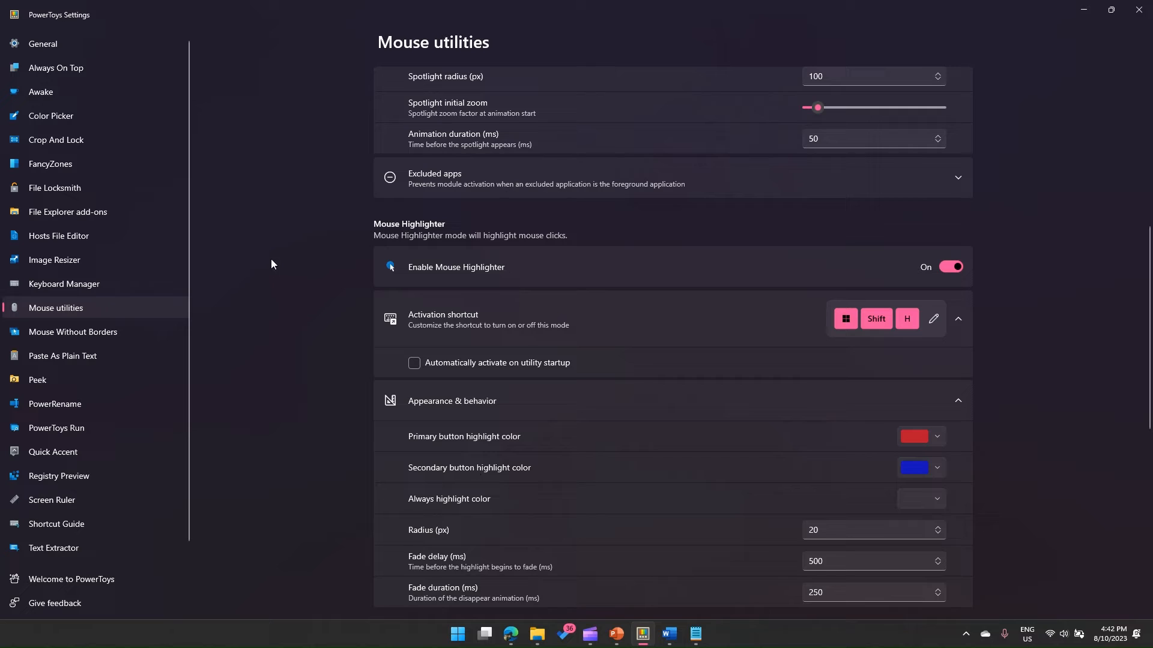
mouse_move(257, 260)
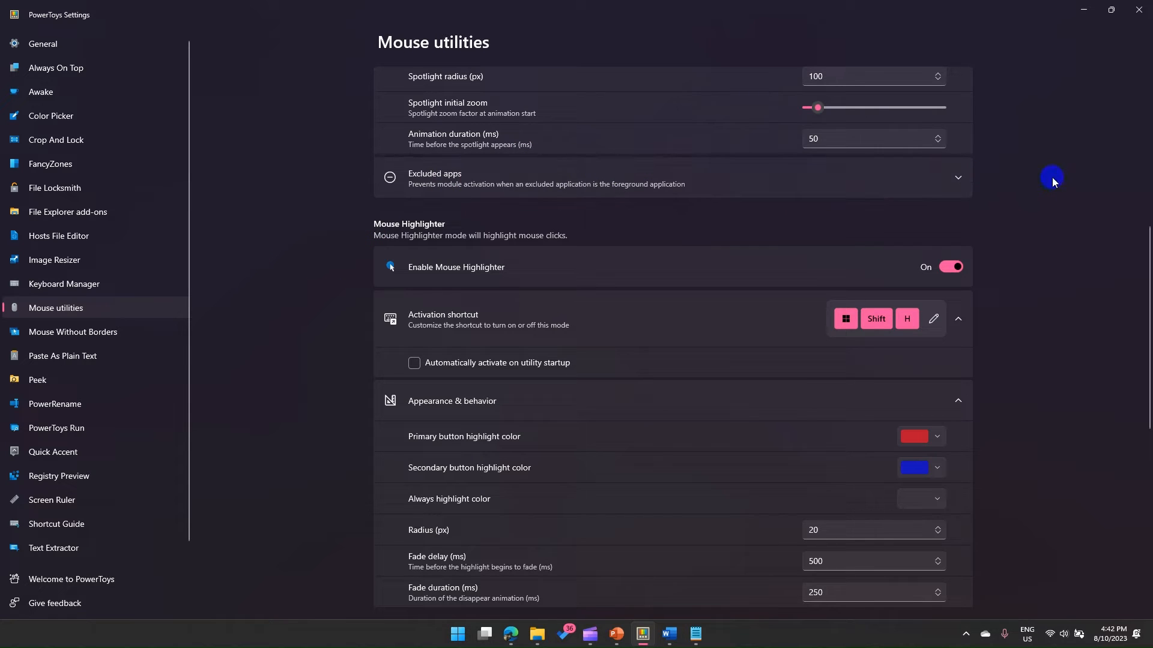
mouse_move(931, 466)
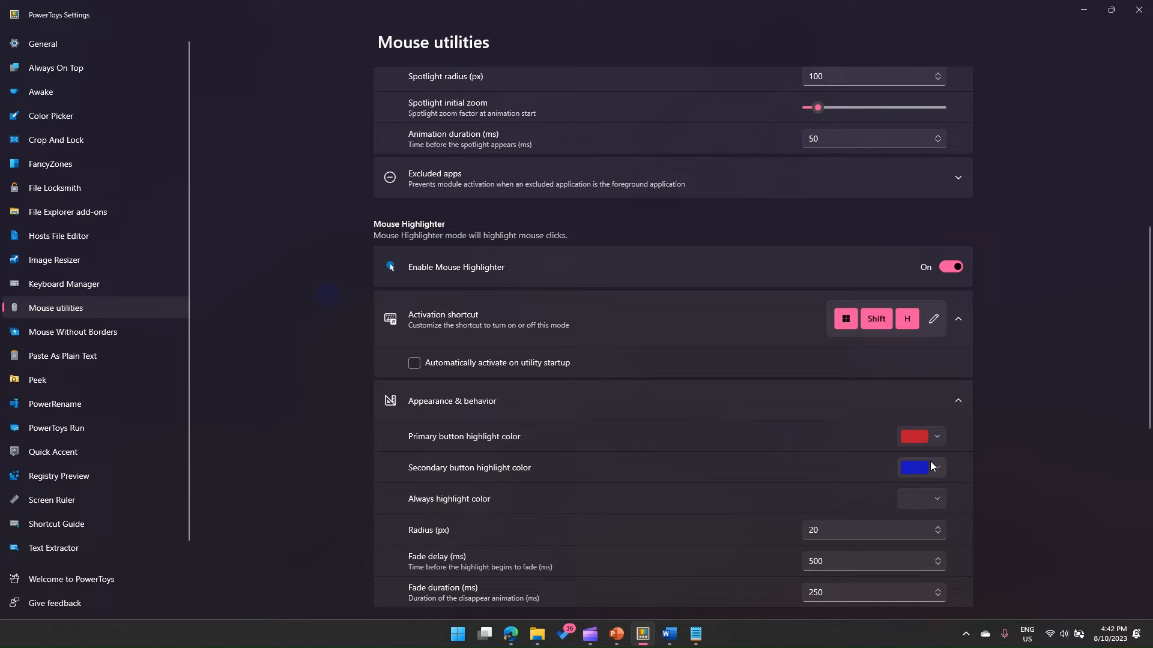
click(915, 468)
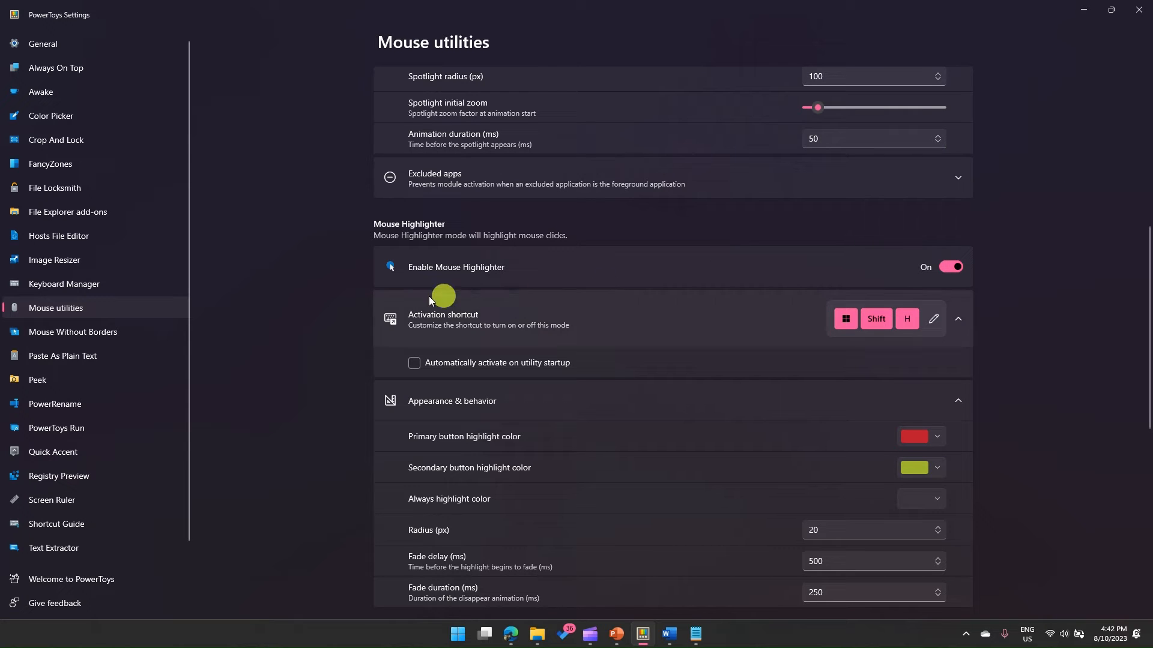
Set the Mouse Highlighter primary button highlight colour to blue.
click(914, 436)
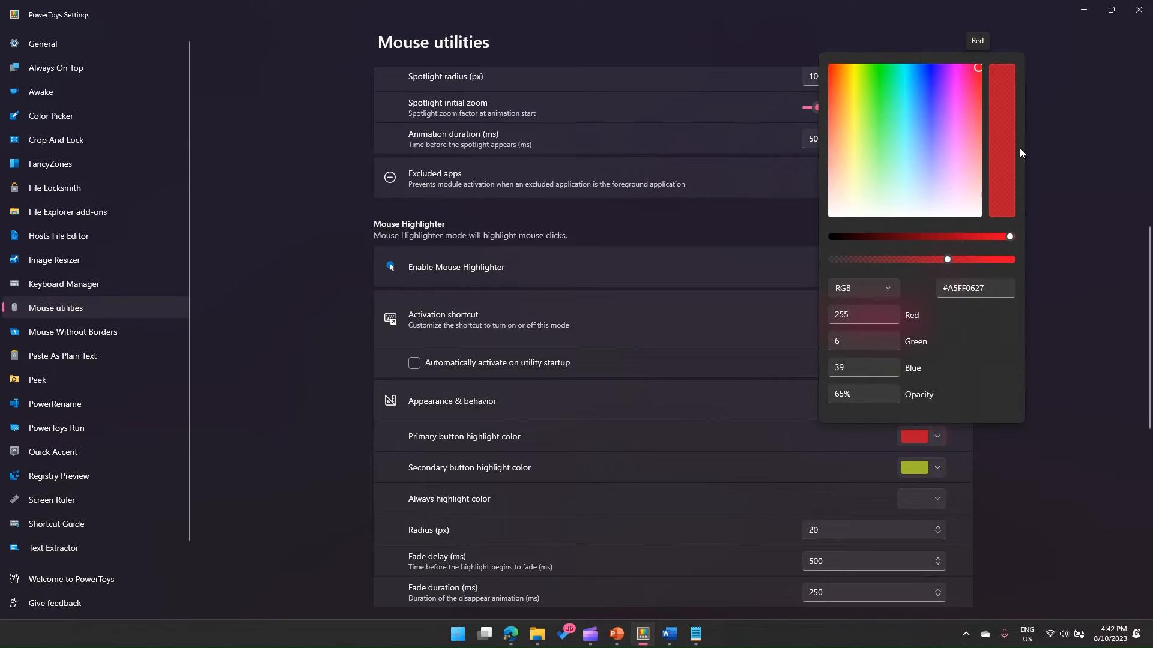
click(1064, 167)
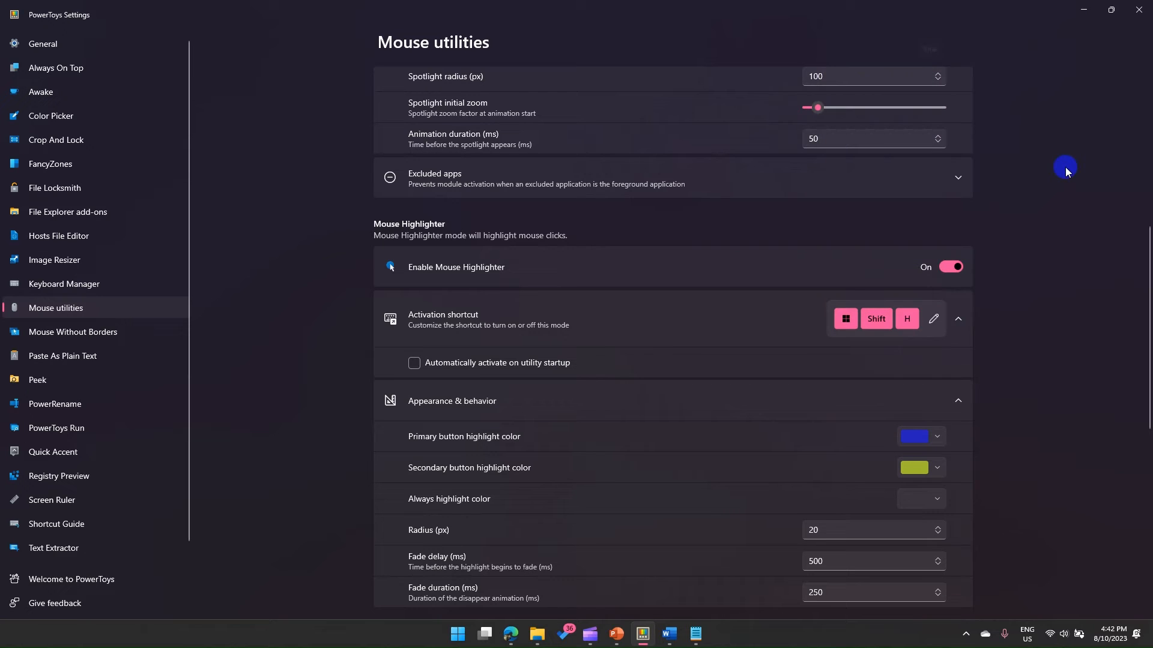
mouse_move(942, 337)
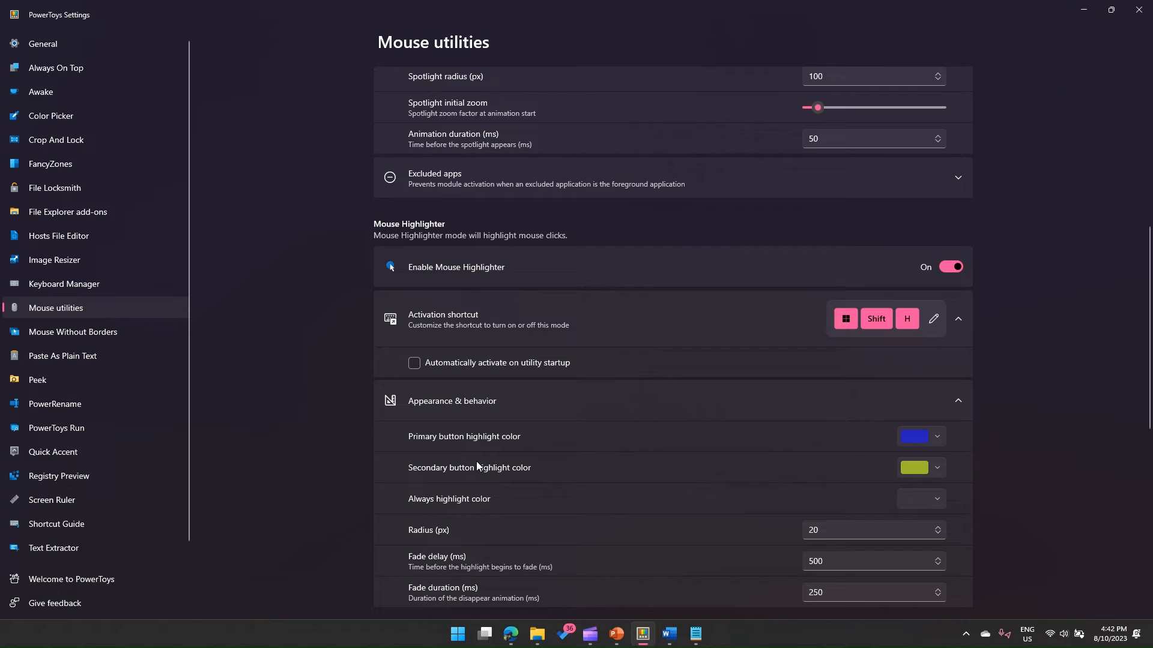
mouse_move(533, 443)
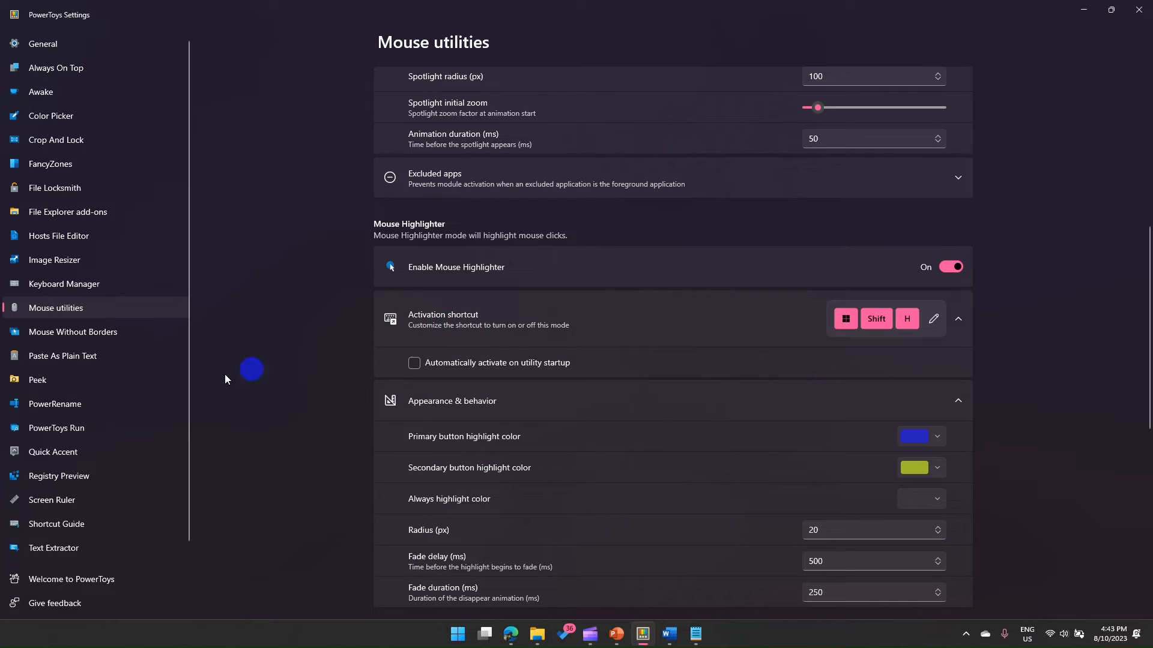
mouse_move(517, 471)
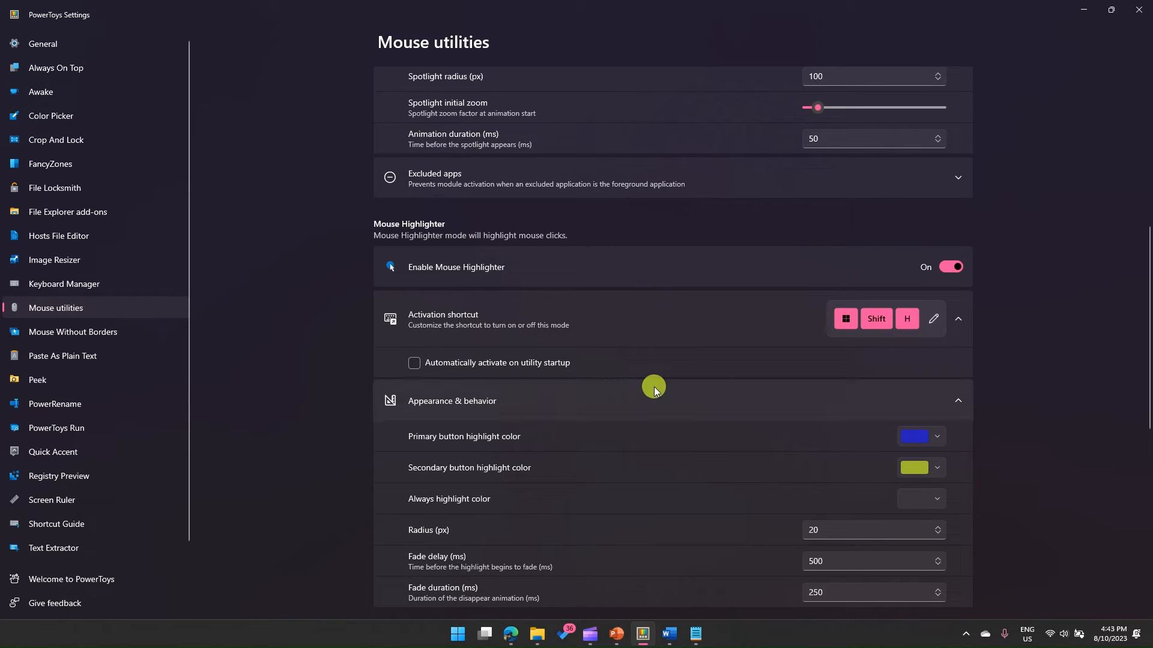
mouse_move(773, 242)
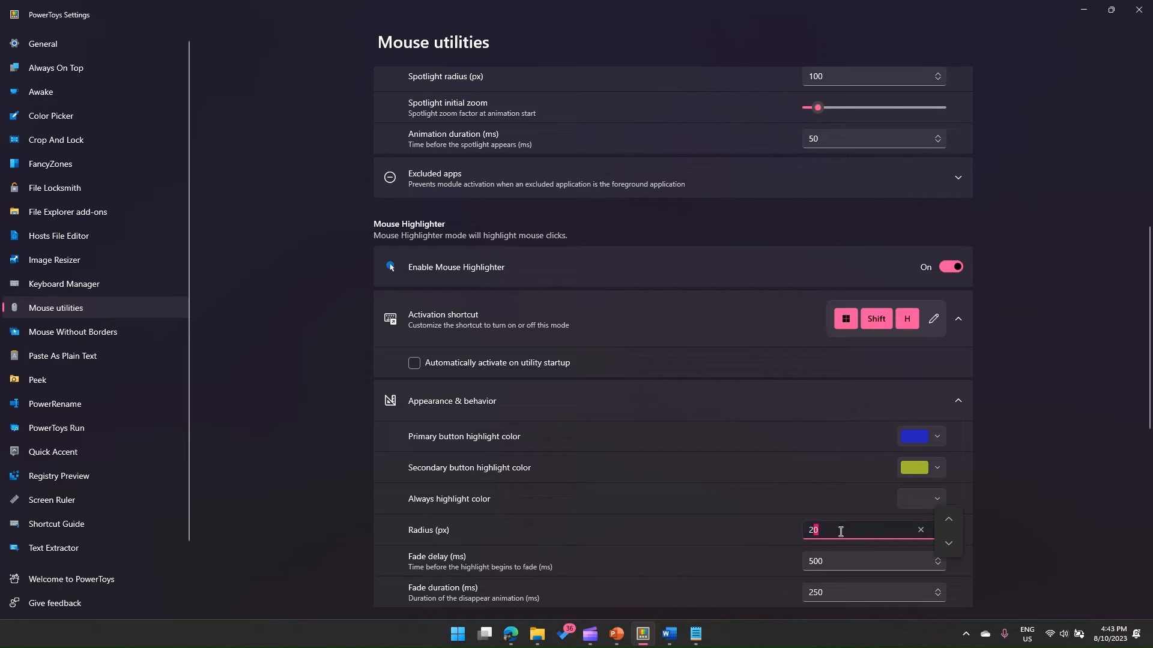
Enter 40 as the Mouse Highlighter radius in pixels.
text(4)
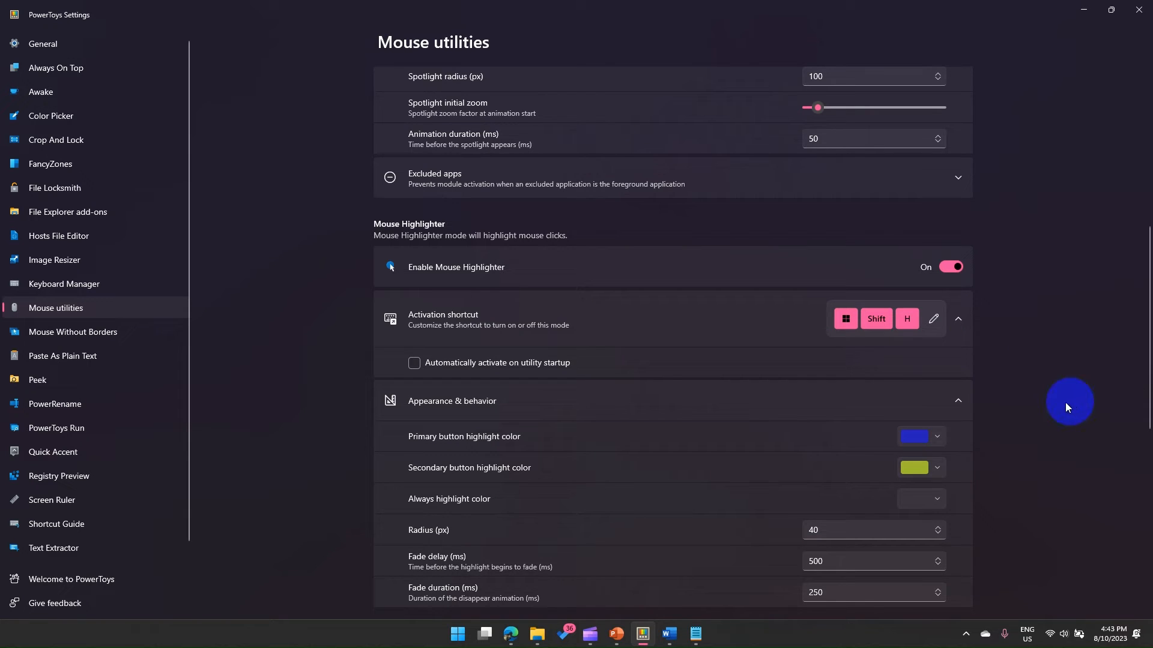
mouse_move(1067, 407)
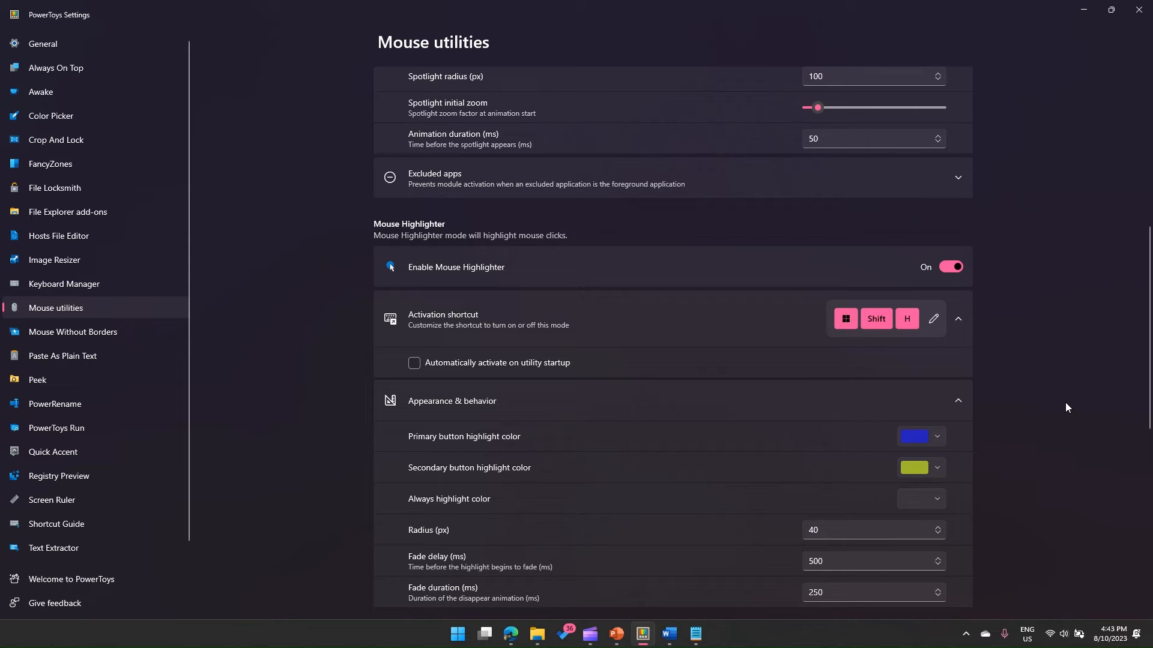
scroll(down, 3)
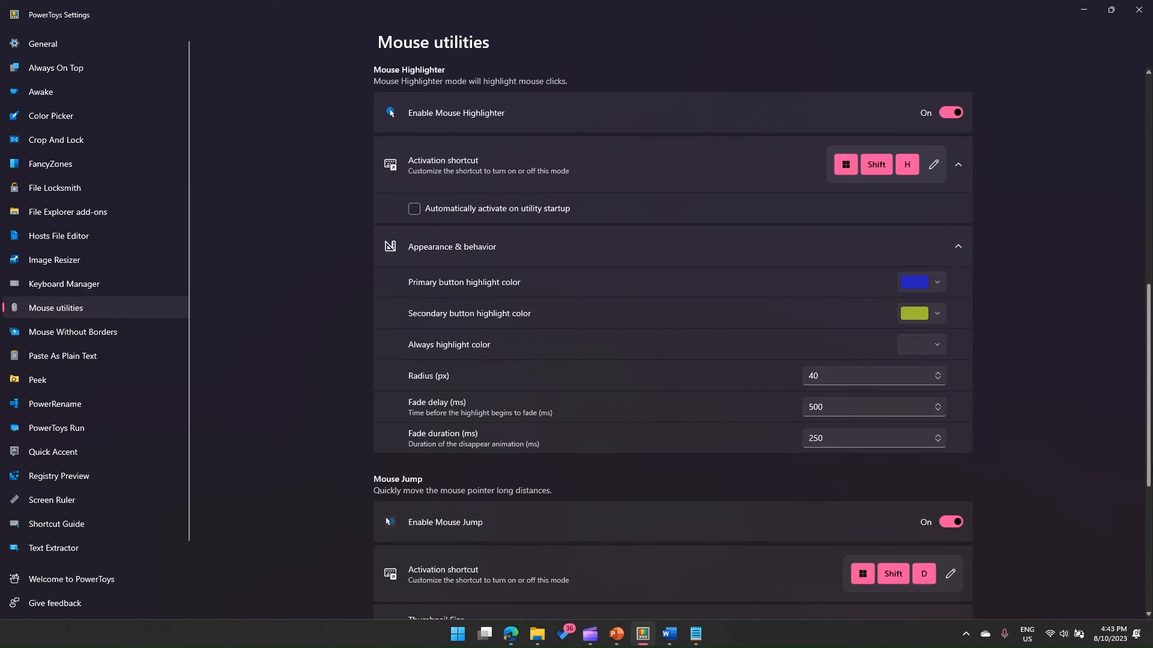
scroll(down, 3)
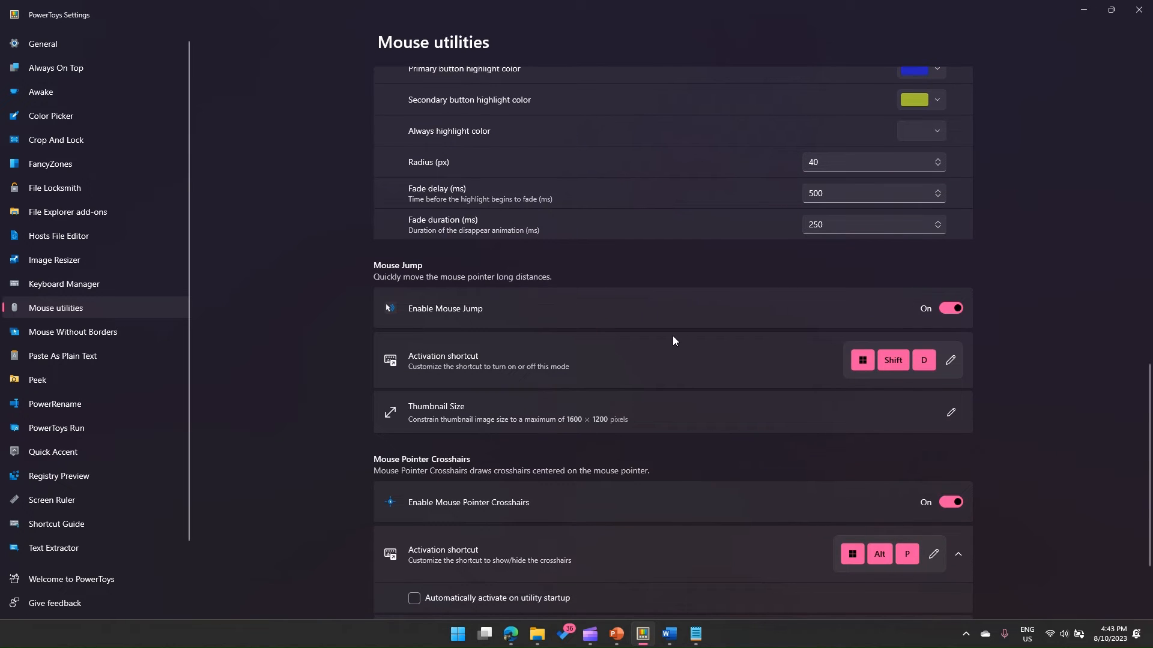
mouse_move(457, 320)
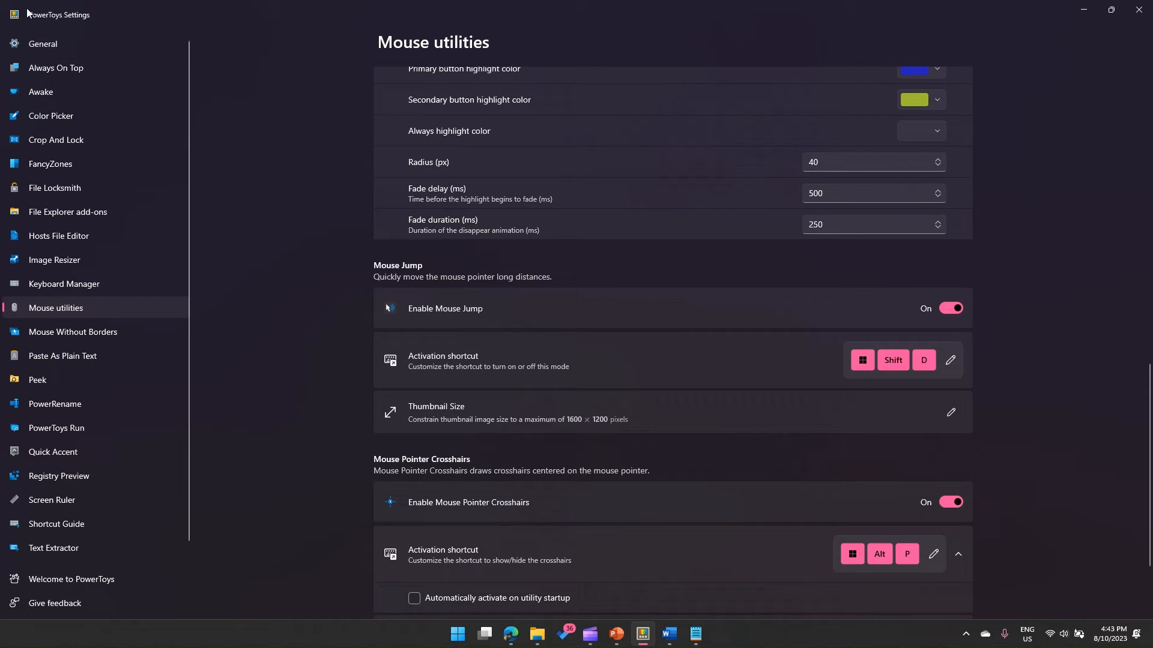
mouse_move(1128, 40)
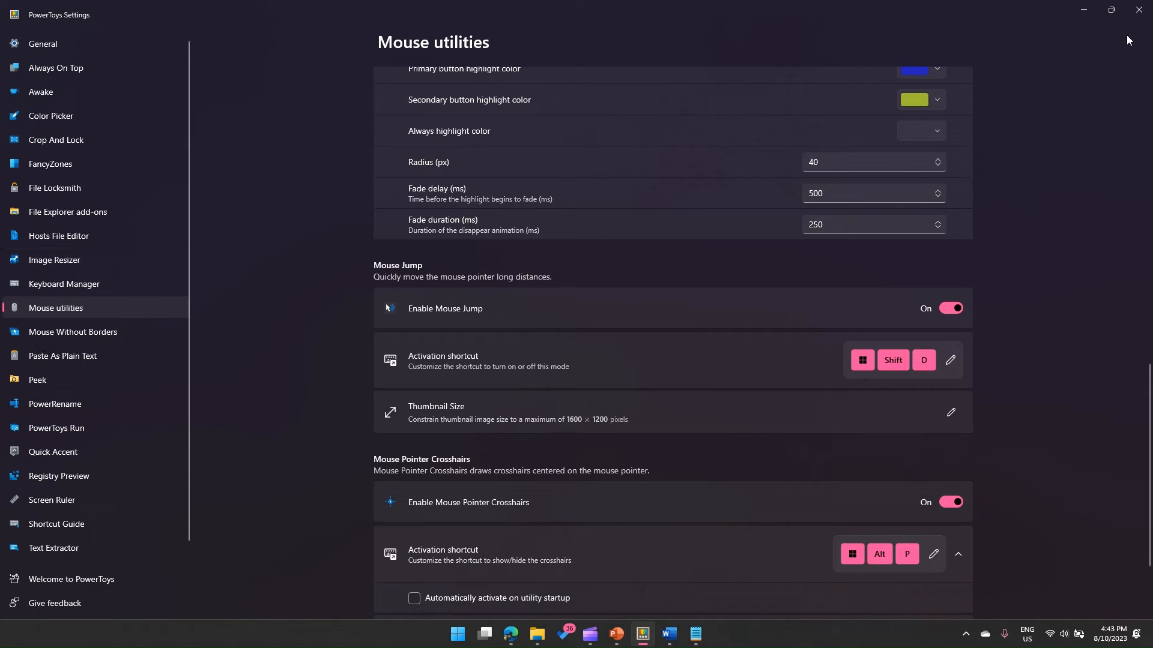
mouse_move(55, 603)
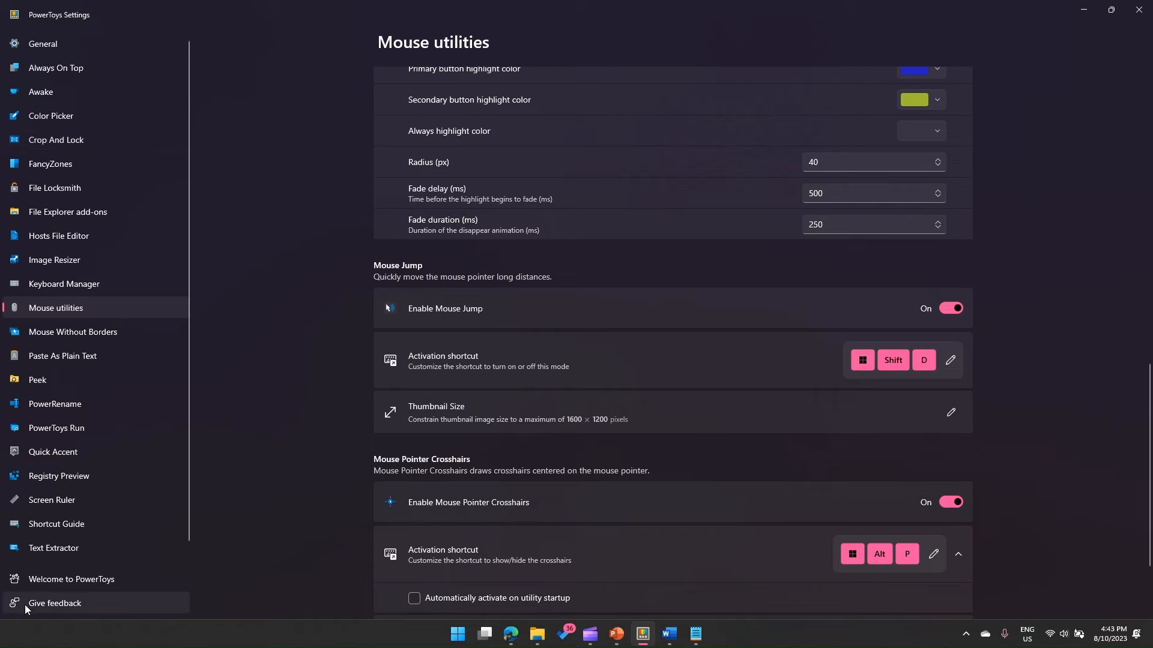
mouse_move(527, 69)
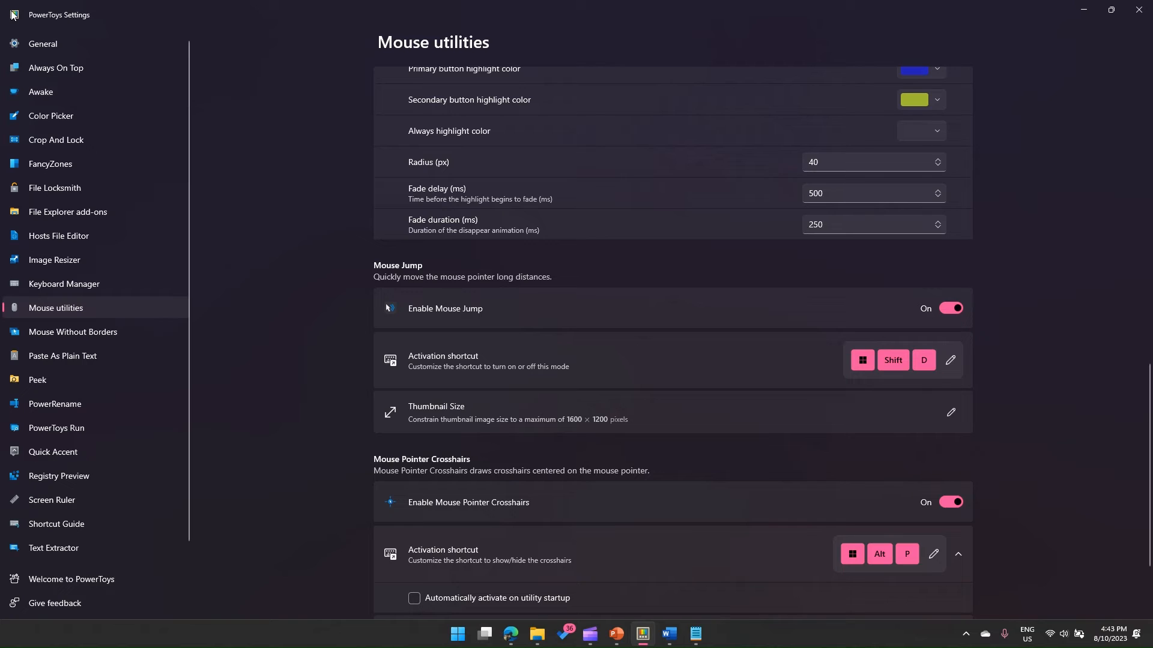
mouse_move(278, 82)
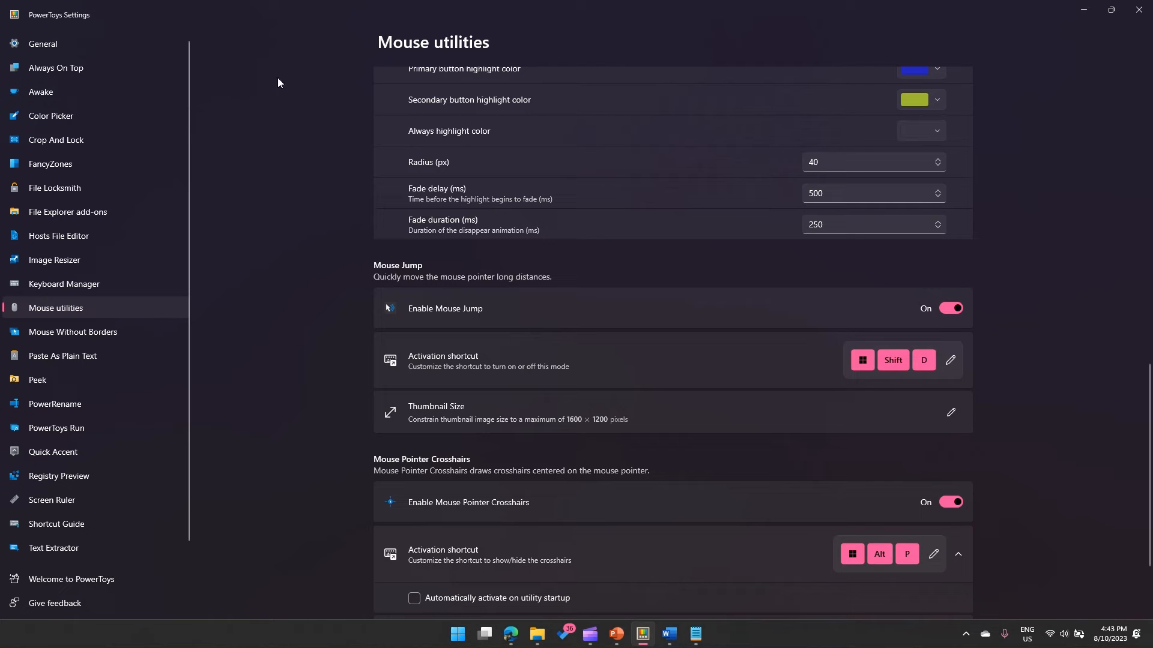
mouse_move(1142, 616)
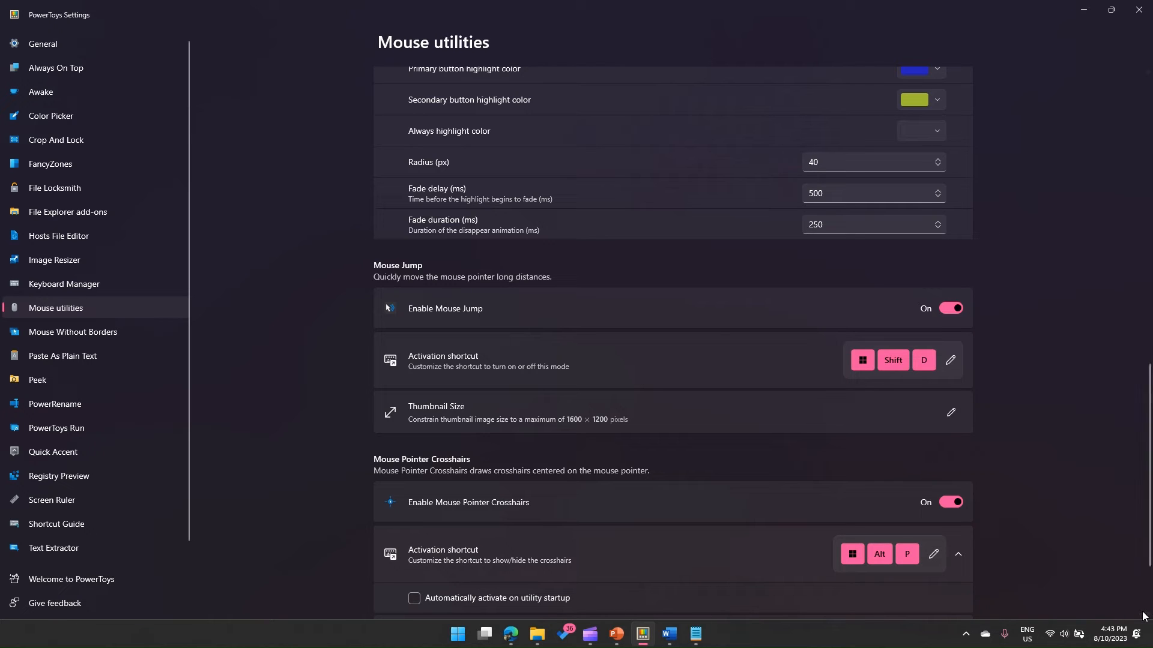
mouse_move(1131, 608)
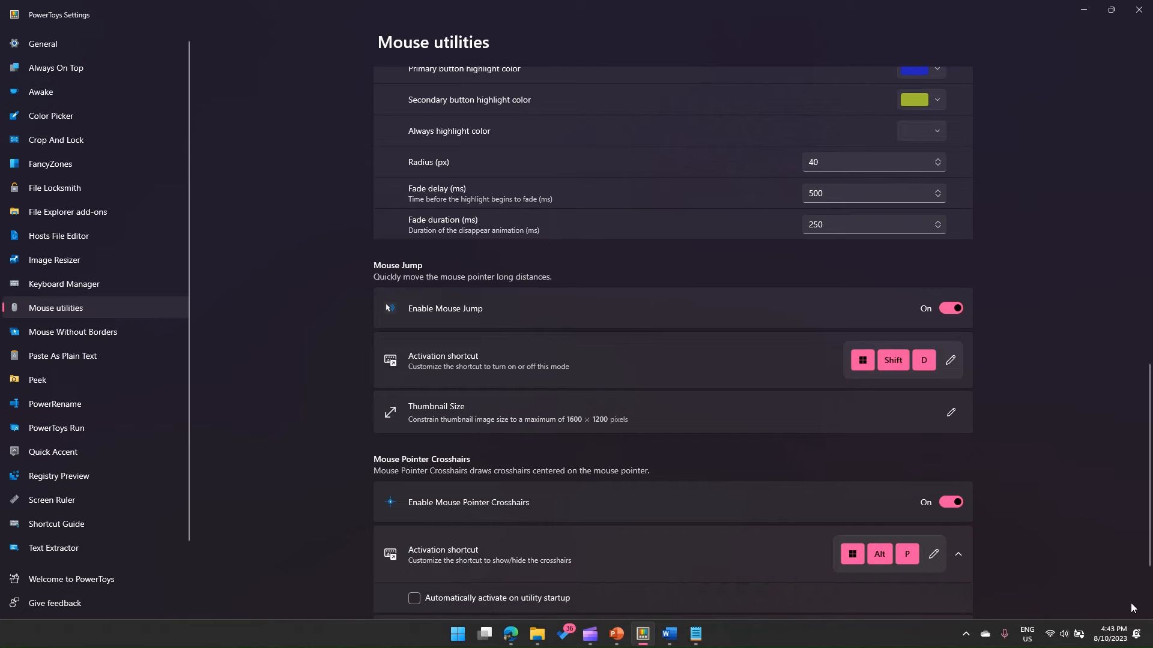
mouse_move(1081, 563)
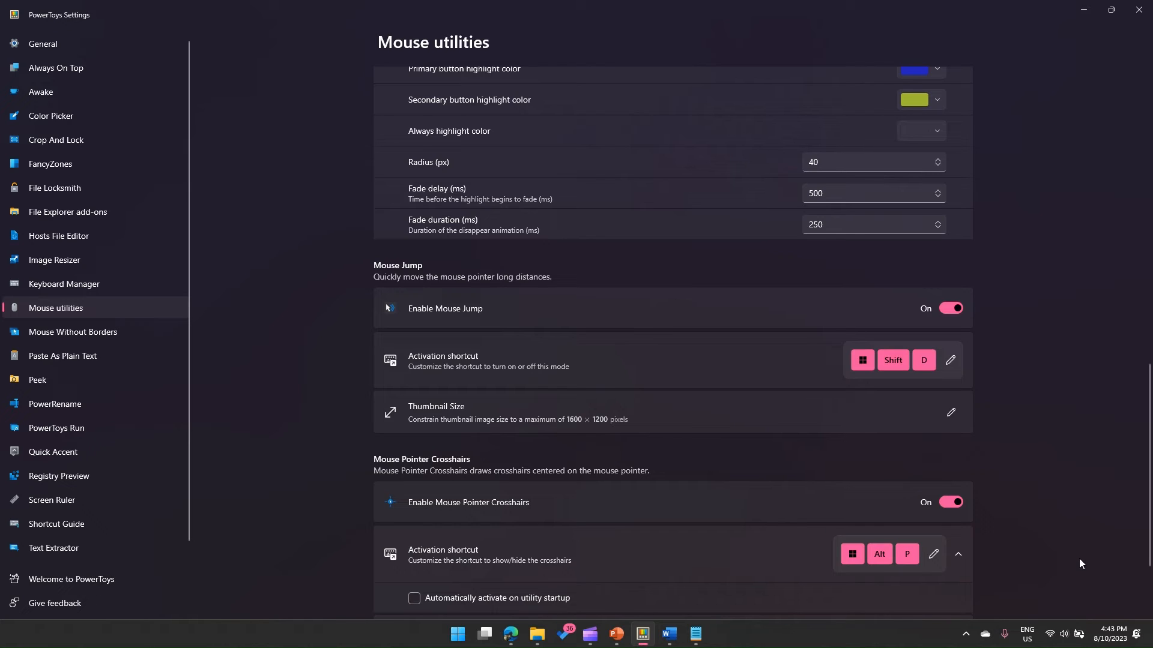
mouse_move(42, 44)
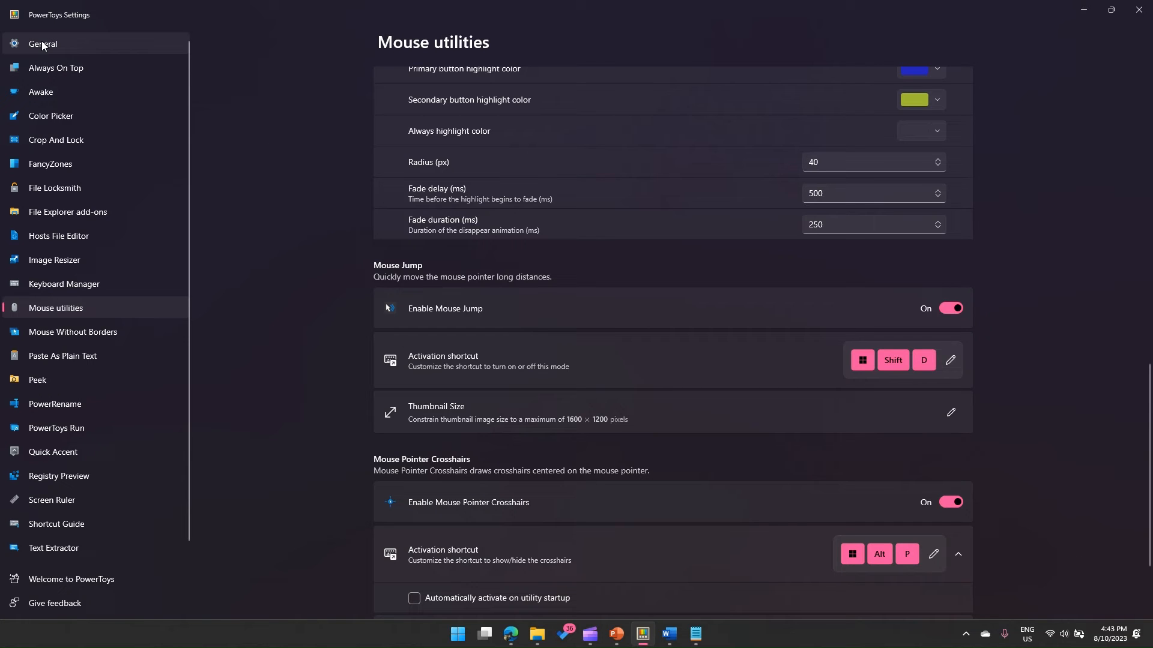
mouse_move(148, 12)
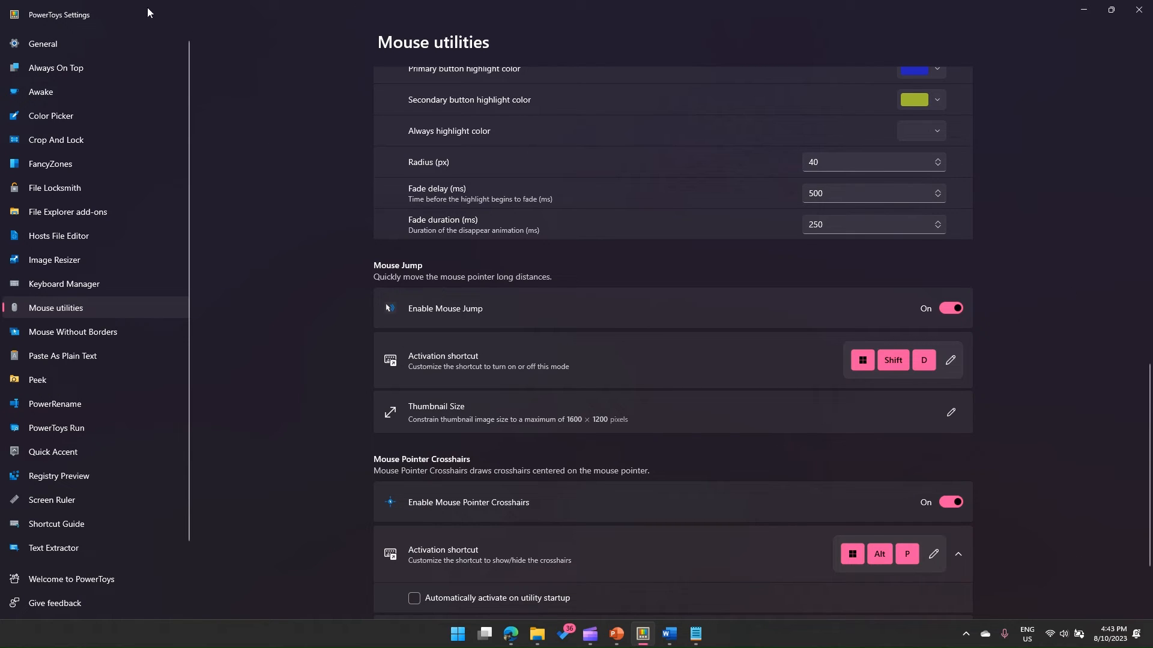
mouse_move(1100, 606)
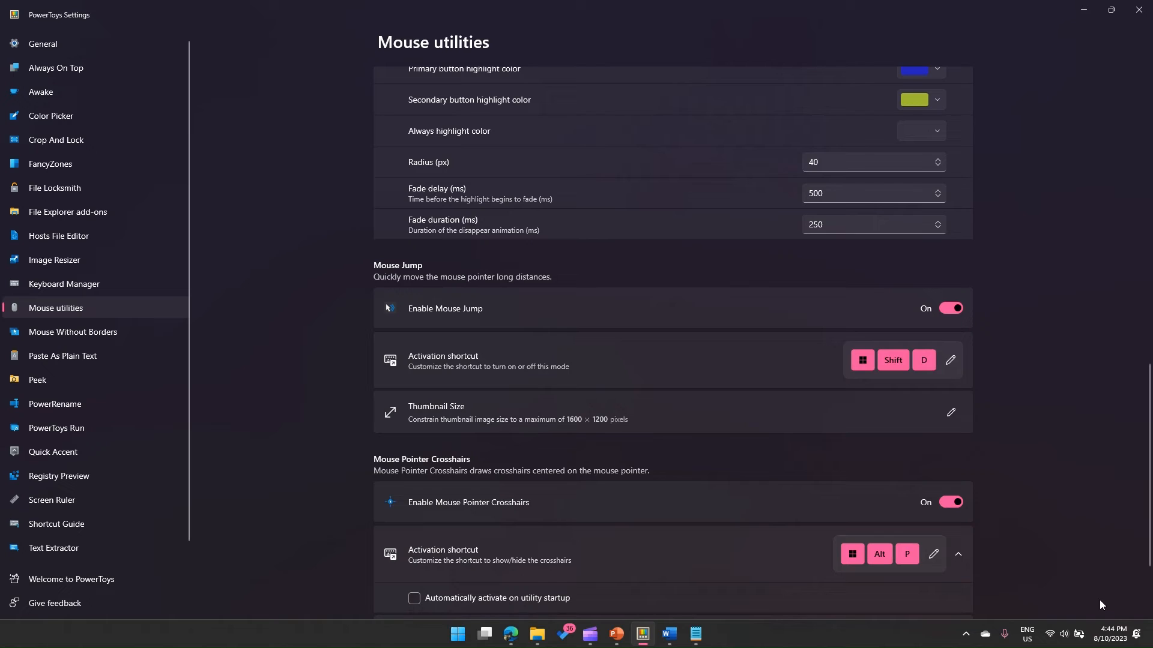
mouse_move(483, 317)
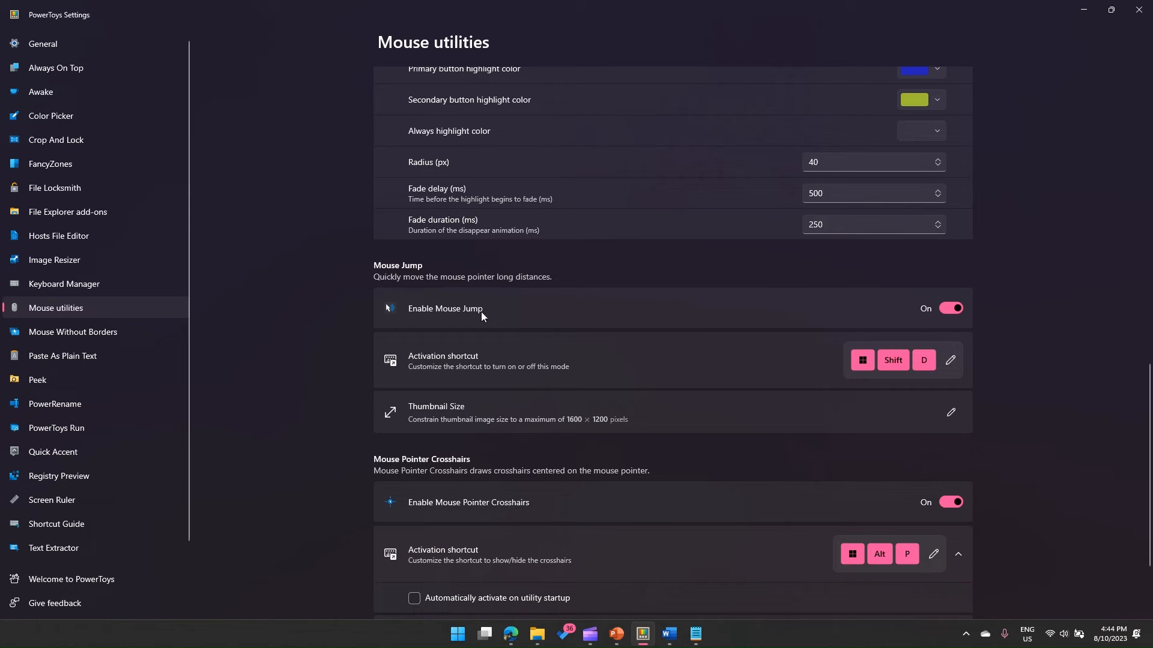
mouse_move(849, 361)
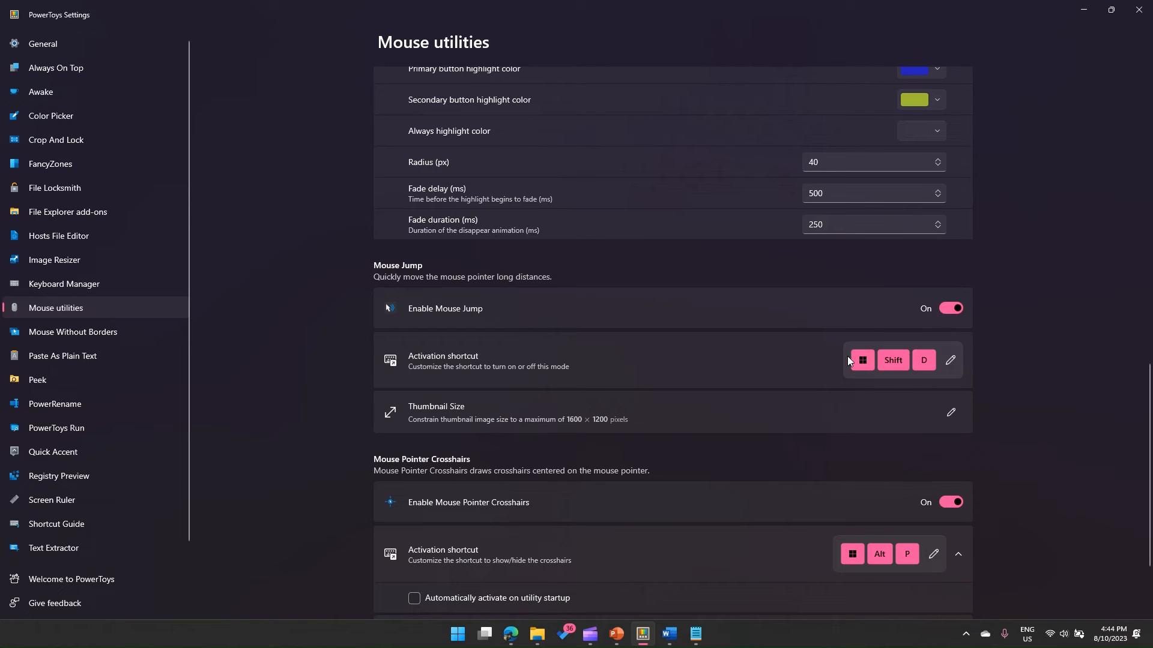
mouse_move(822, 280)
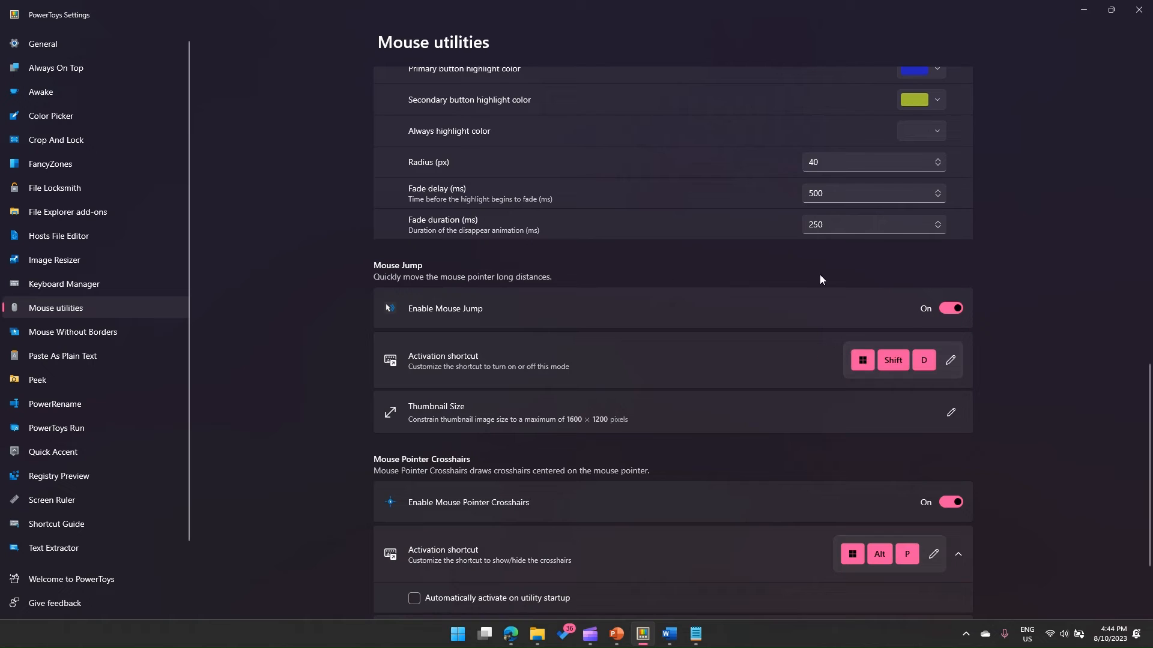
mouse_move(757, 331)
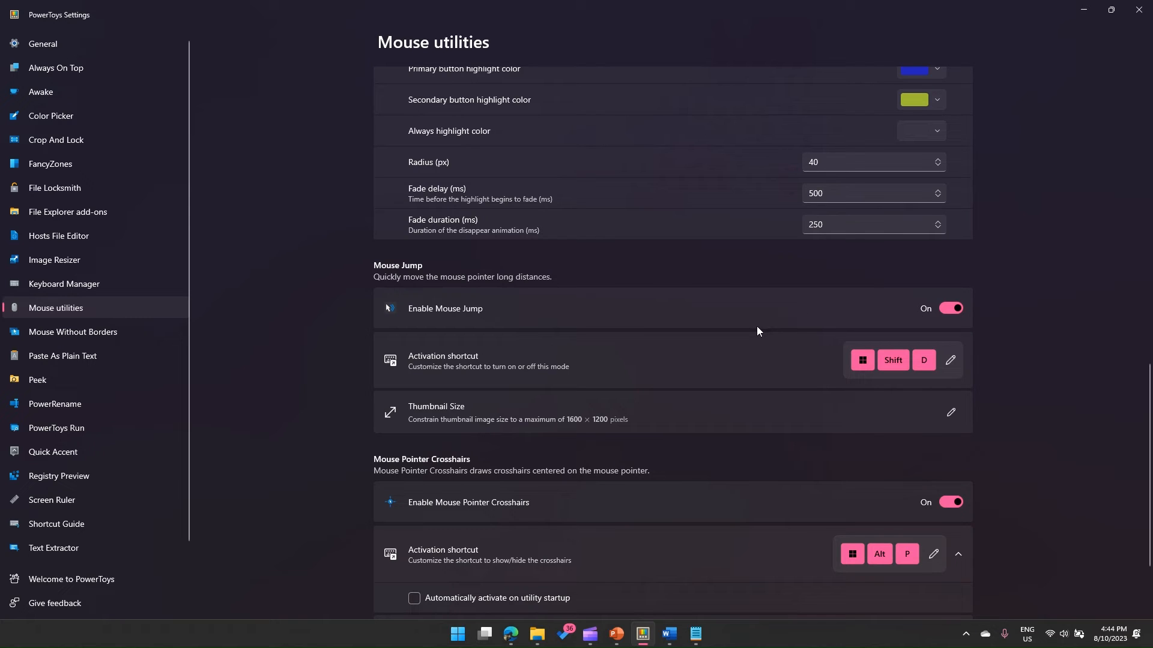
mouse_move(492, 410)
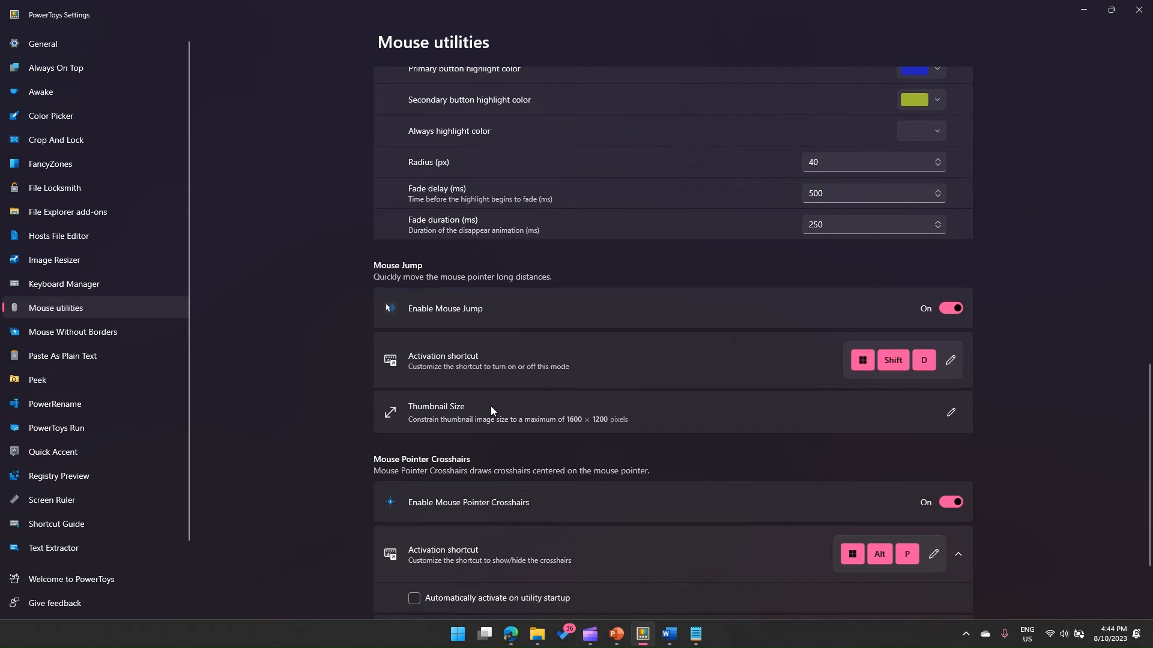
mouse_move(467, 409)
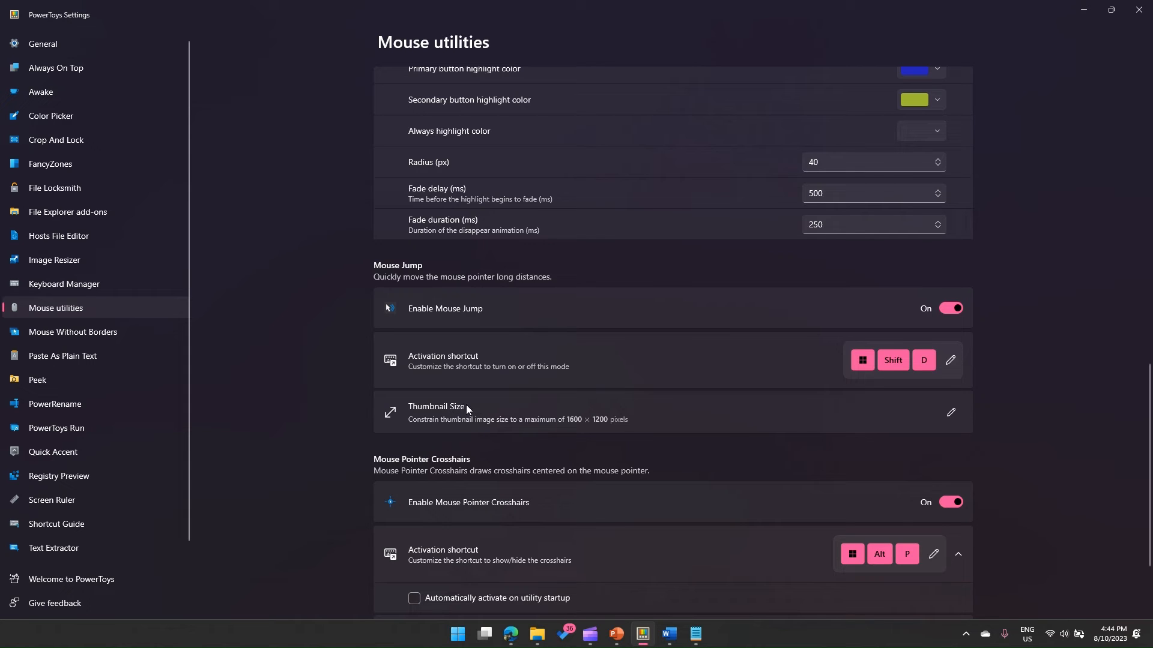
mouse_move(821, 382)
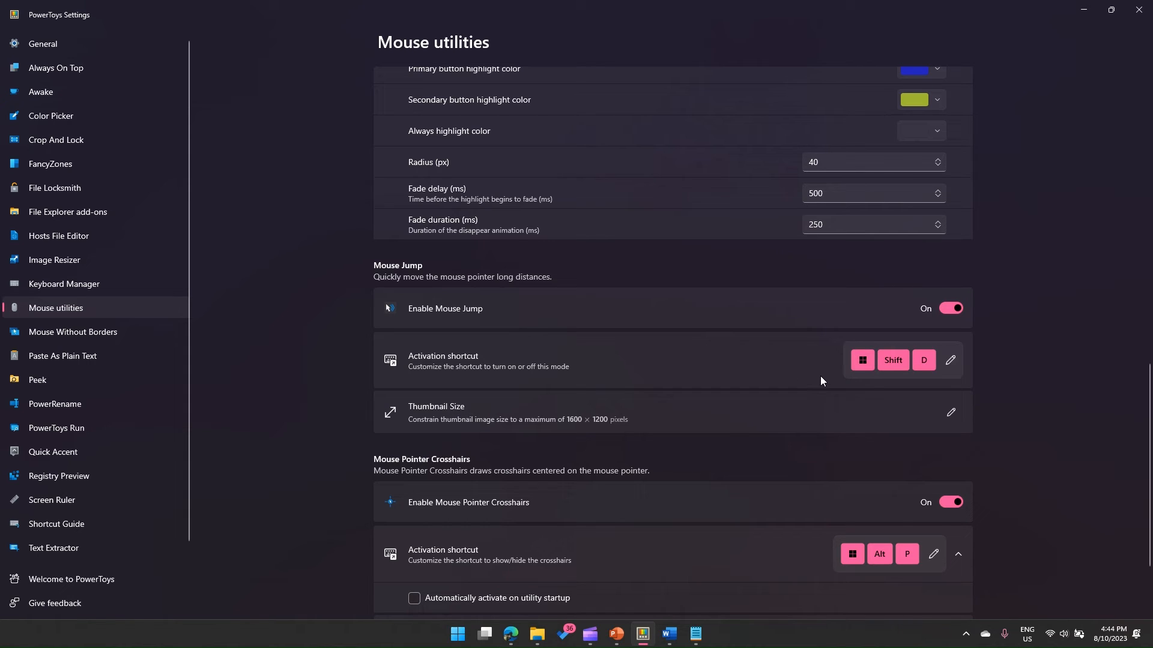
mouse_move(861, 345)
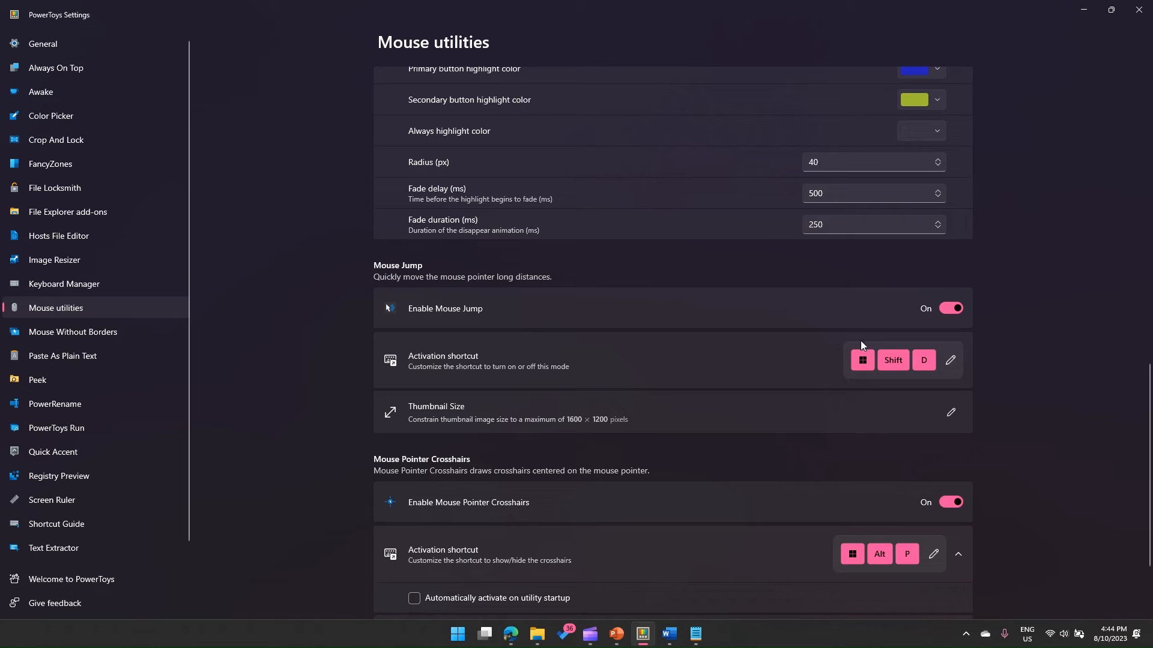
mouse_move(20, 27)
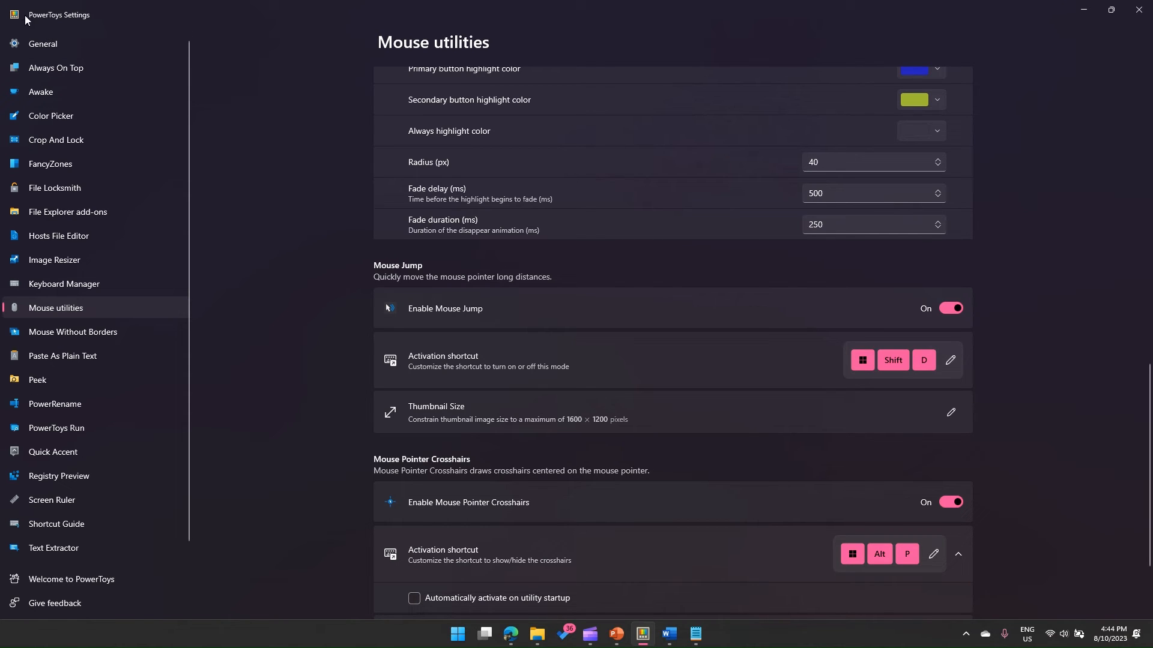
mouse_move(13, 17)
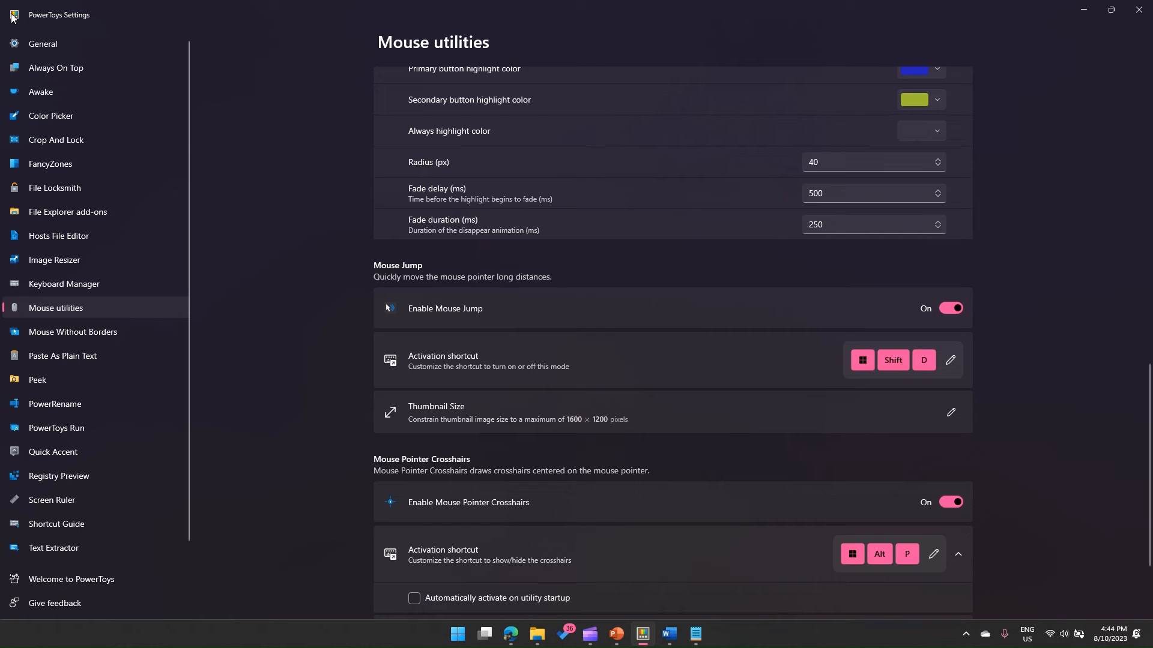
mouse_move(733, 470)
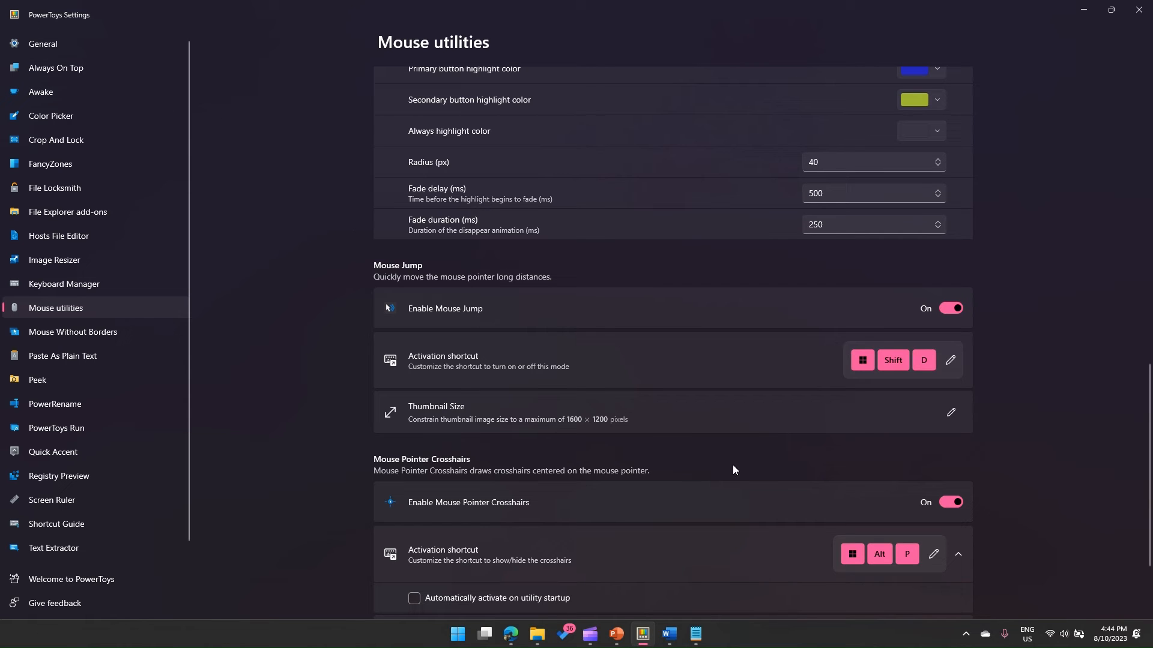
mouse_move(1121, 606)
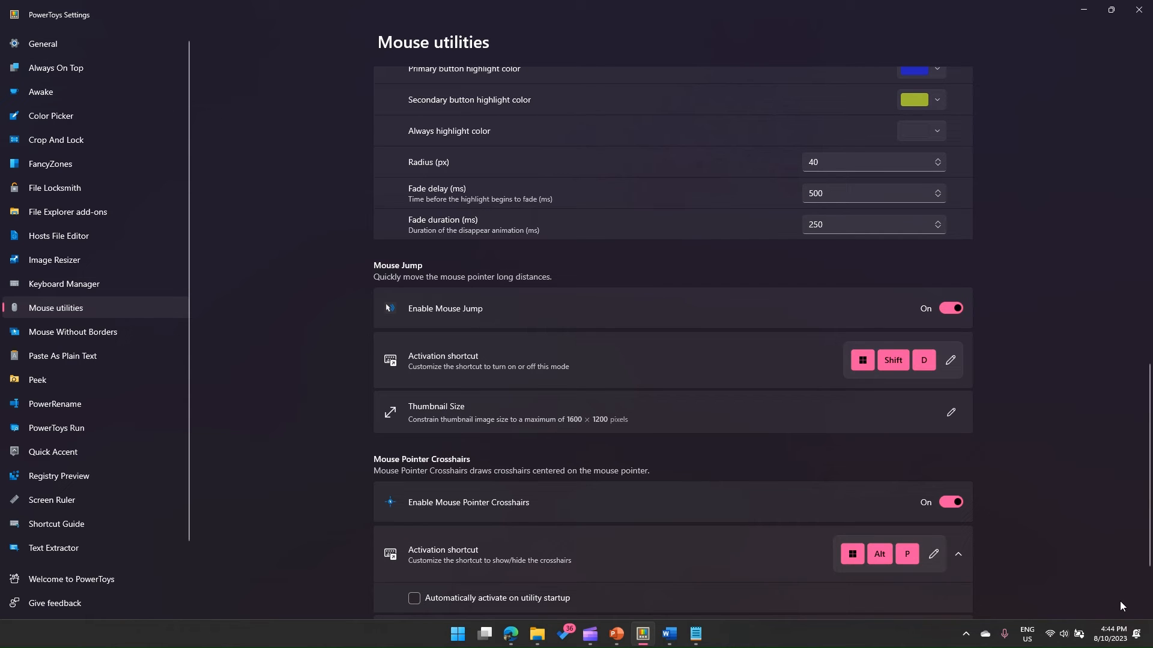
mouse_move(658, 374)
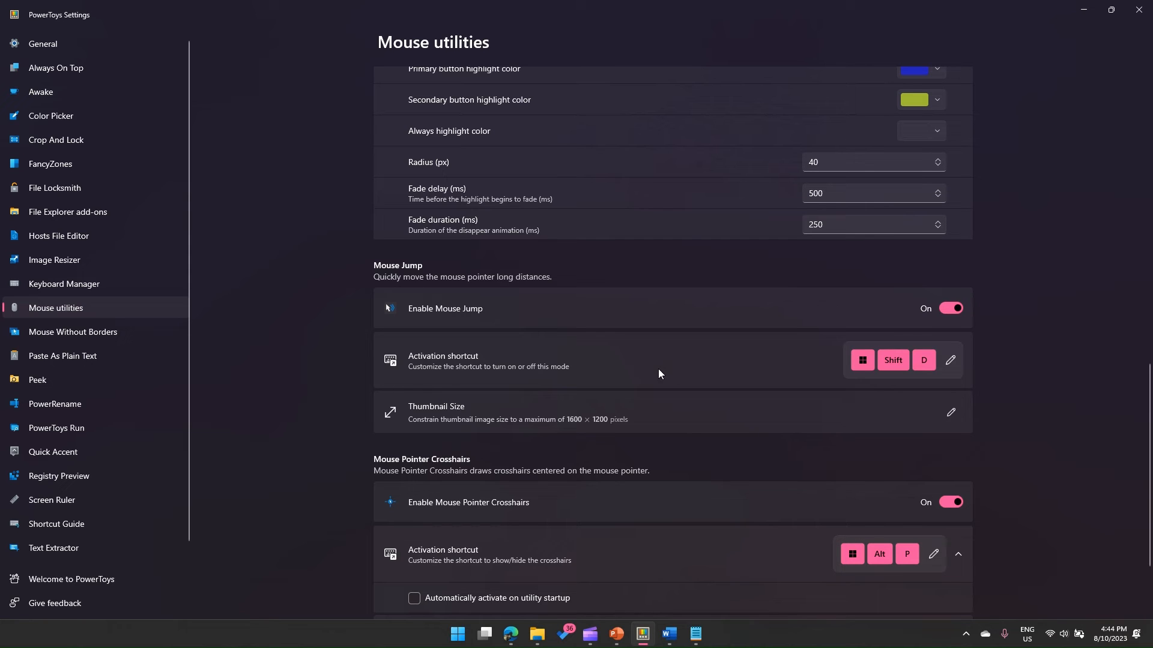
mouse_move(924, 370)
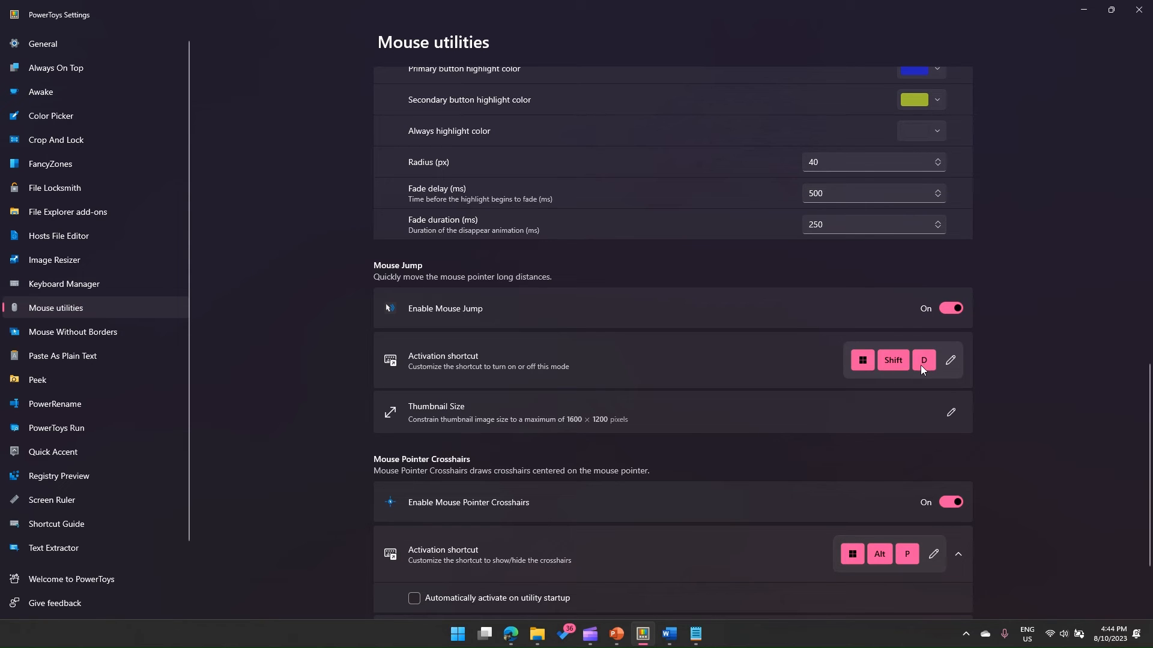
mouse_move(938, 373)
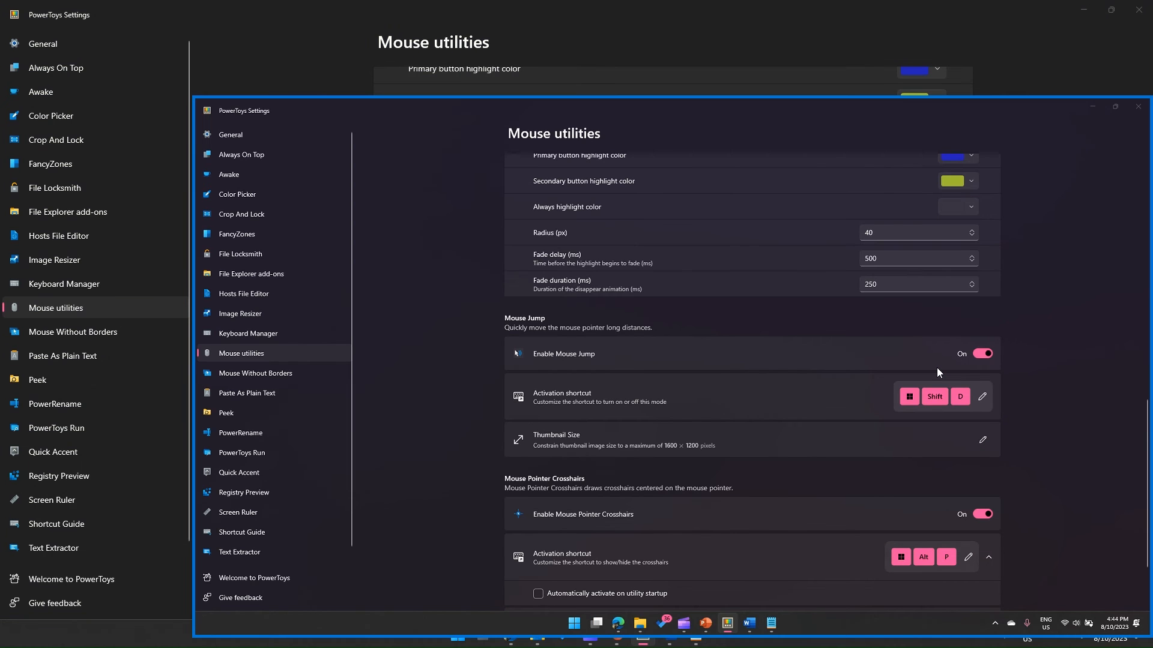
mouse_move(325, 120)
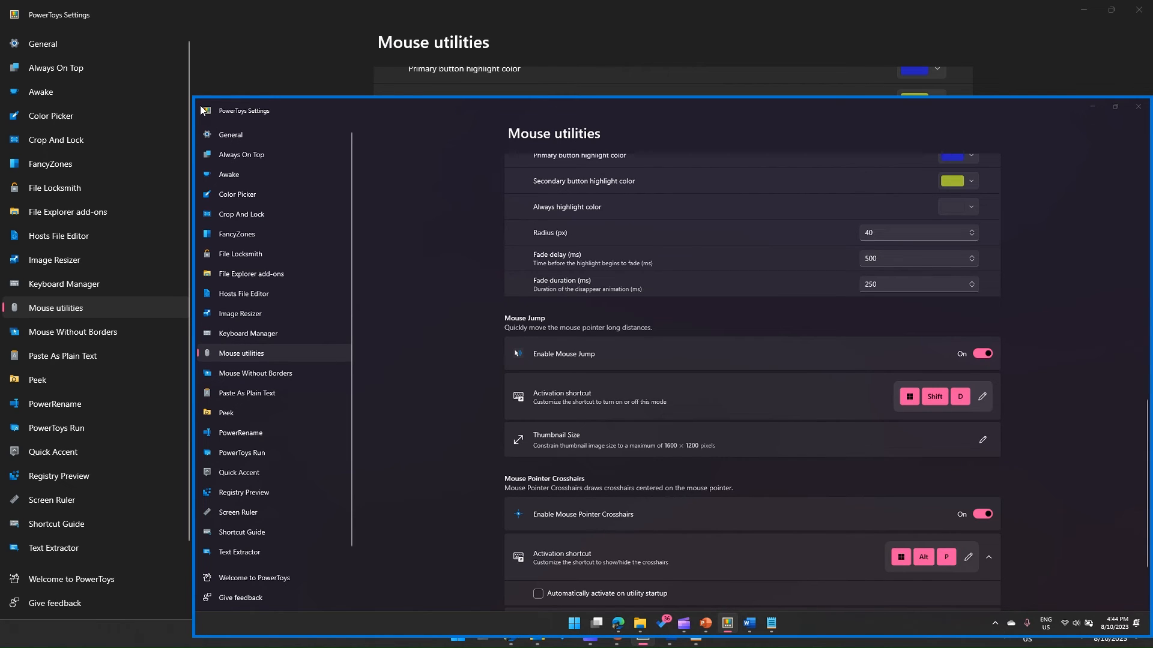
mouse_move(229, 118)
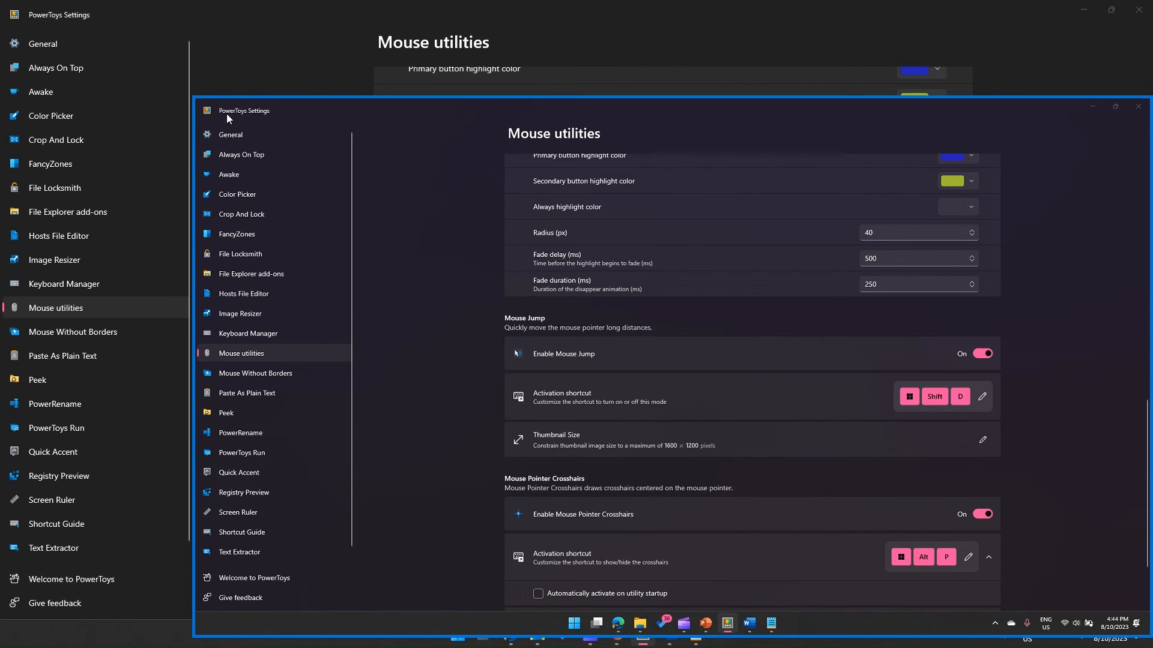
mouse_move(1132, 589)
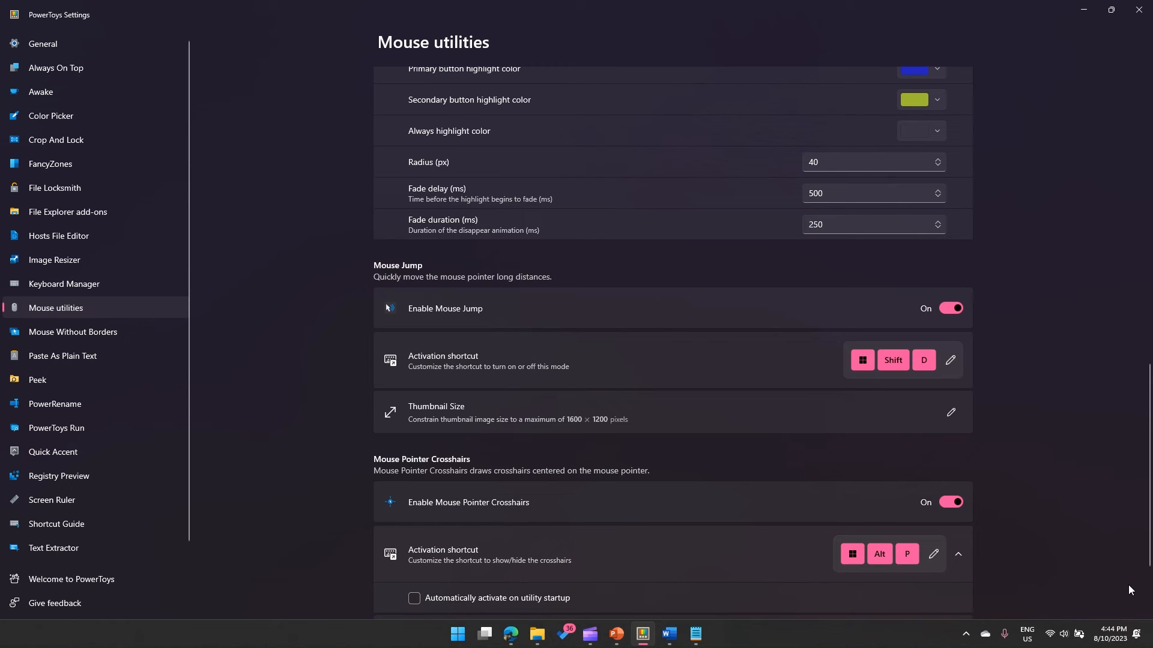
mouse_move(1126, 576)
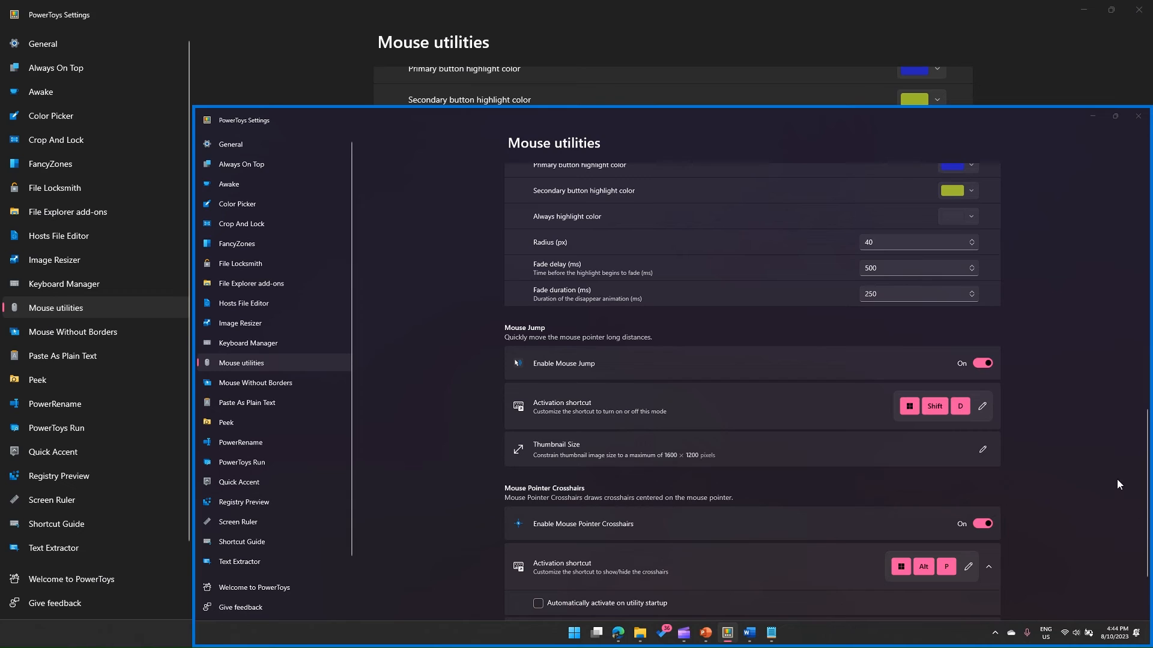
mouse_move(998, 313)
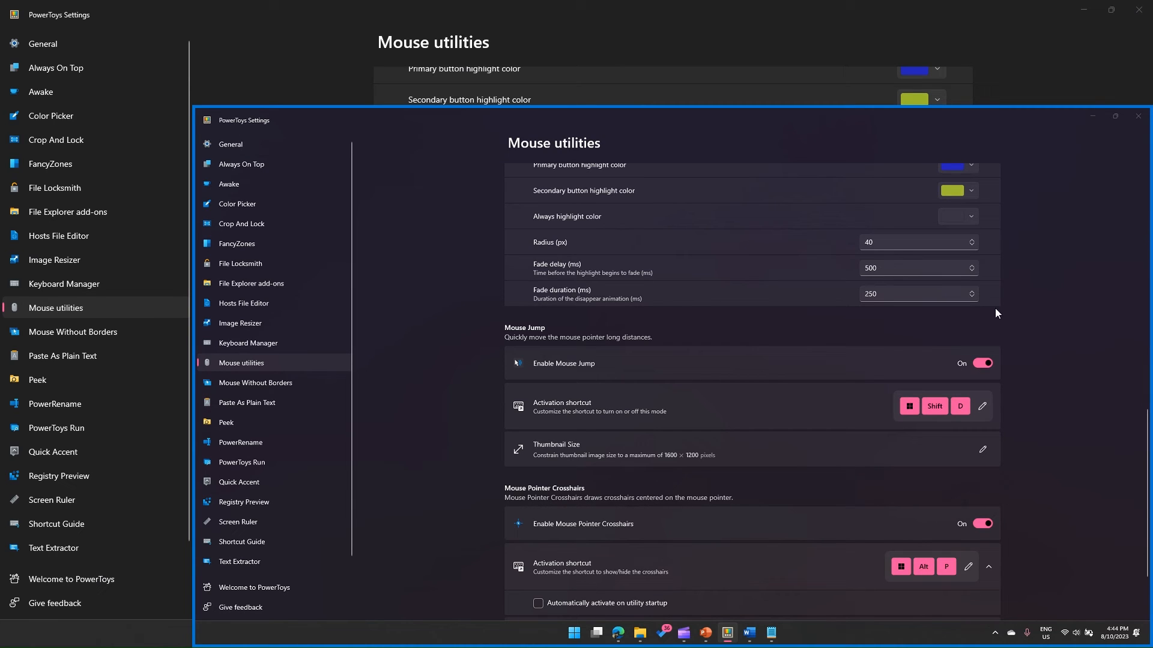
mouse_move(214, 523)
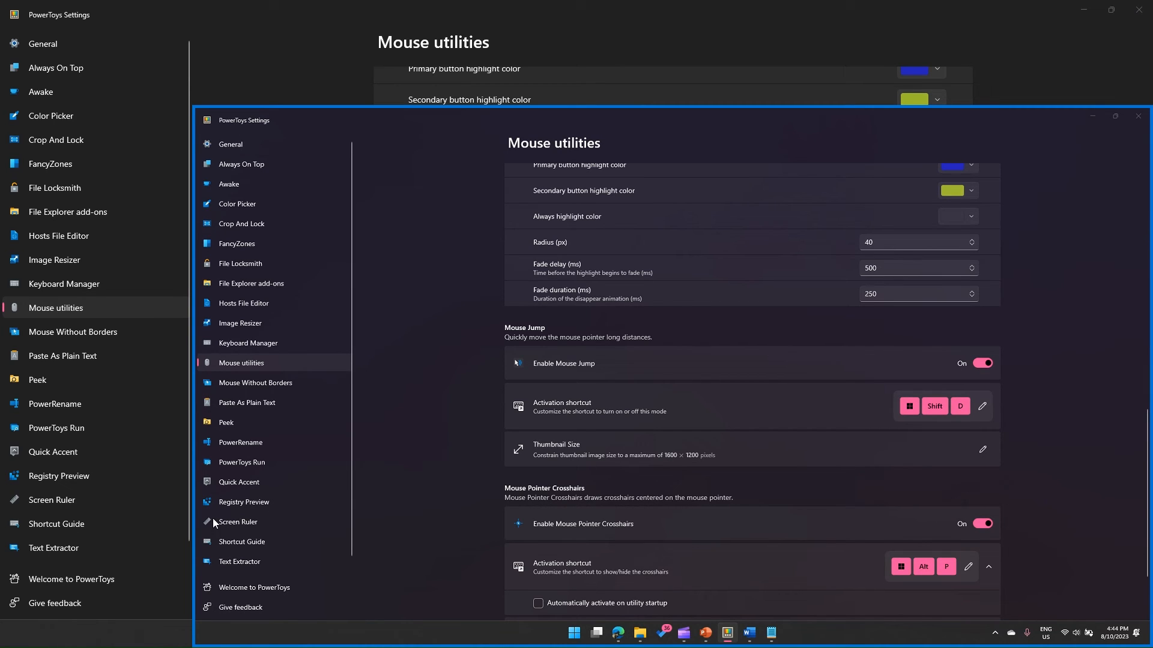
mouse_move(208, 524)
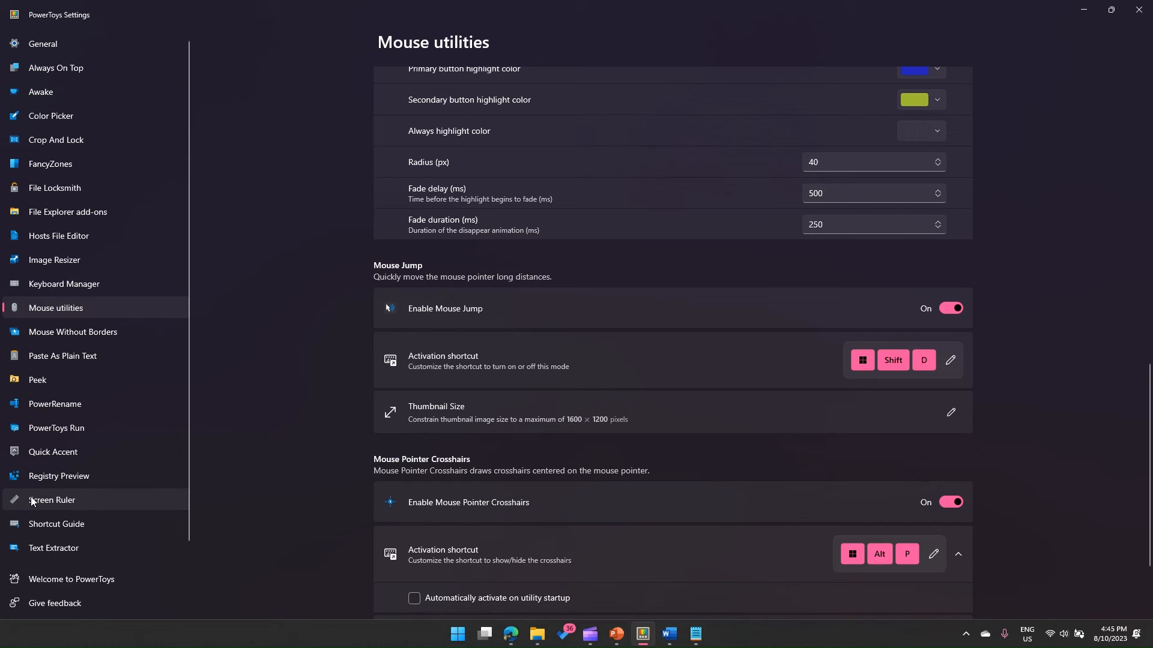
mouse_move(630, 476)
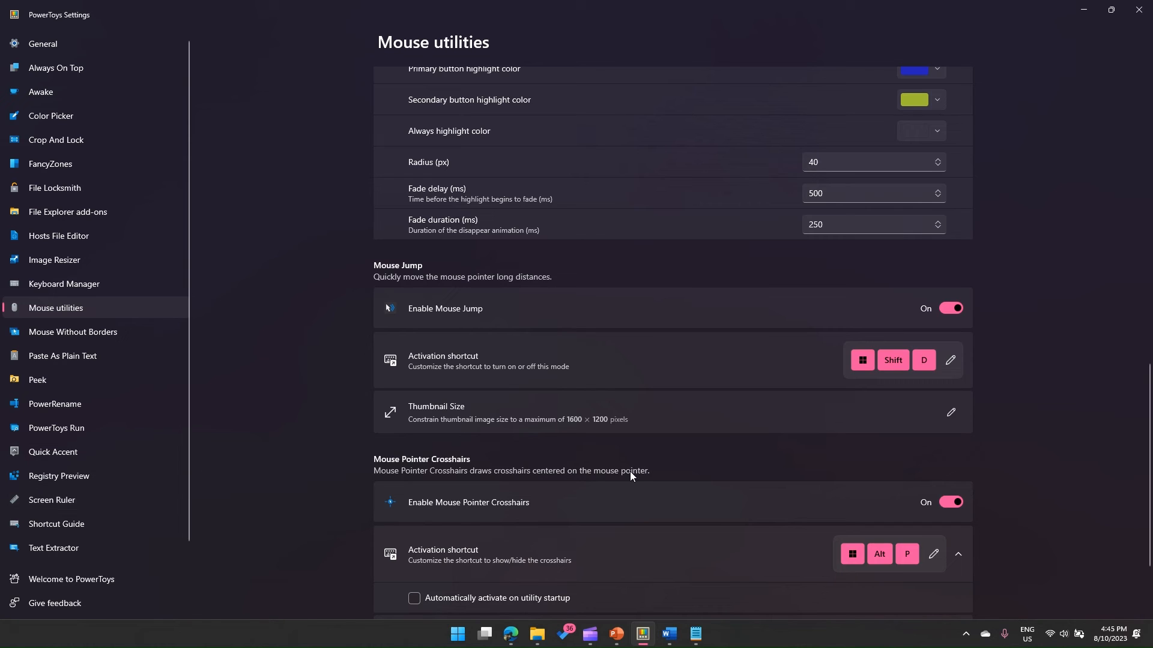
mouse_move(1042, 374)
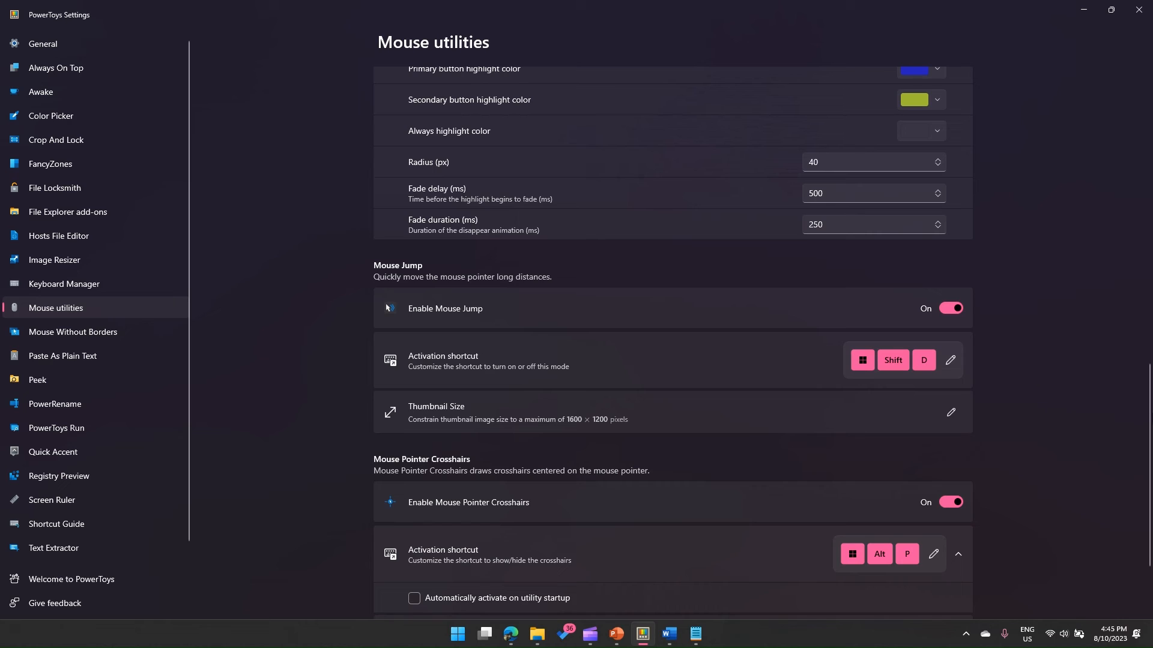
mouse_move(838, 315)
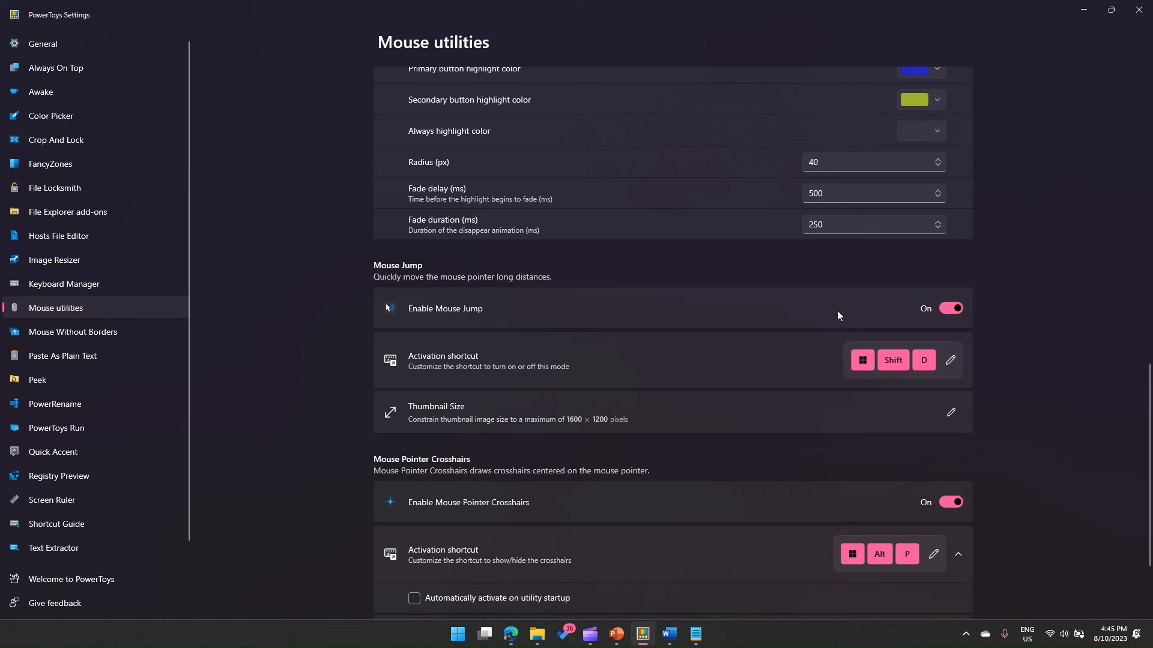
mouse_move(865, 360)
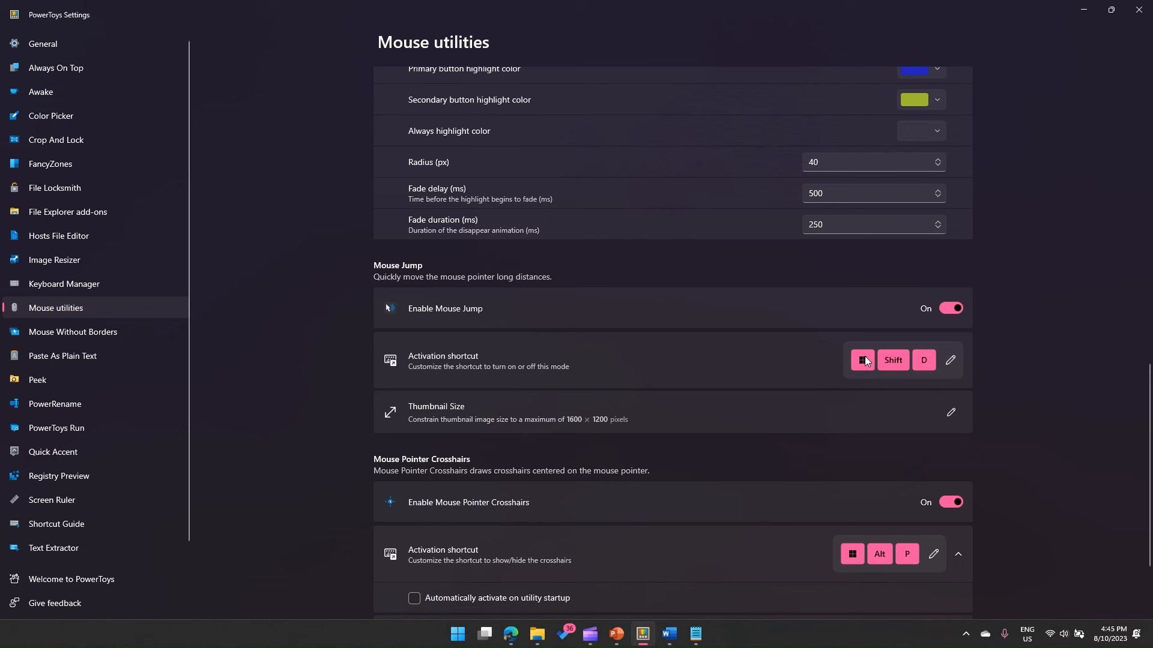
scroll(down, 3)
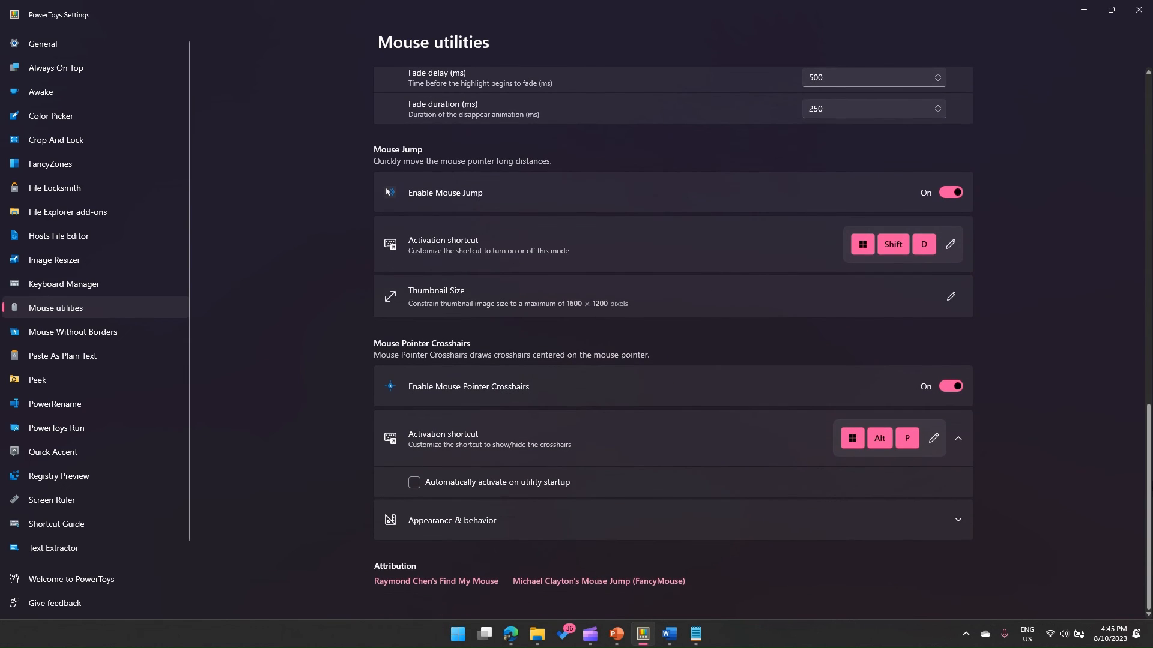
mouse_move(472, 395)
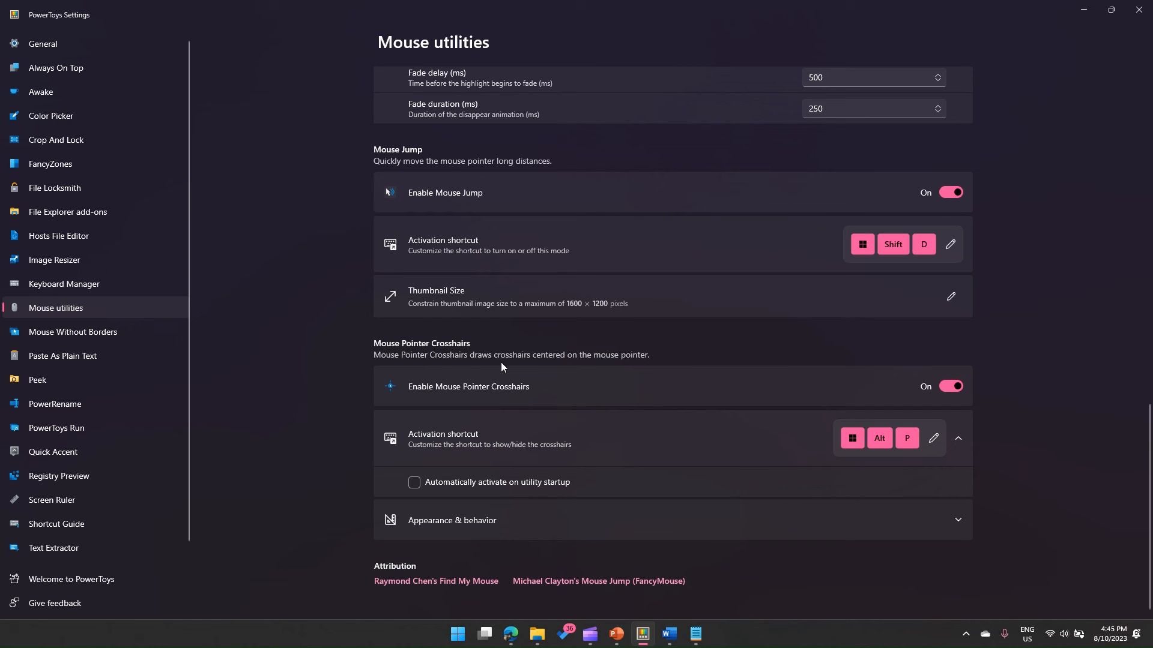
mouse_move(801, 389)
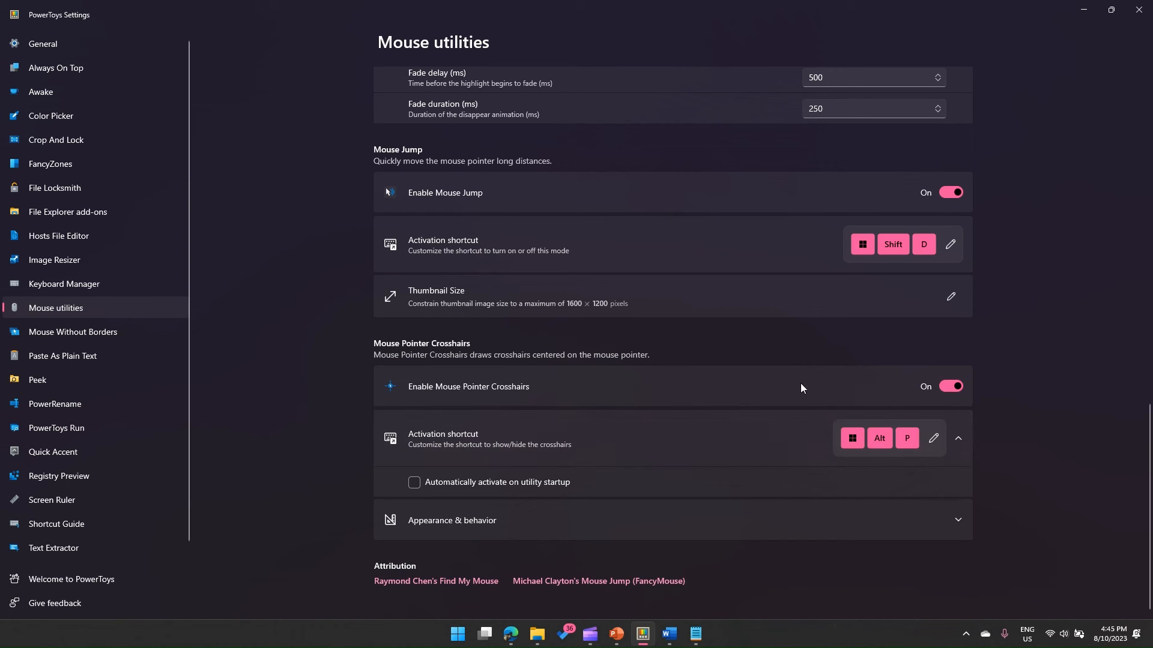
mouse_move(851, 307)
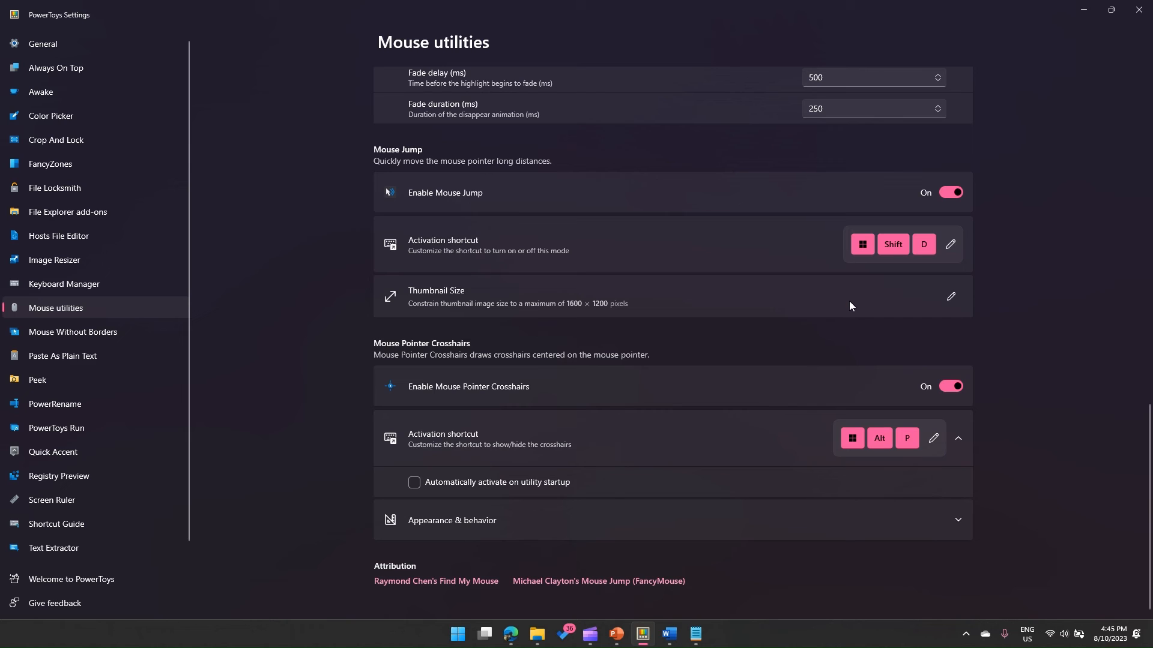
mouse_move(850, 307)
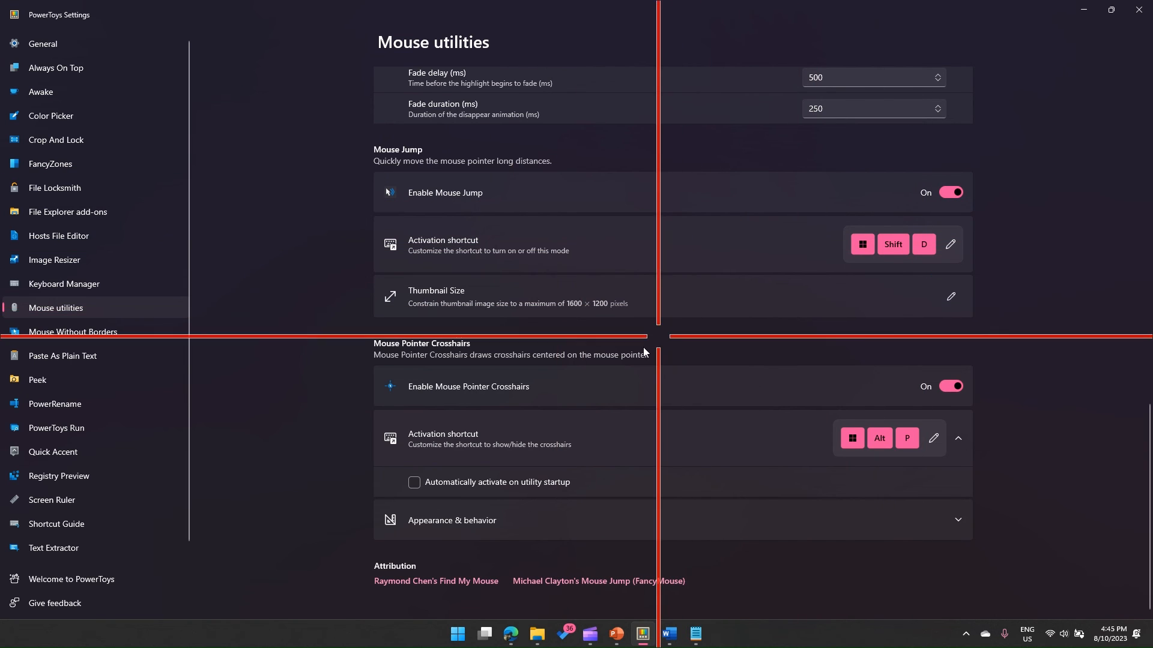
mouse_move(369, 235)
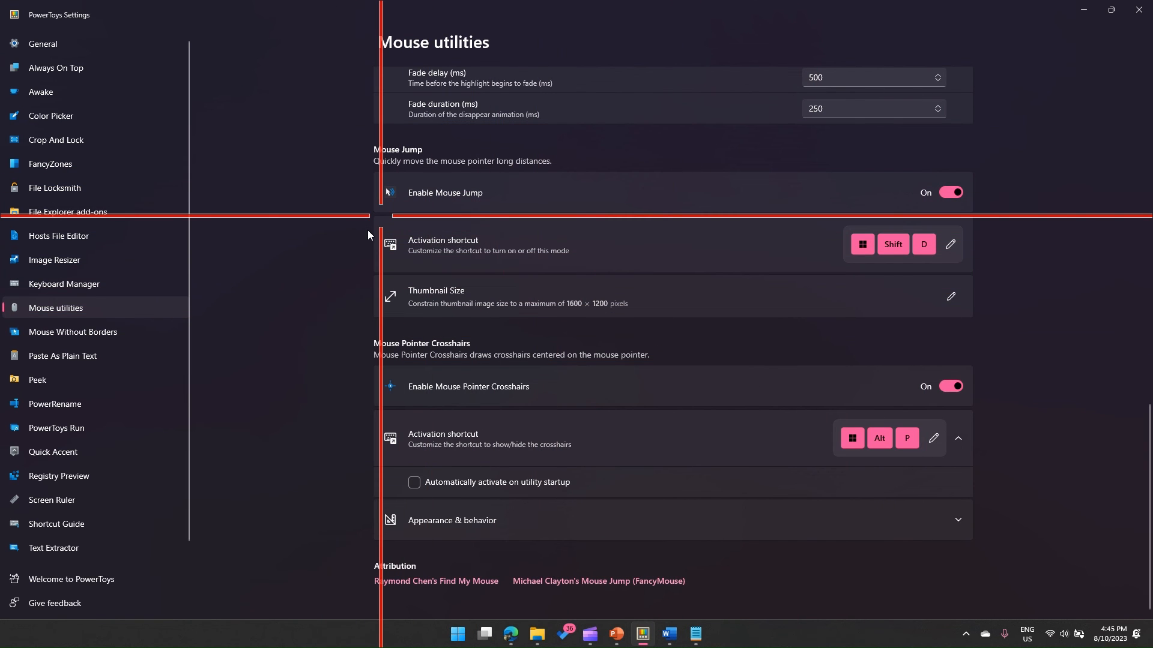
mouse_move(322, 192)
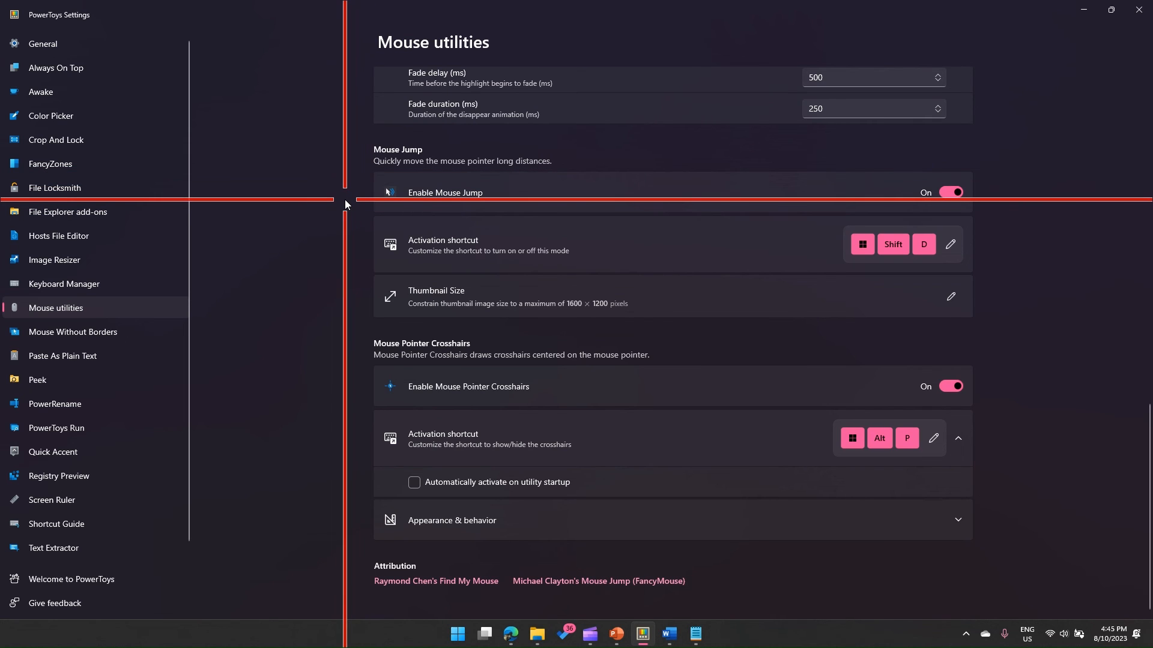
mouse_move(649, 154)
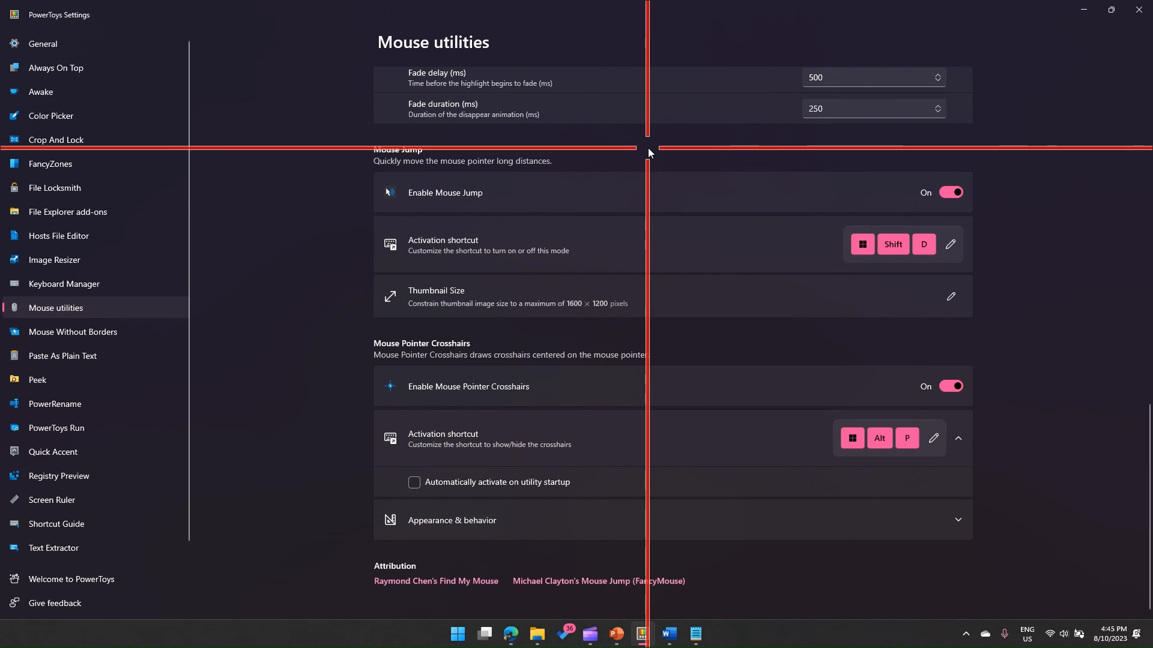
mouse_move(615, 123)
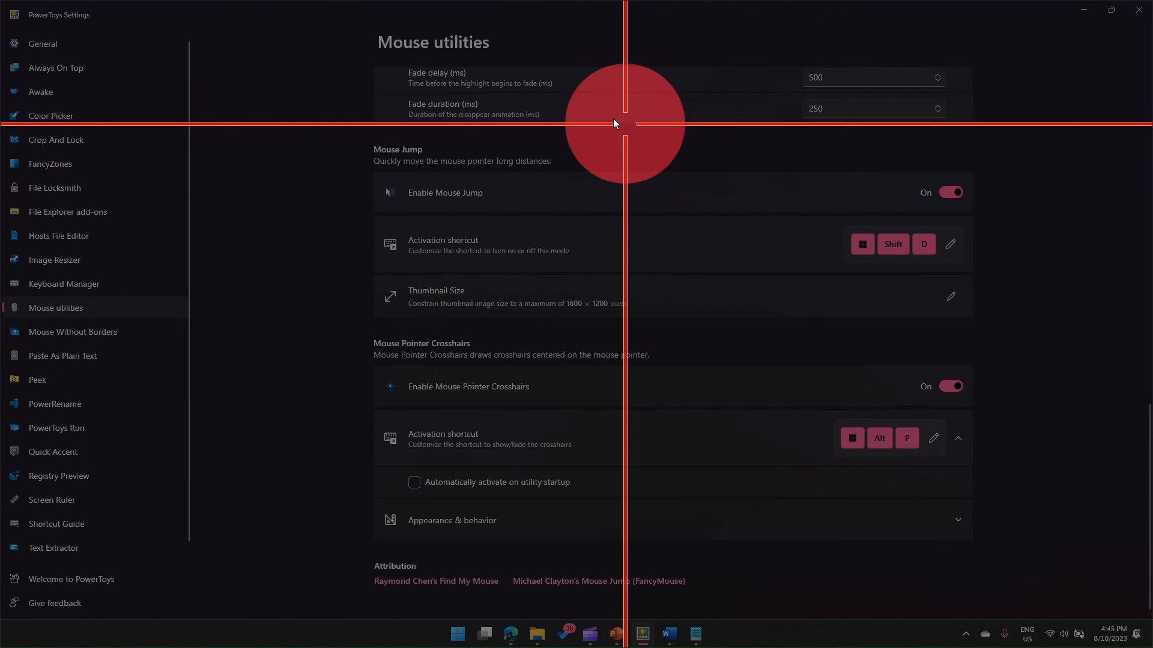
mouse_move(87, 91)
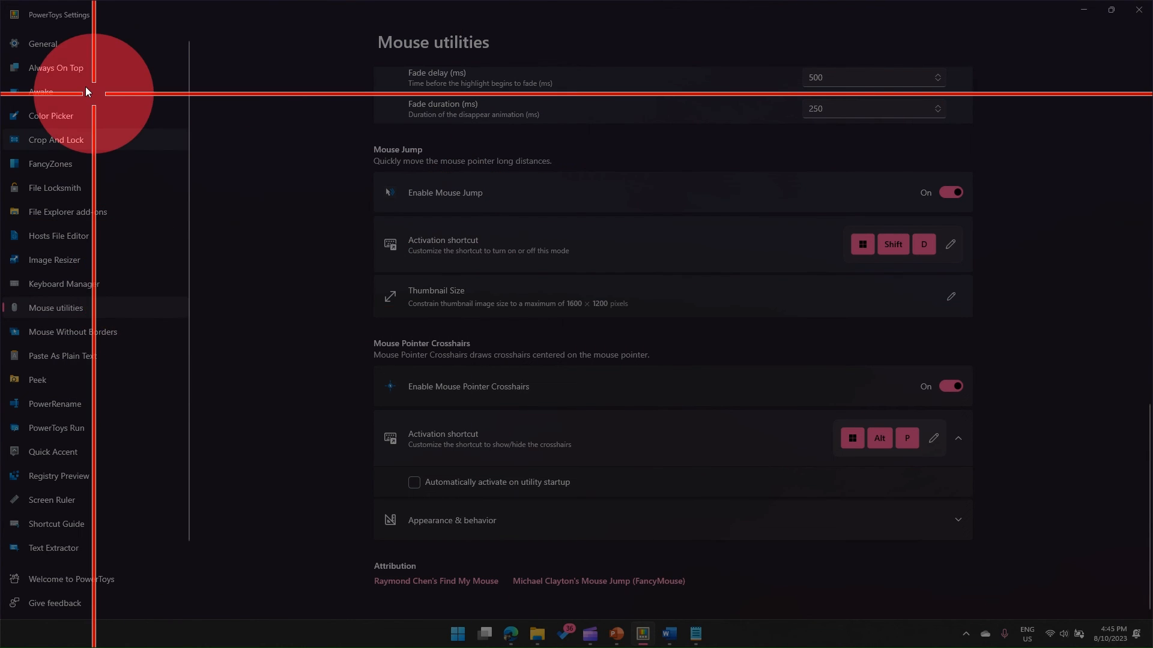
mouse_move(131, 314)
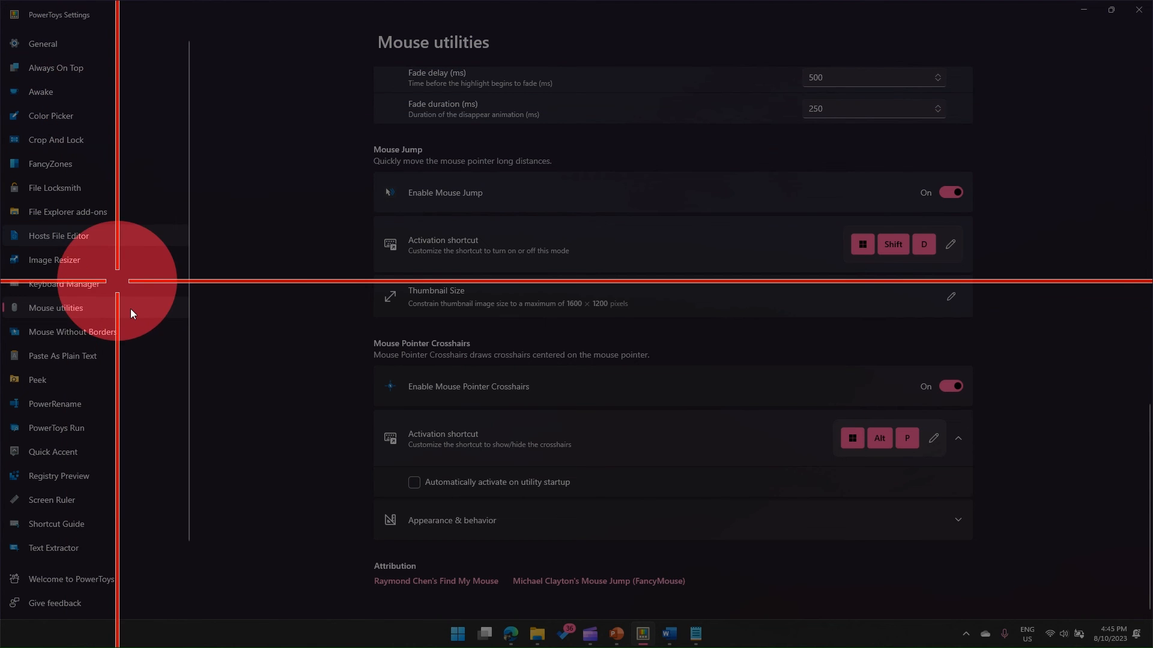
mouse_move(341, 130)
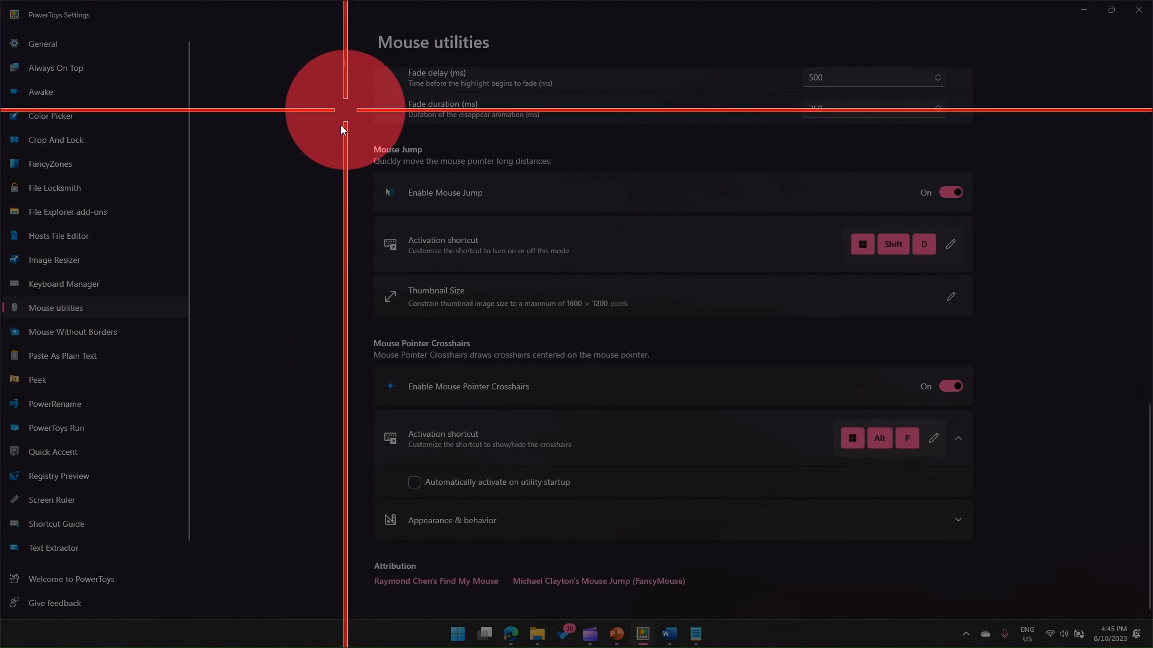
mouse_move(387, 197)
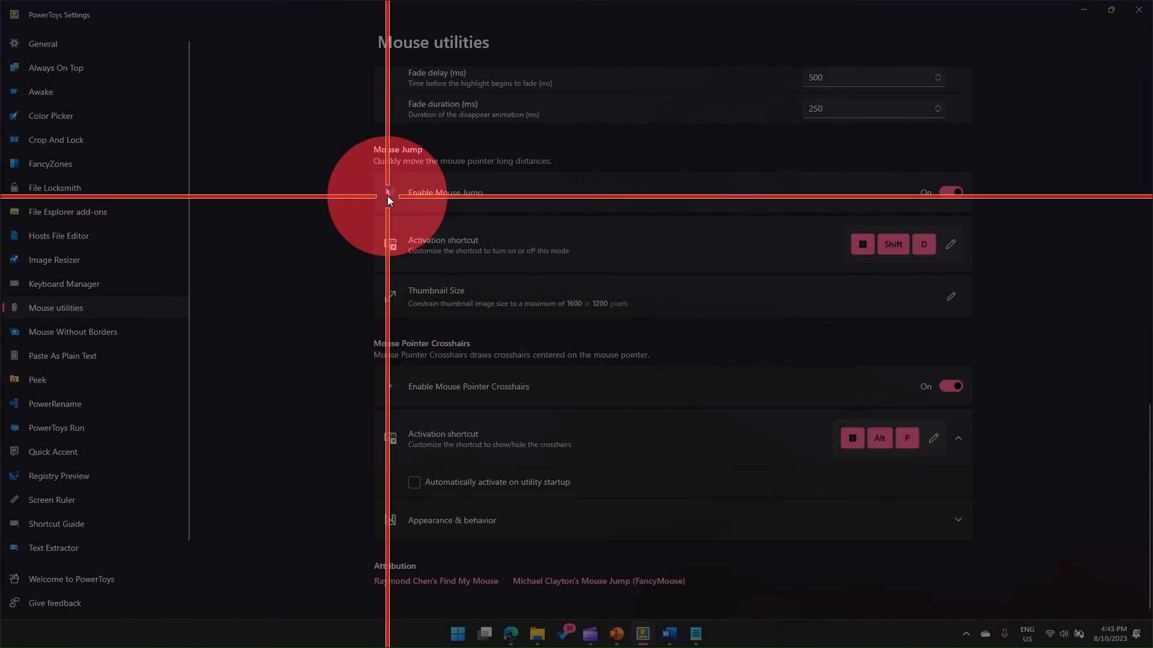
mouse_move(540, 55)
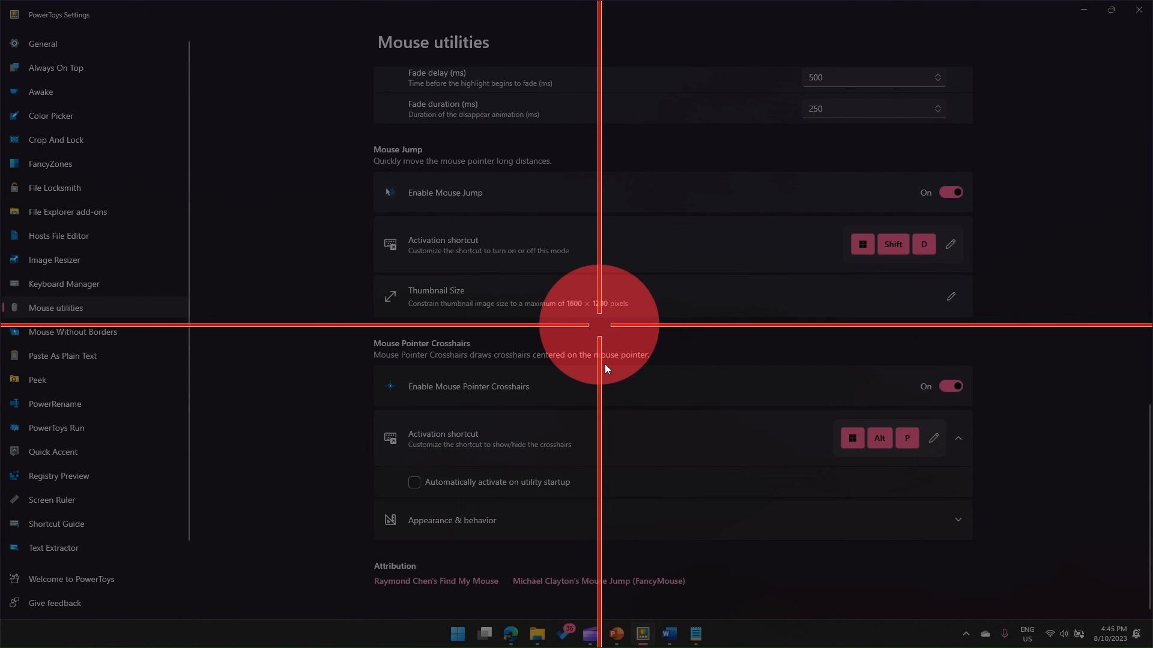
mouse_move(811, 193)
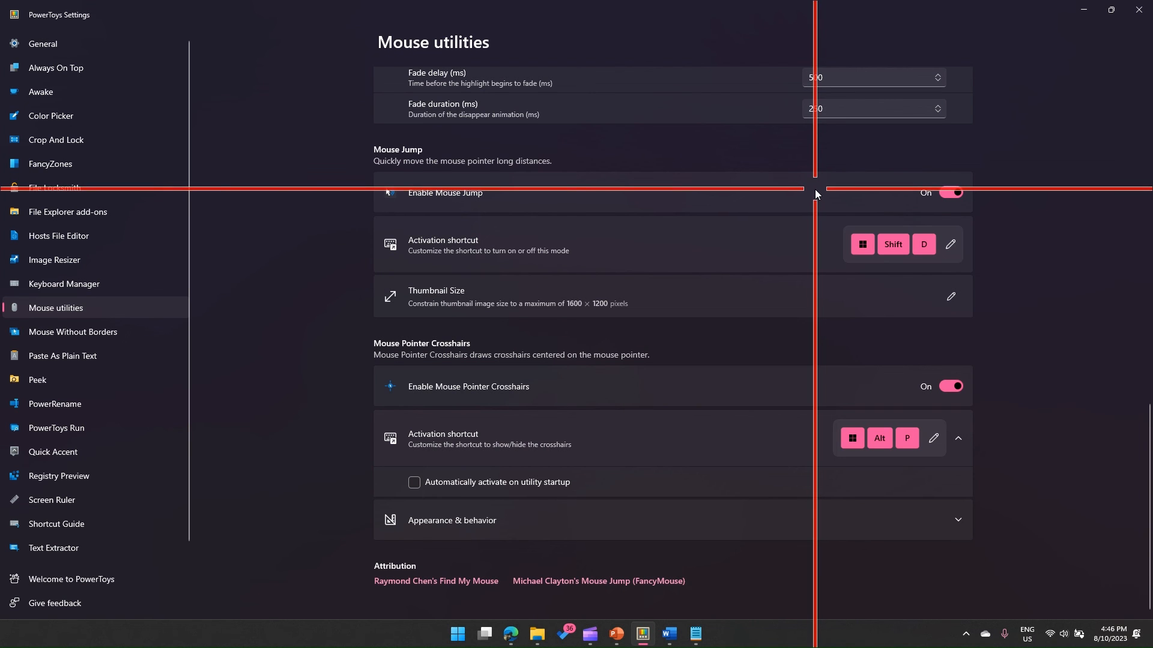
mouse_move(800, 175)
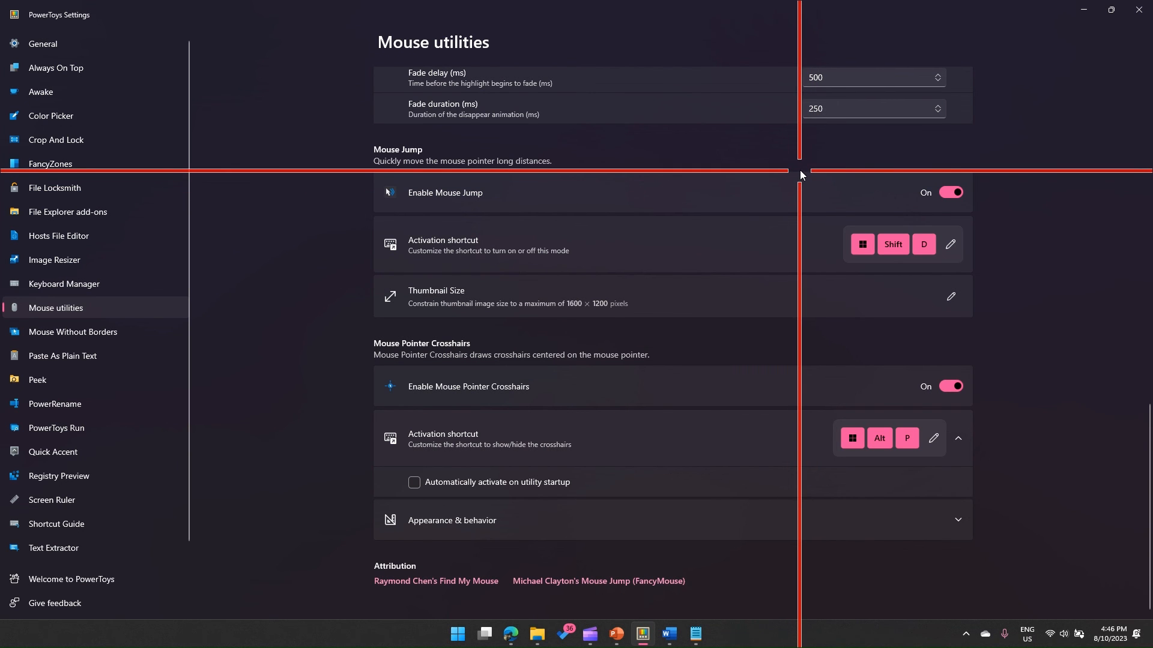
mouse_move(772, 173)
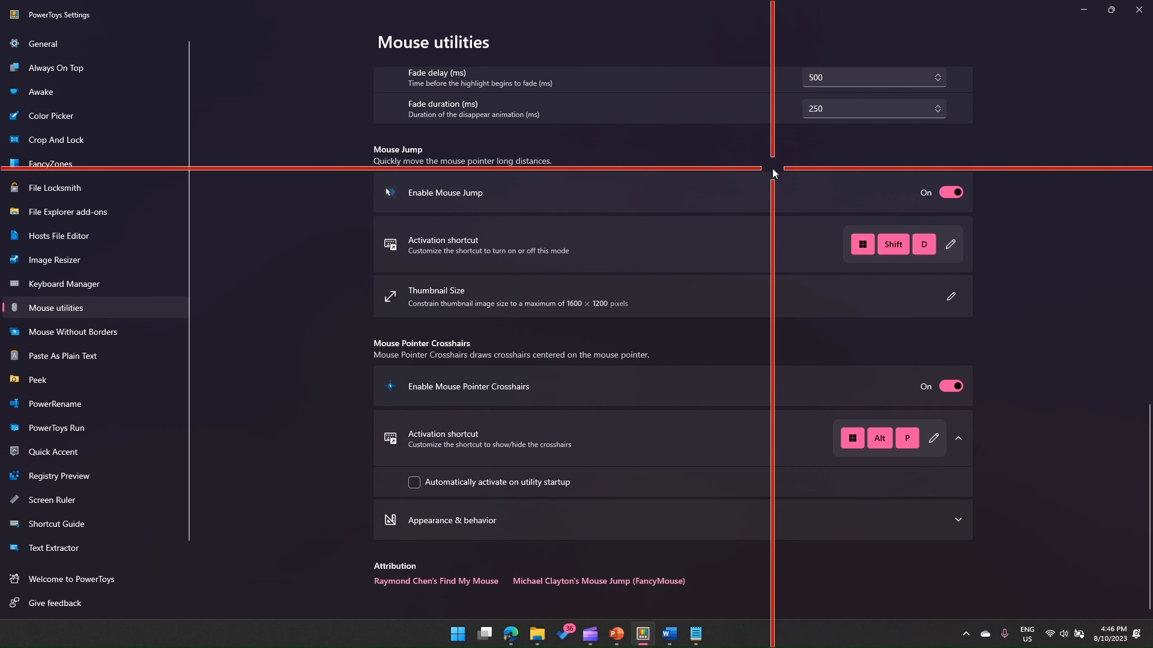
mouse_move(262, 222)
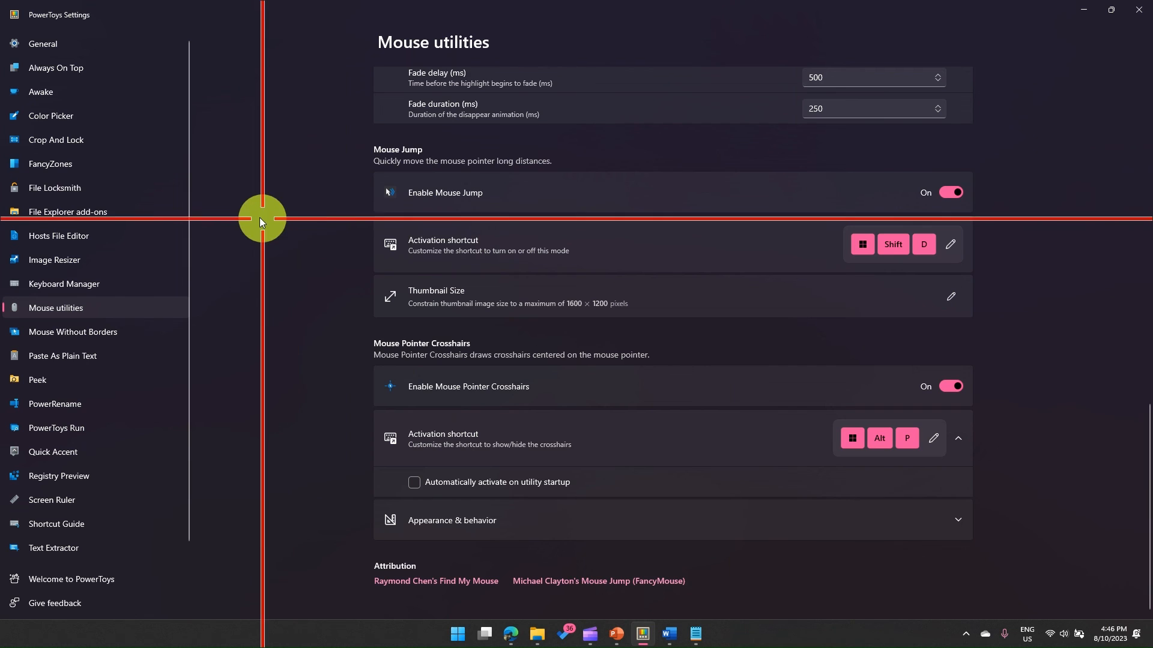
mouse_move(759, 287)
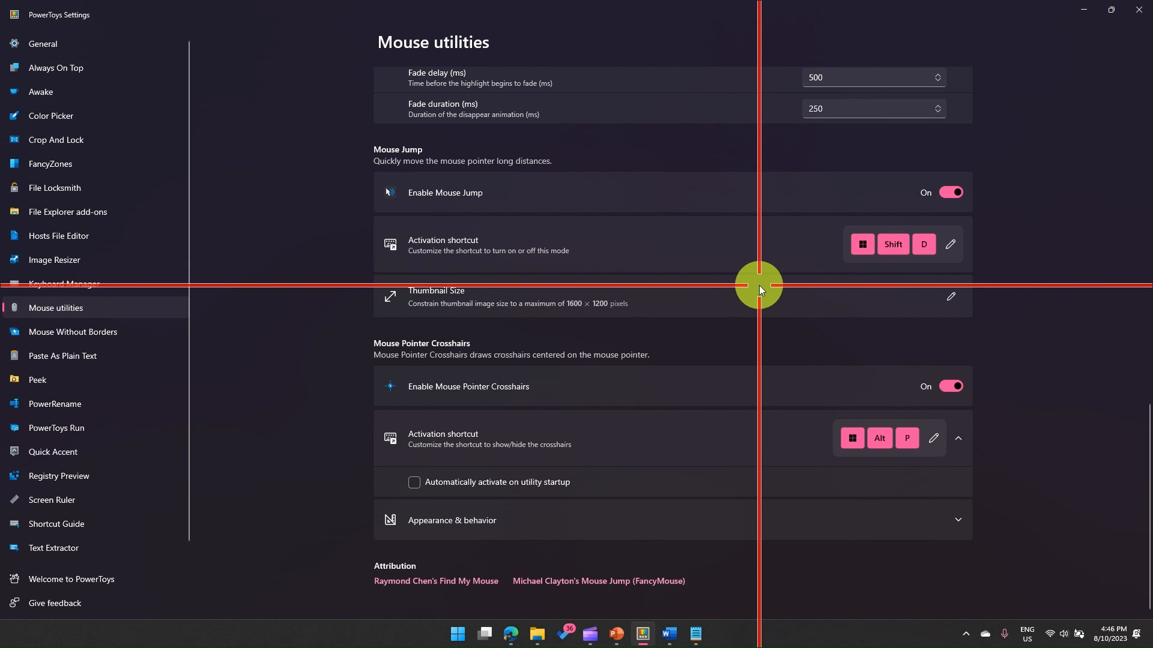
mouse_move(254, 360)
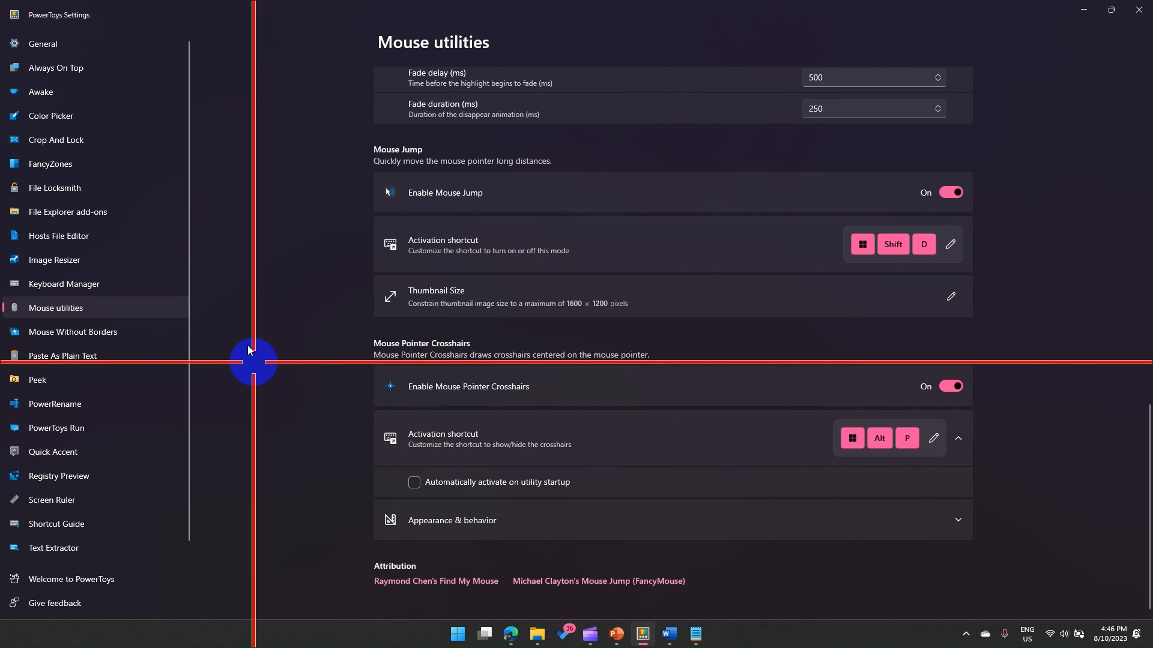
mouse_move(792, 294)
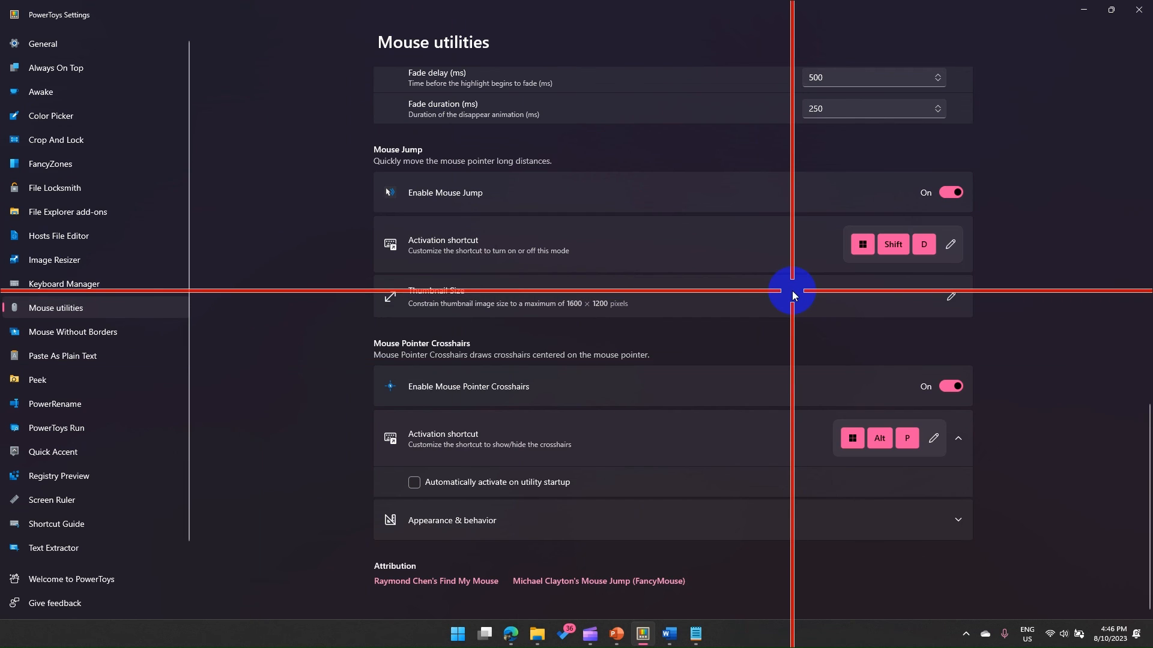
mouse_move(802, 294)
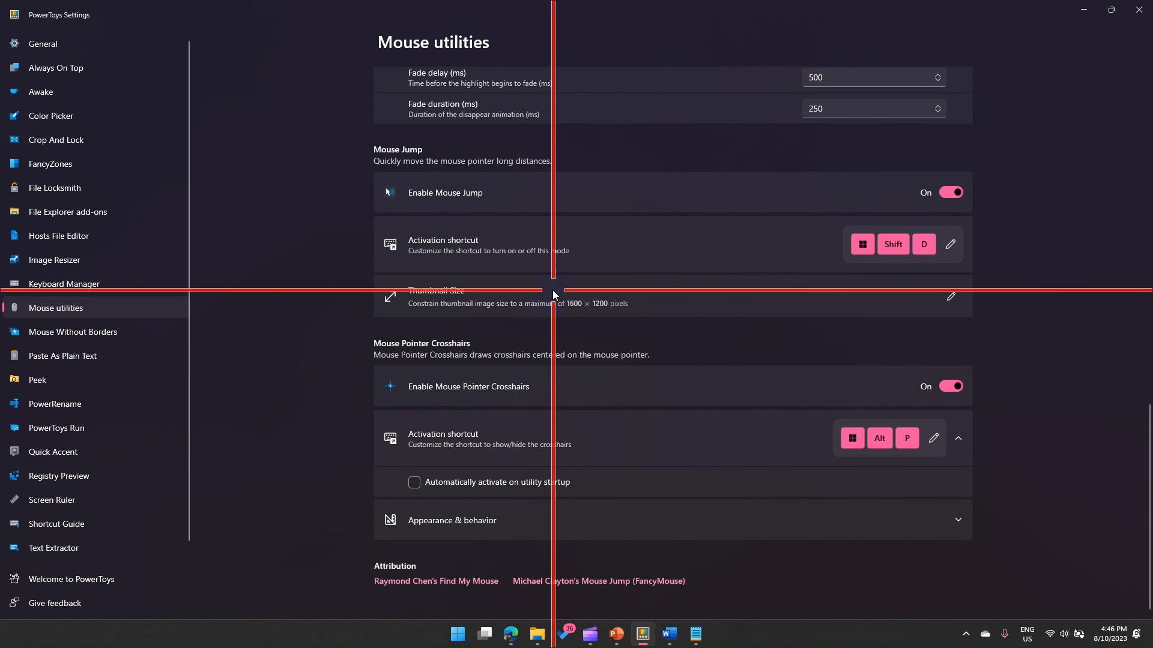
mouse_move(563, 322)
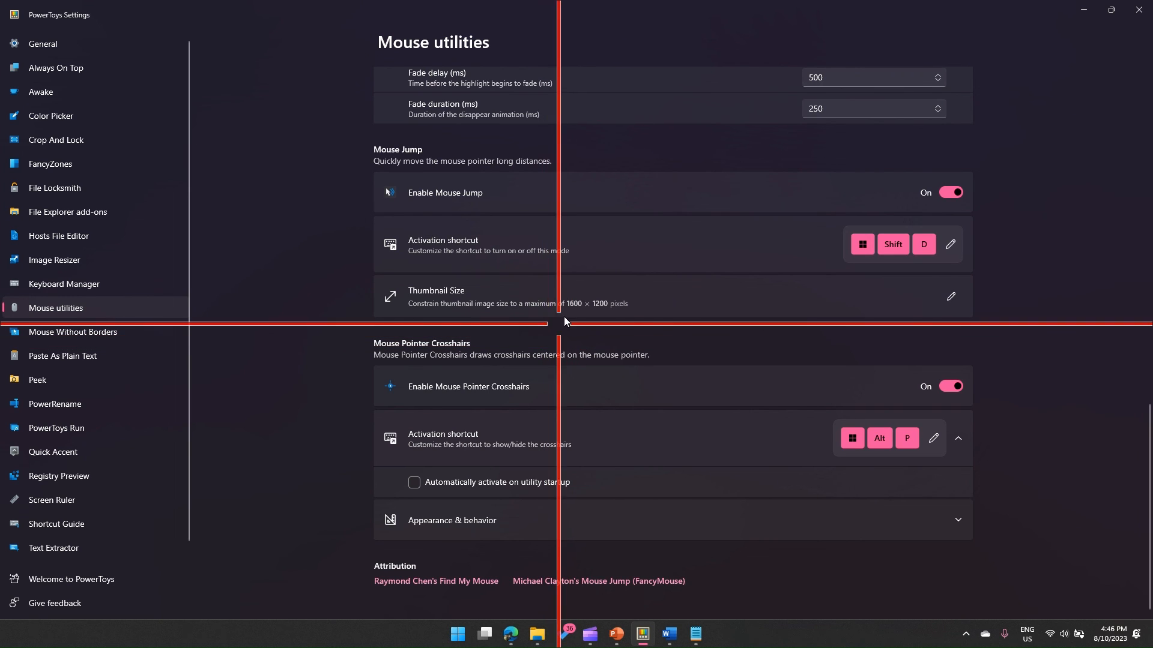
mouse_move(572, 307)
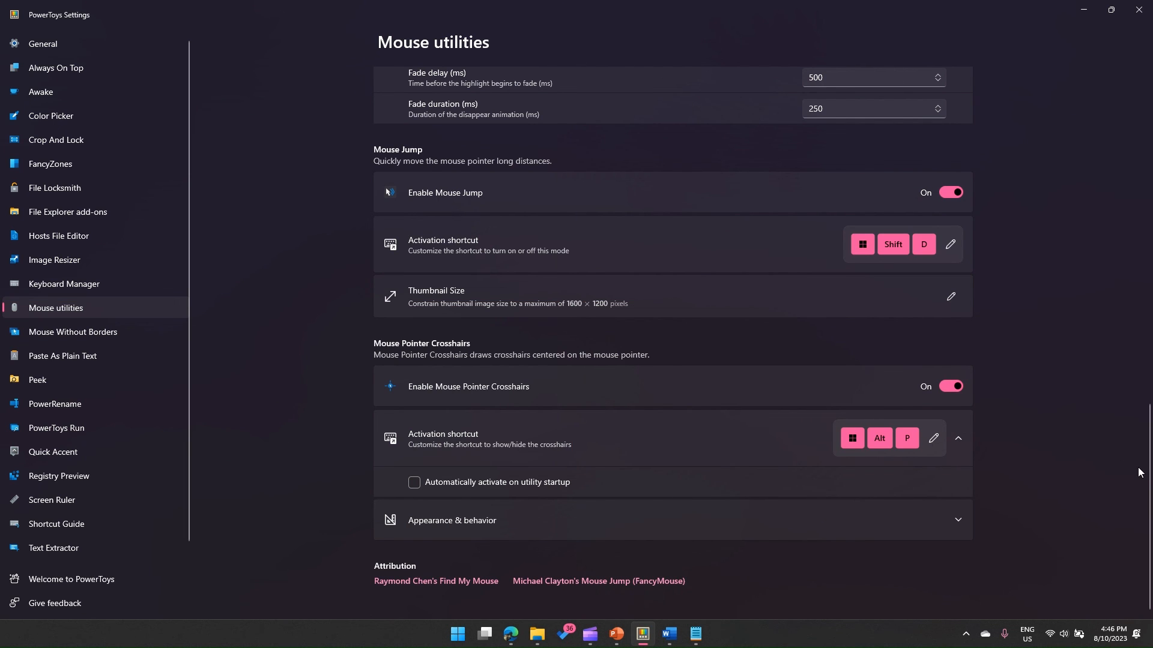
Scroll up to the Find My Mouse section at the top of Mouse utilities.
scroll(up, 3)
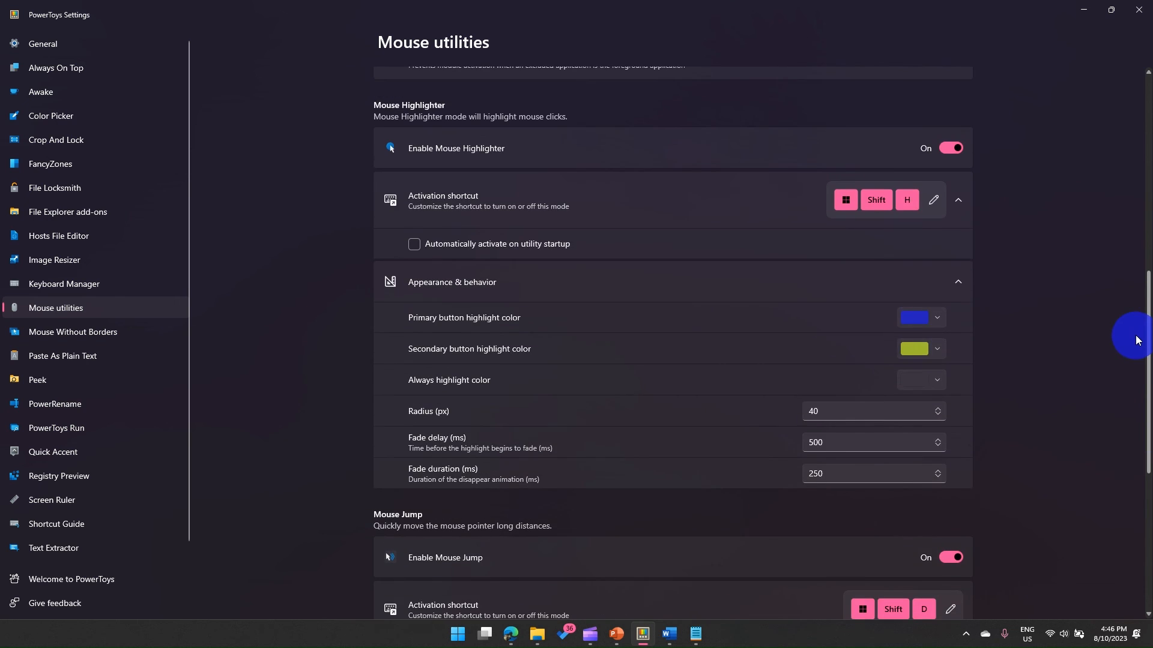
scroll(up, 3)
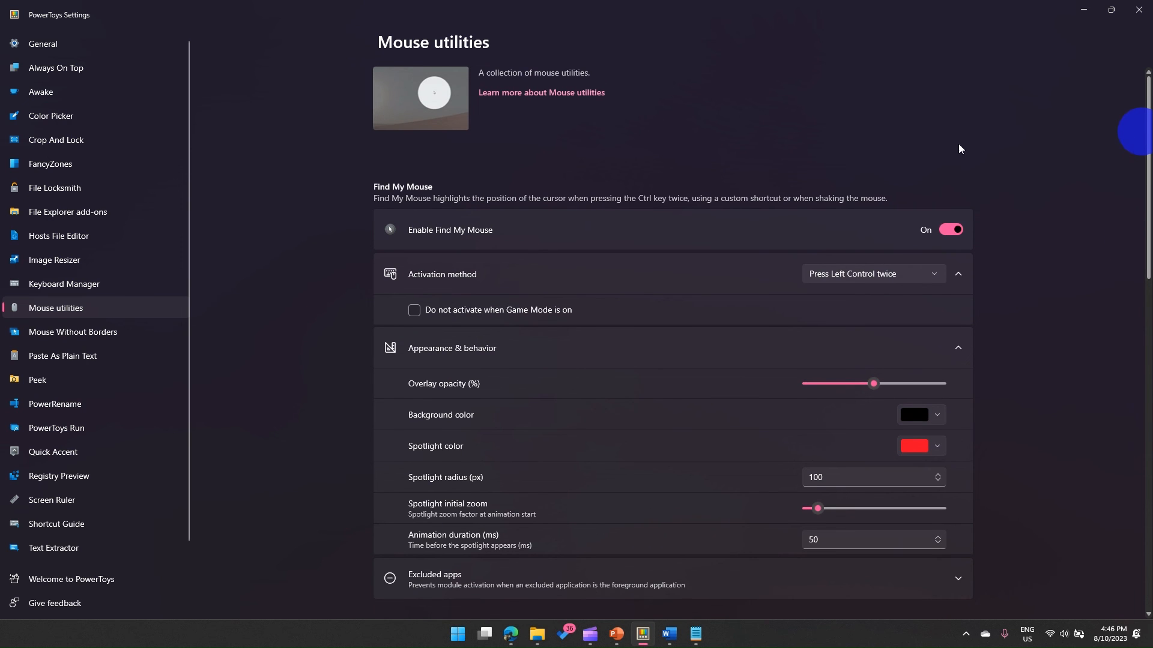
mouse_move(513, 187)
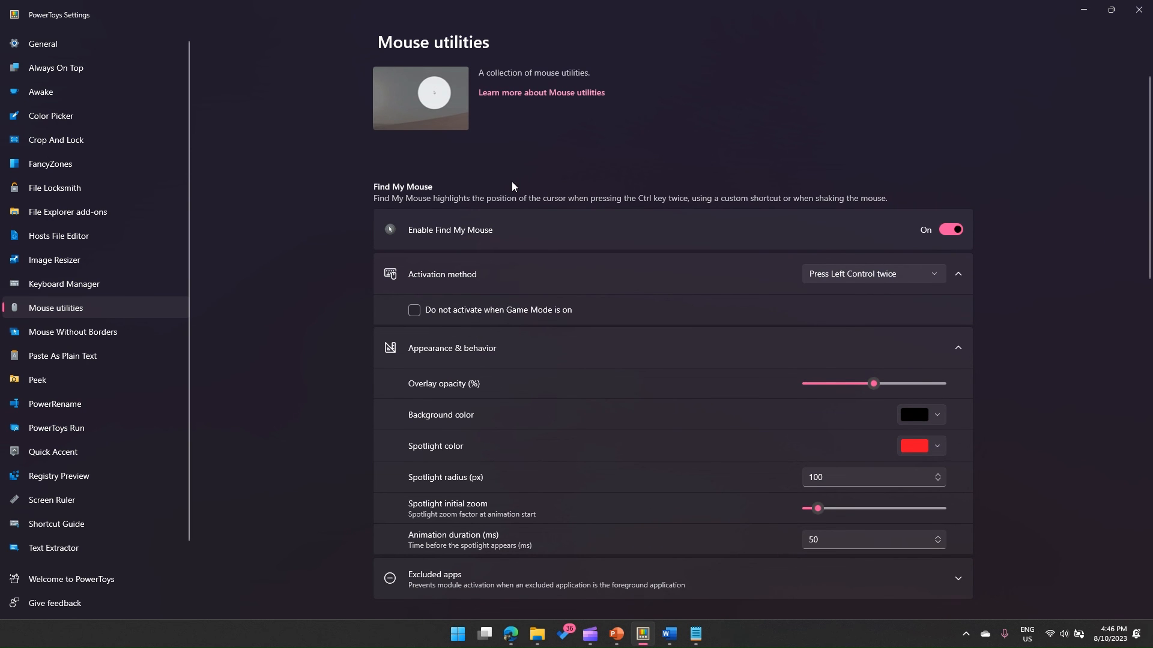
mouse_move(359, 105)
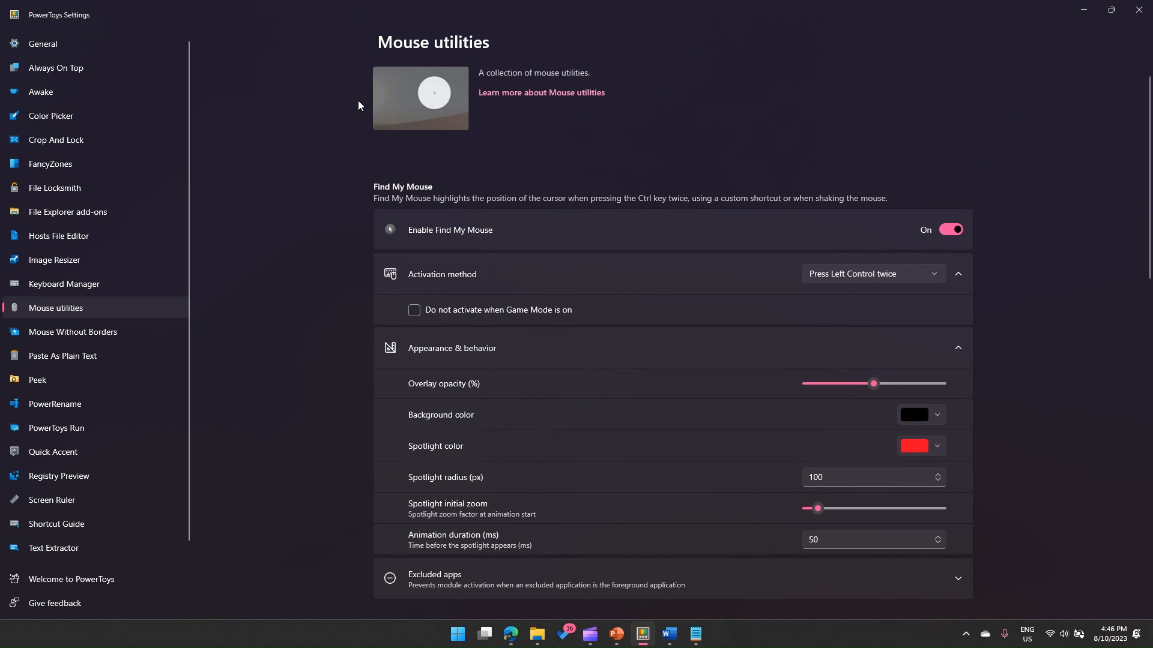
mouse_move(354, 127)
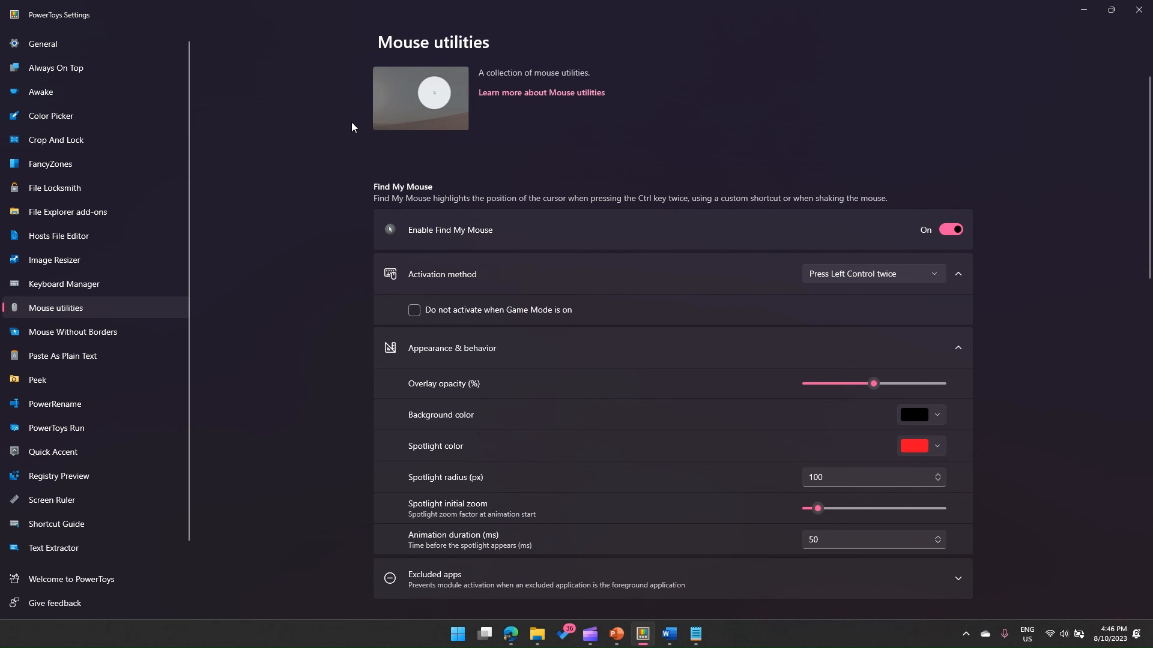
mouse_move(149, 44)
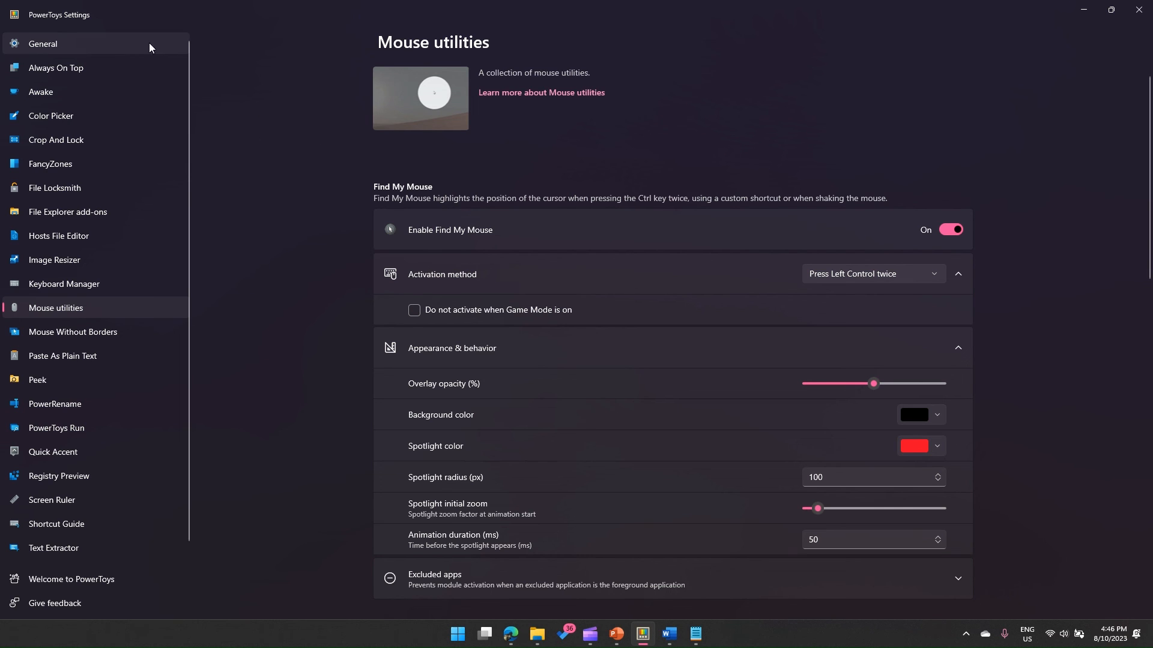